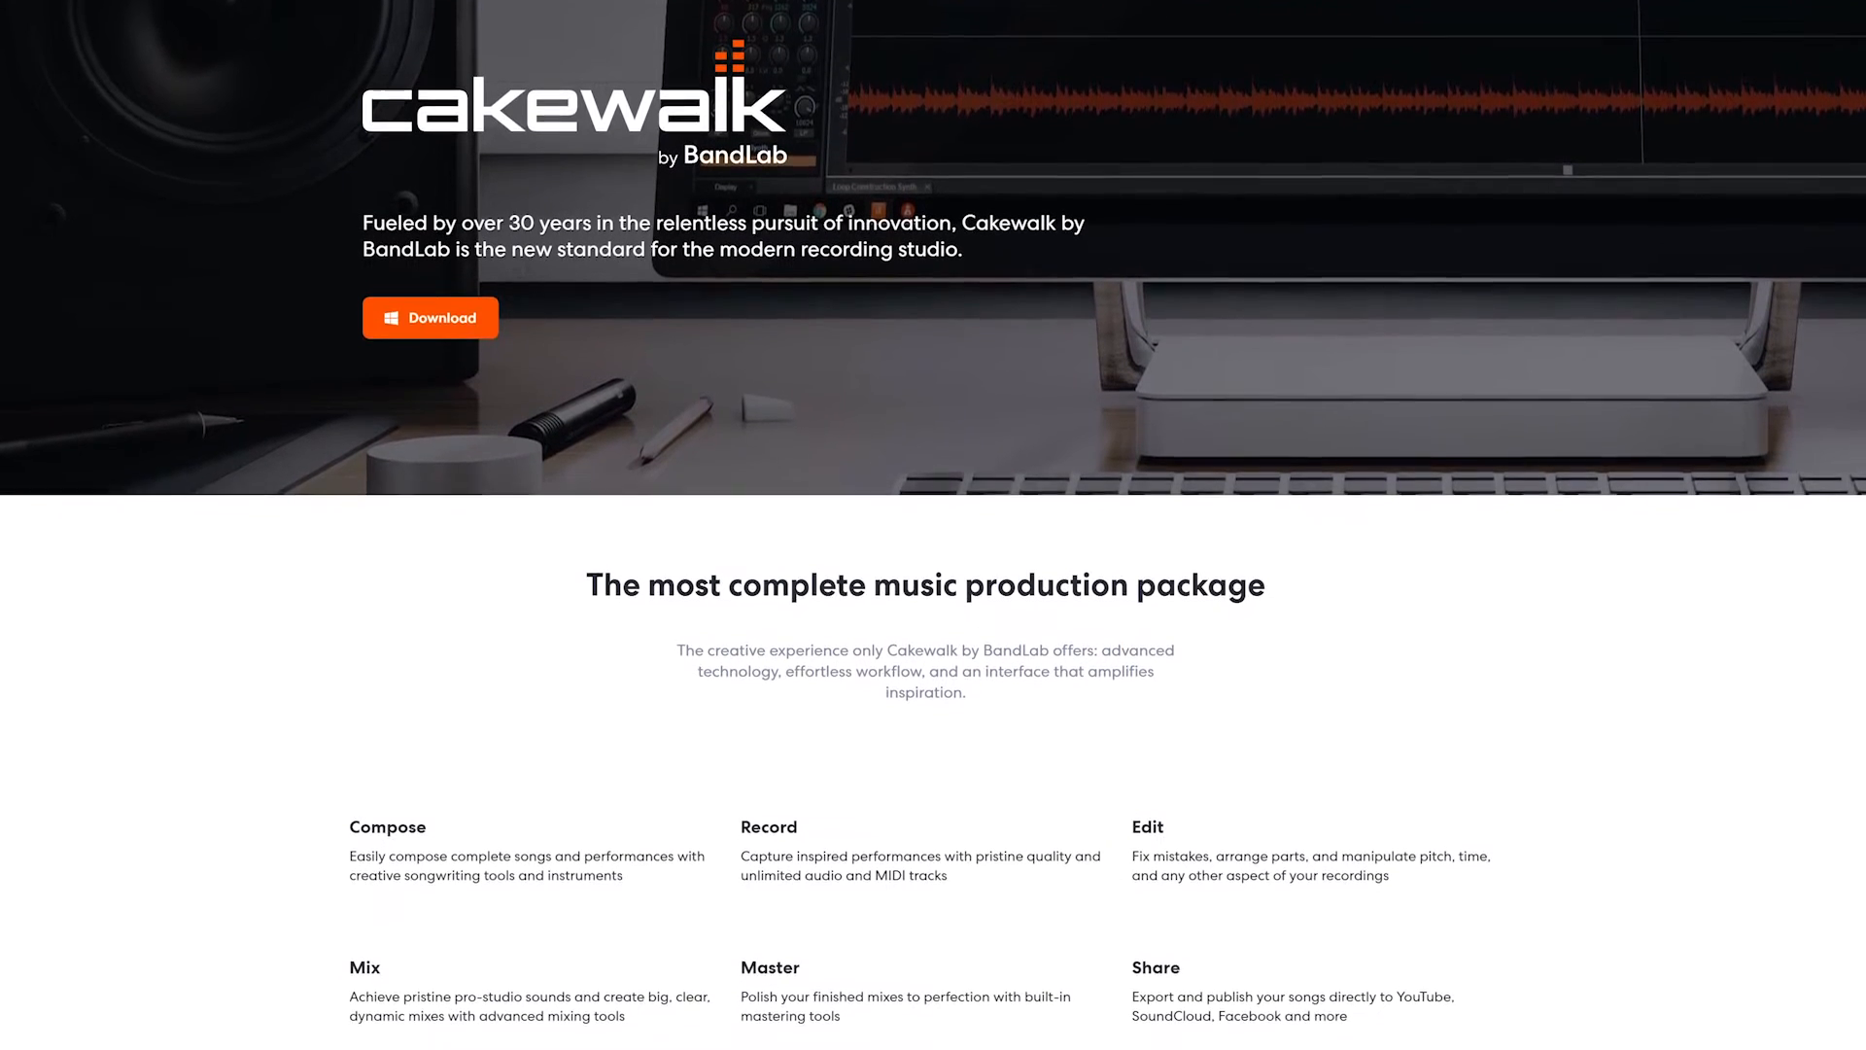
Step: Scroll the Cakewalk homepage down to the compose, record, edit, mix, master and share overview
scroll("down", 3)
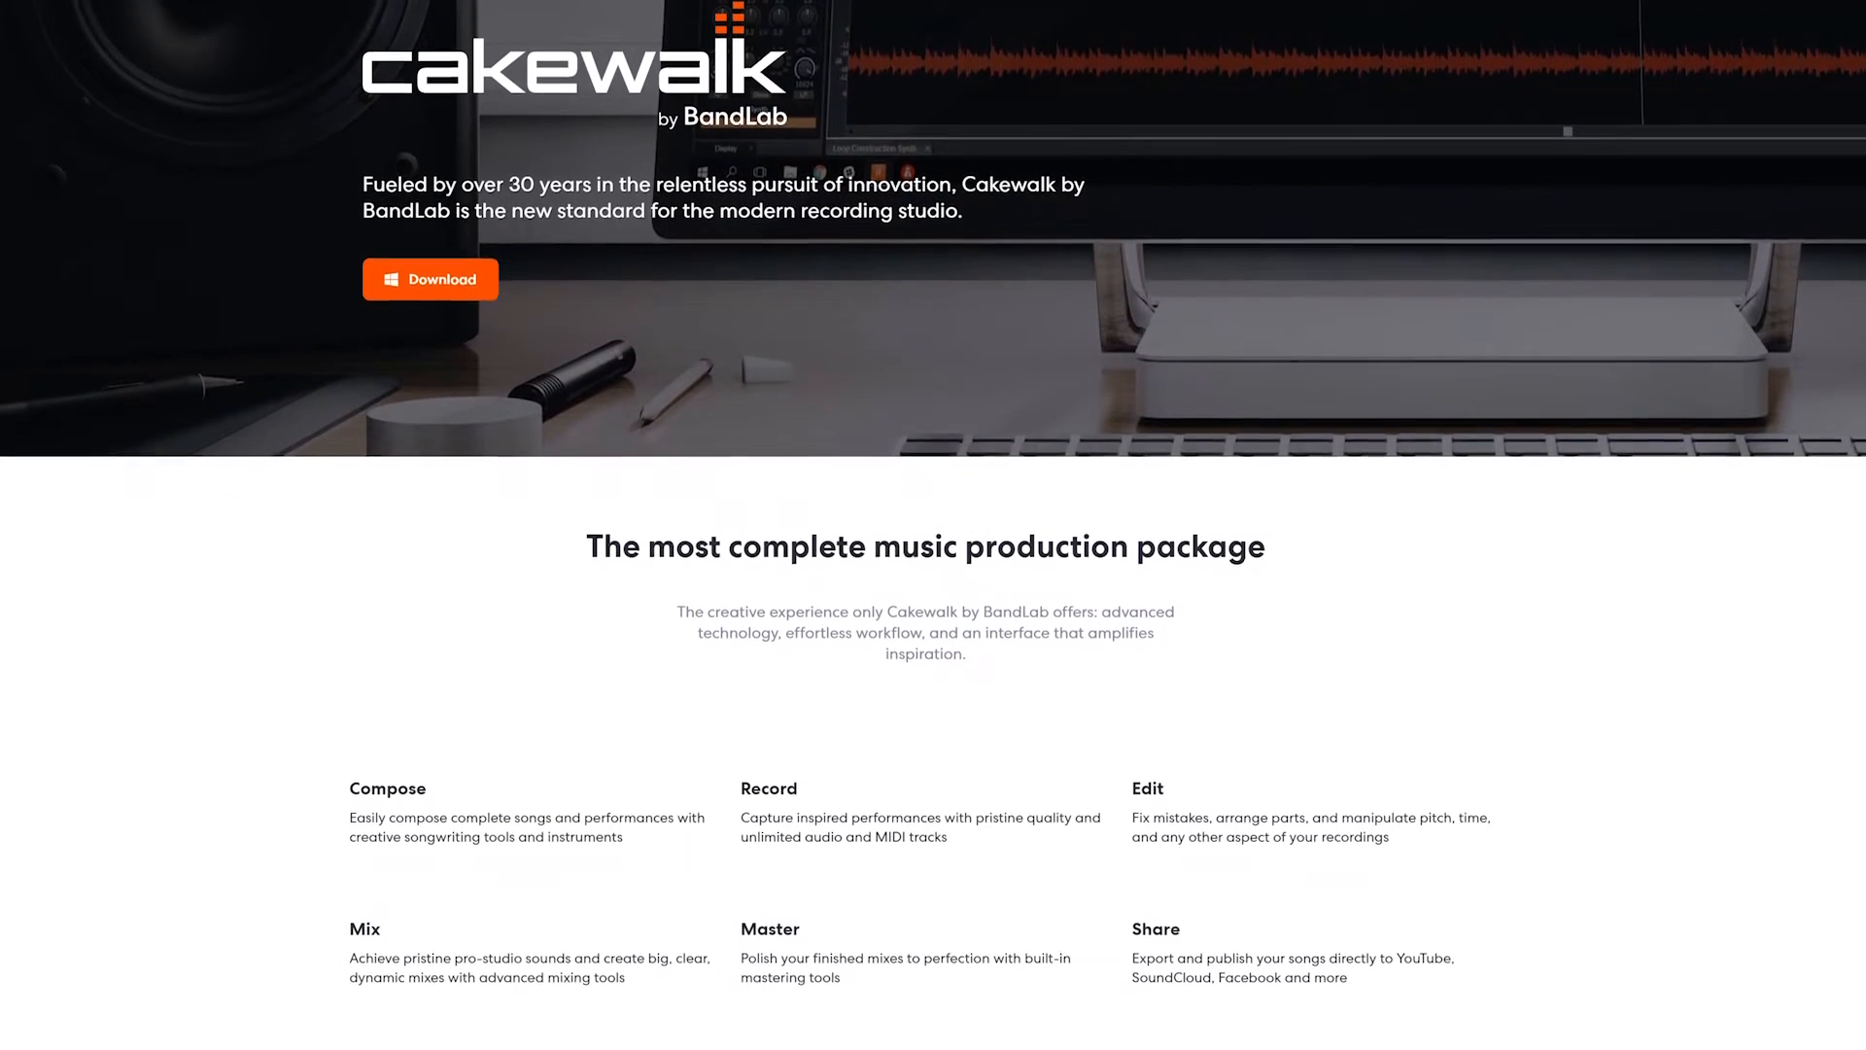
scroll("down", 3)
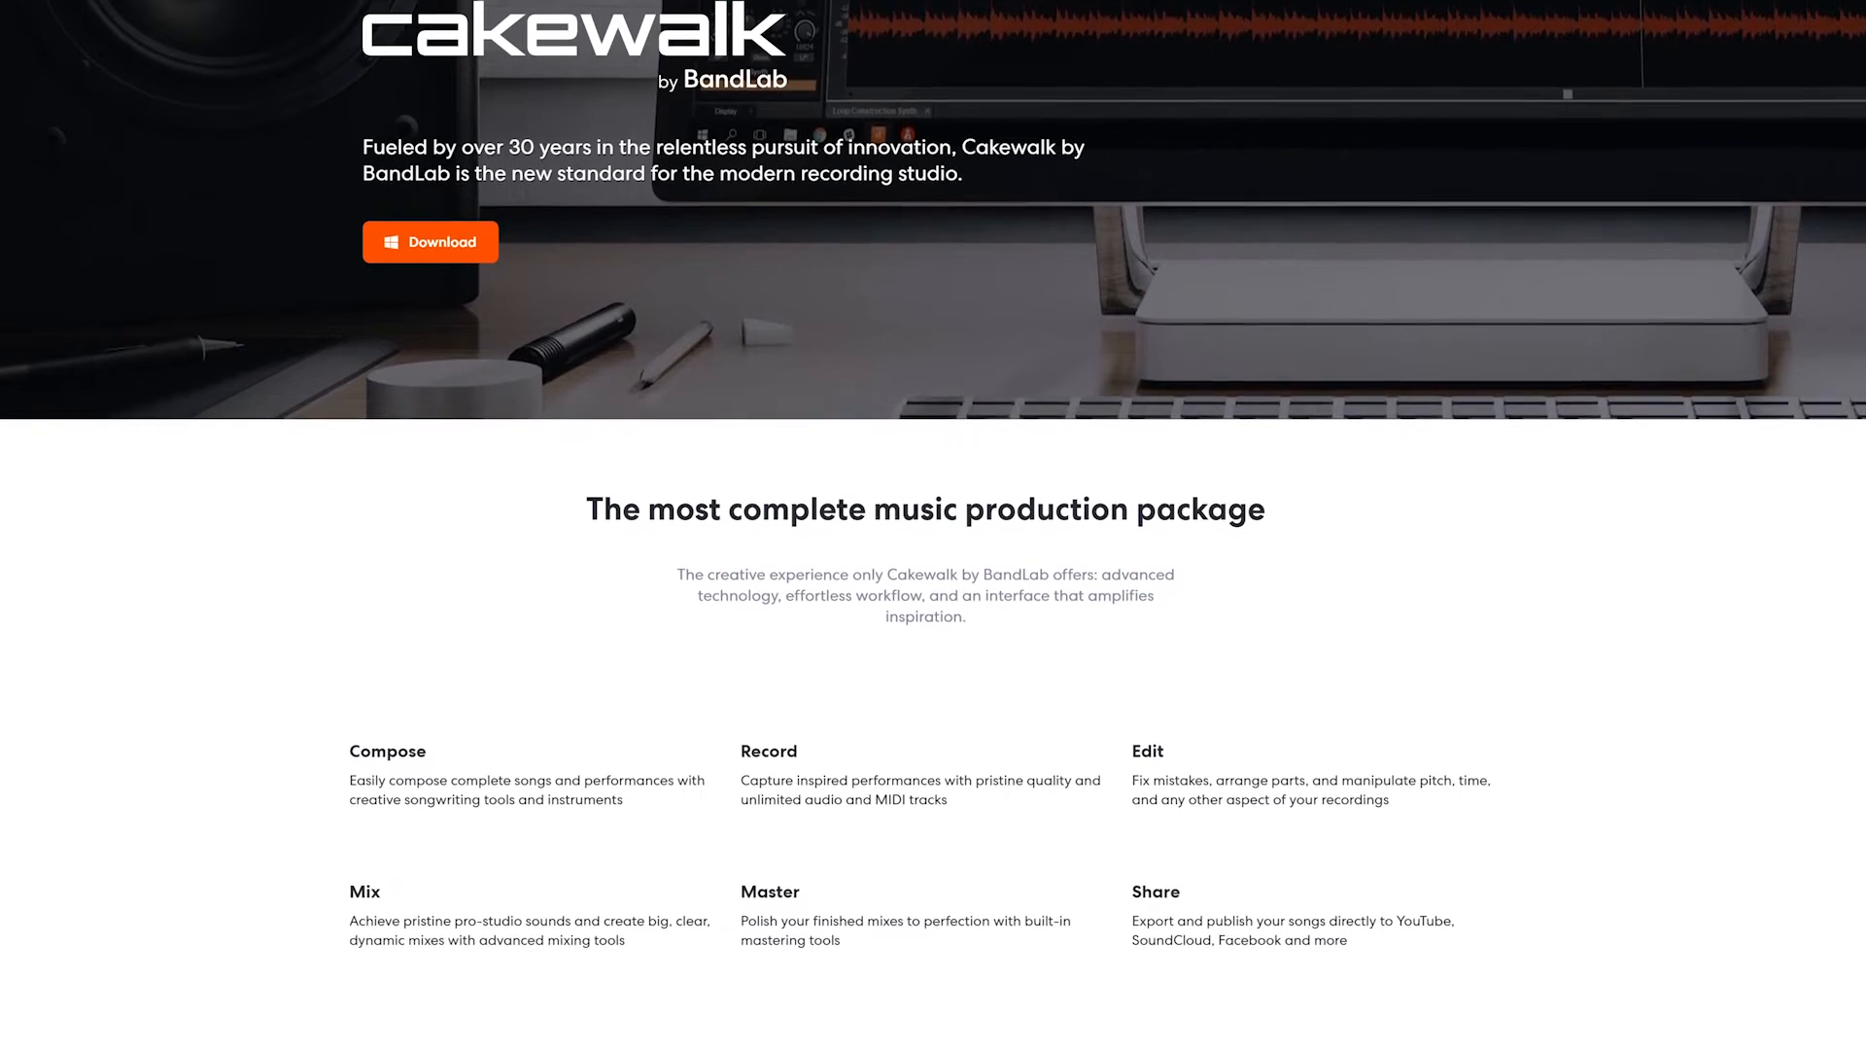
scroll("down", 3)
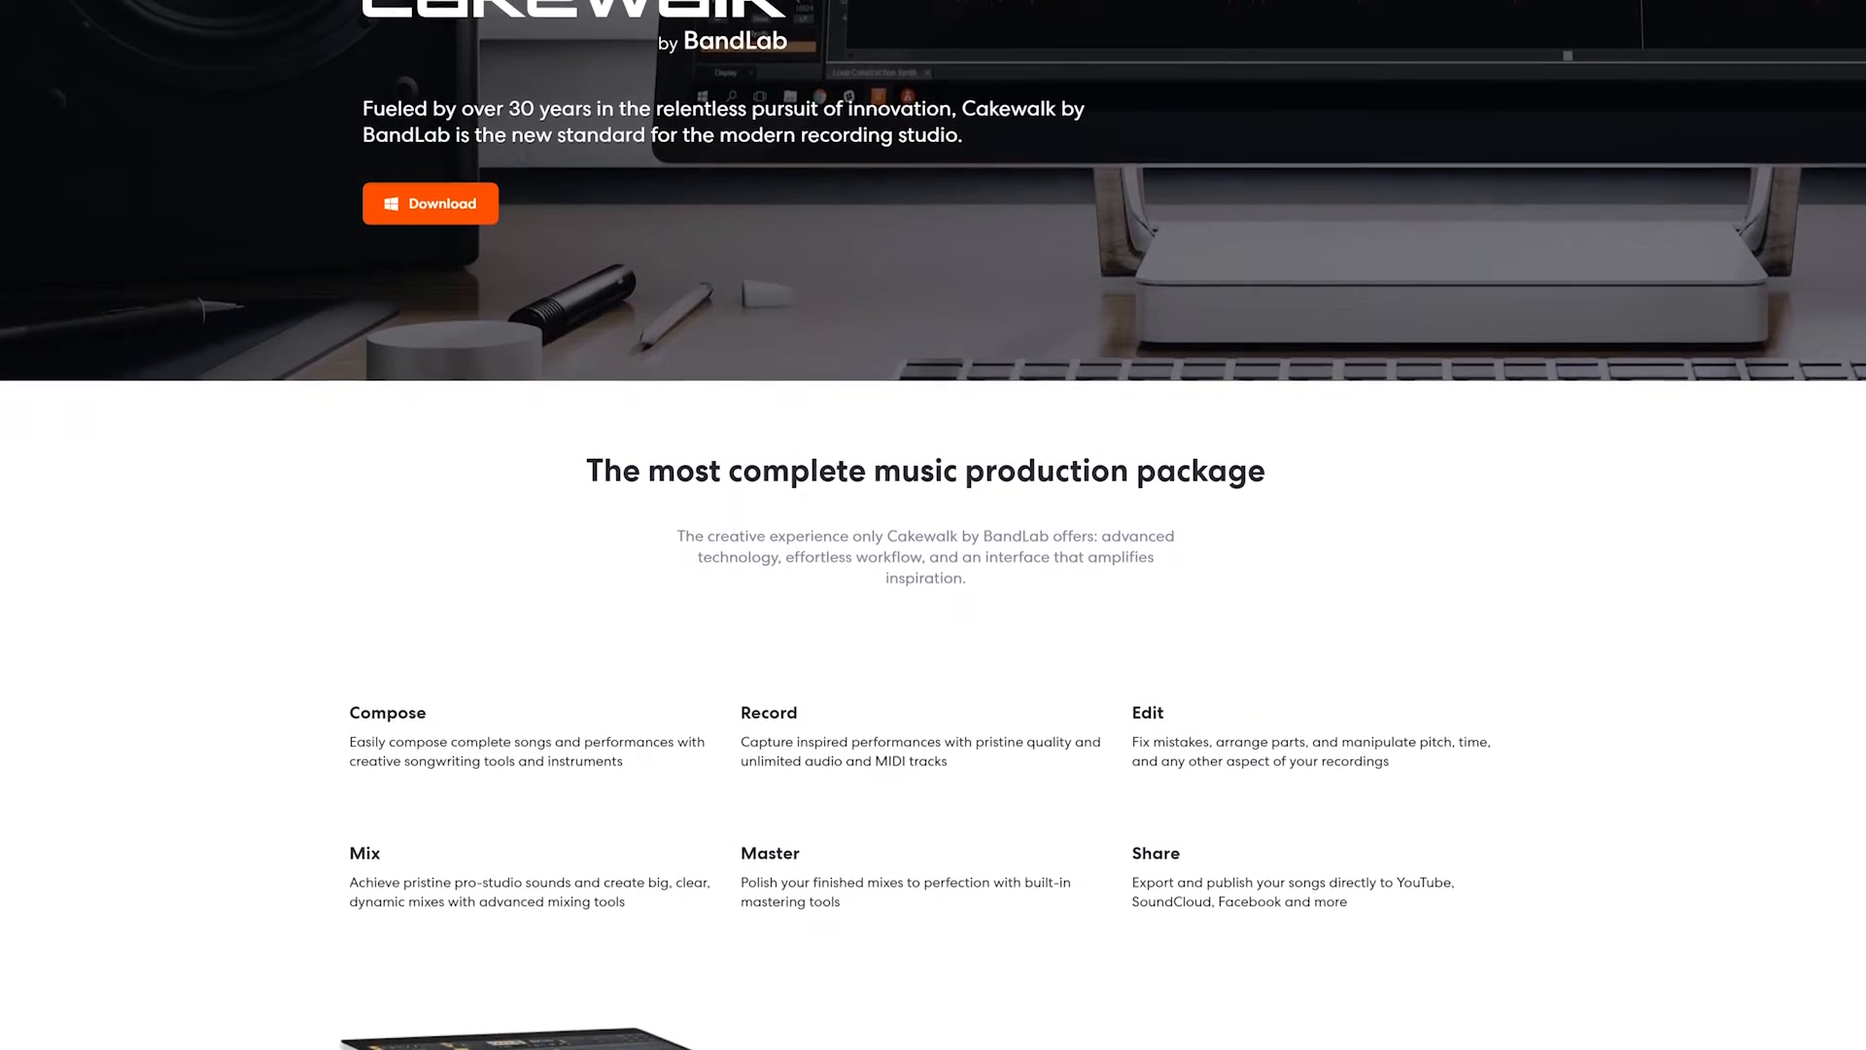
scroll("down", 3)
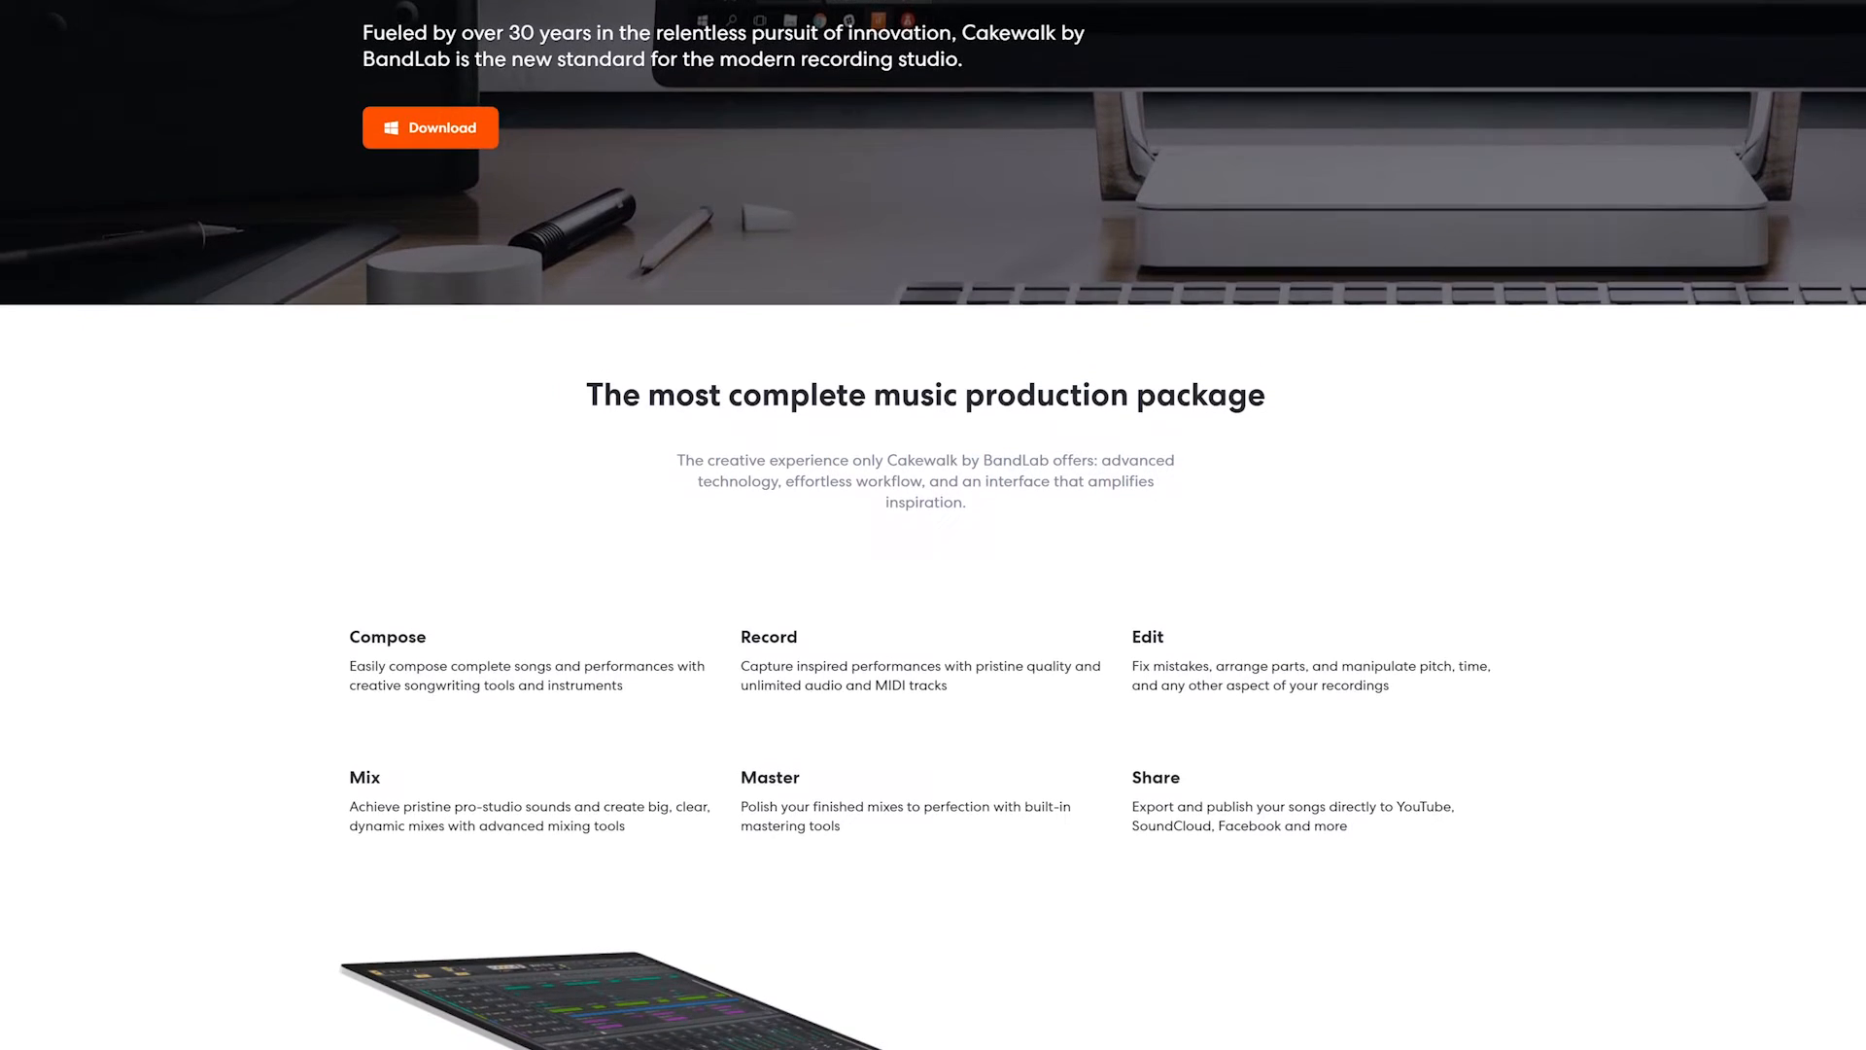
scroll("down", 3)
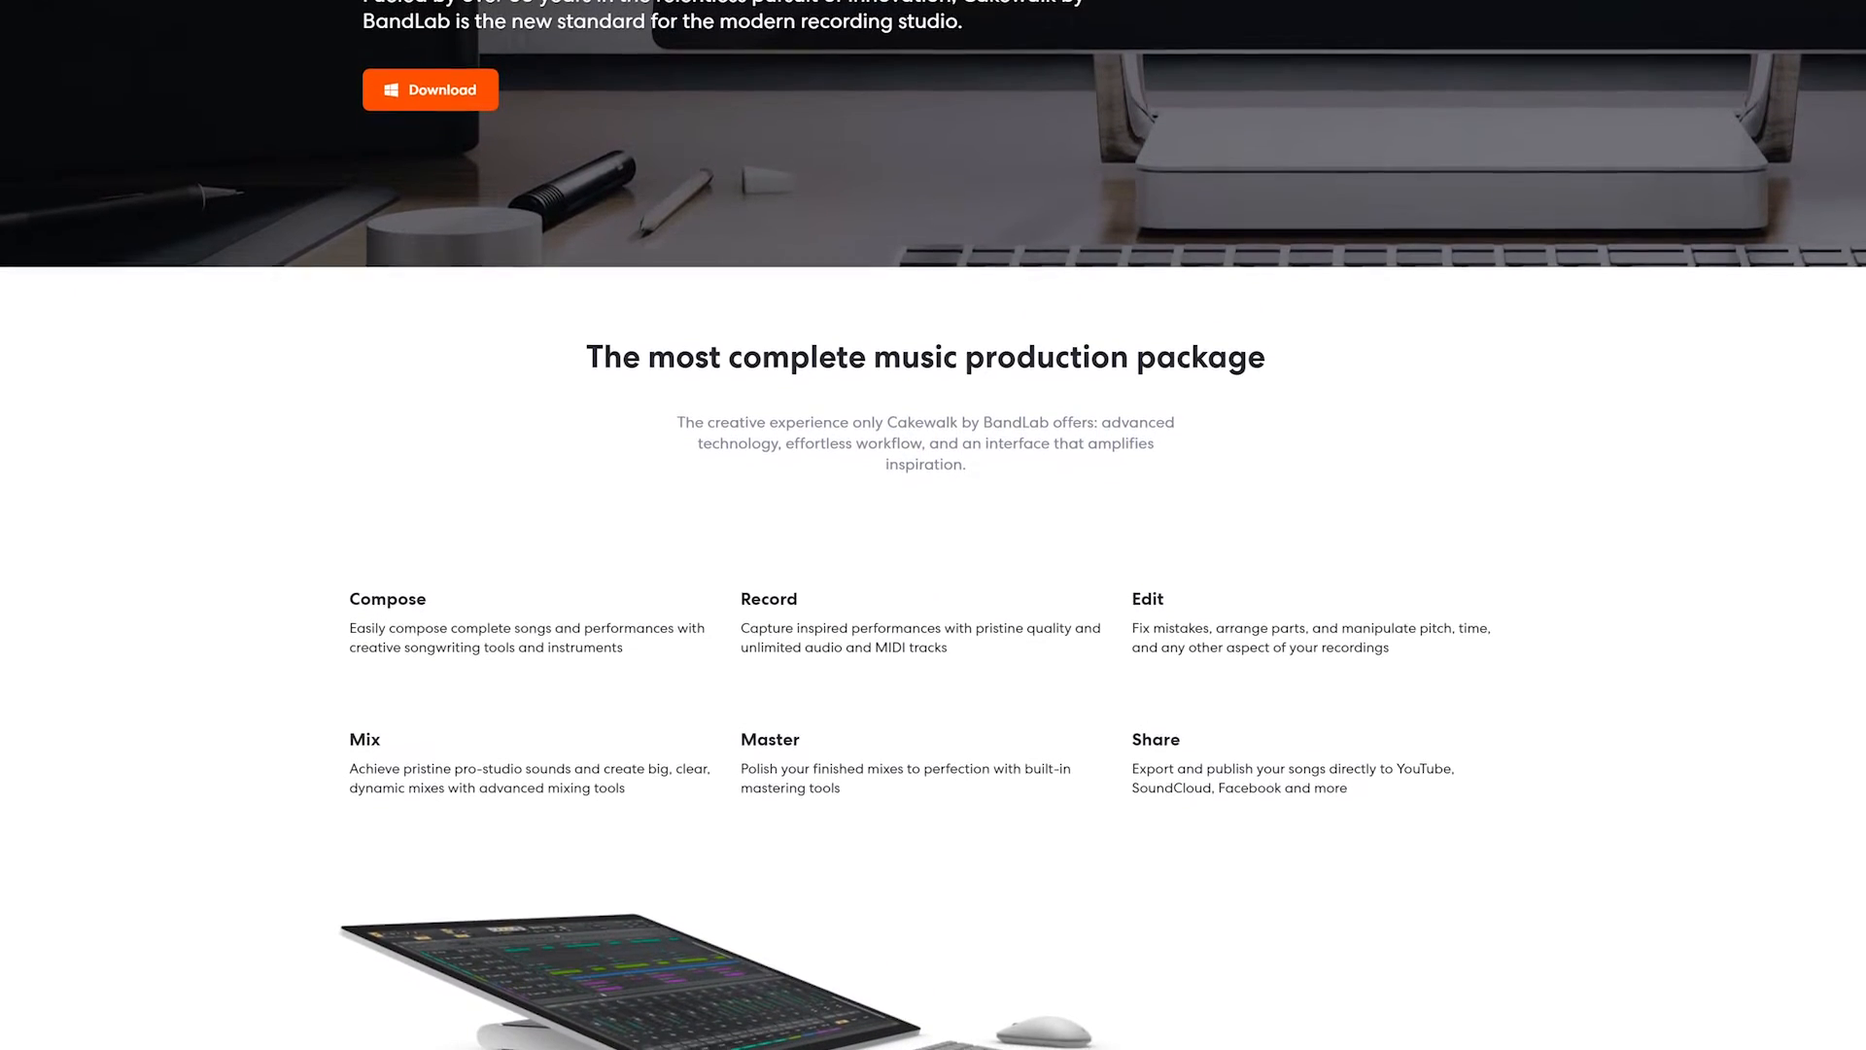
scroll("down", 3)
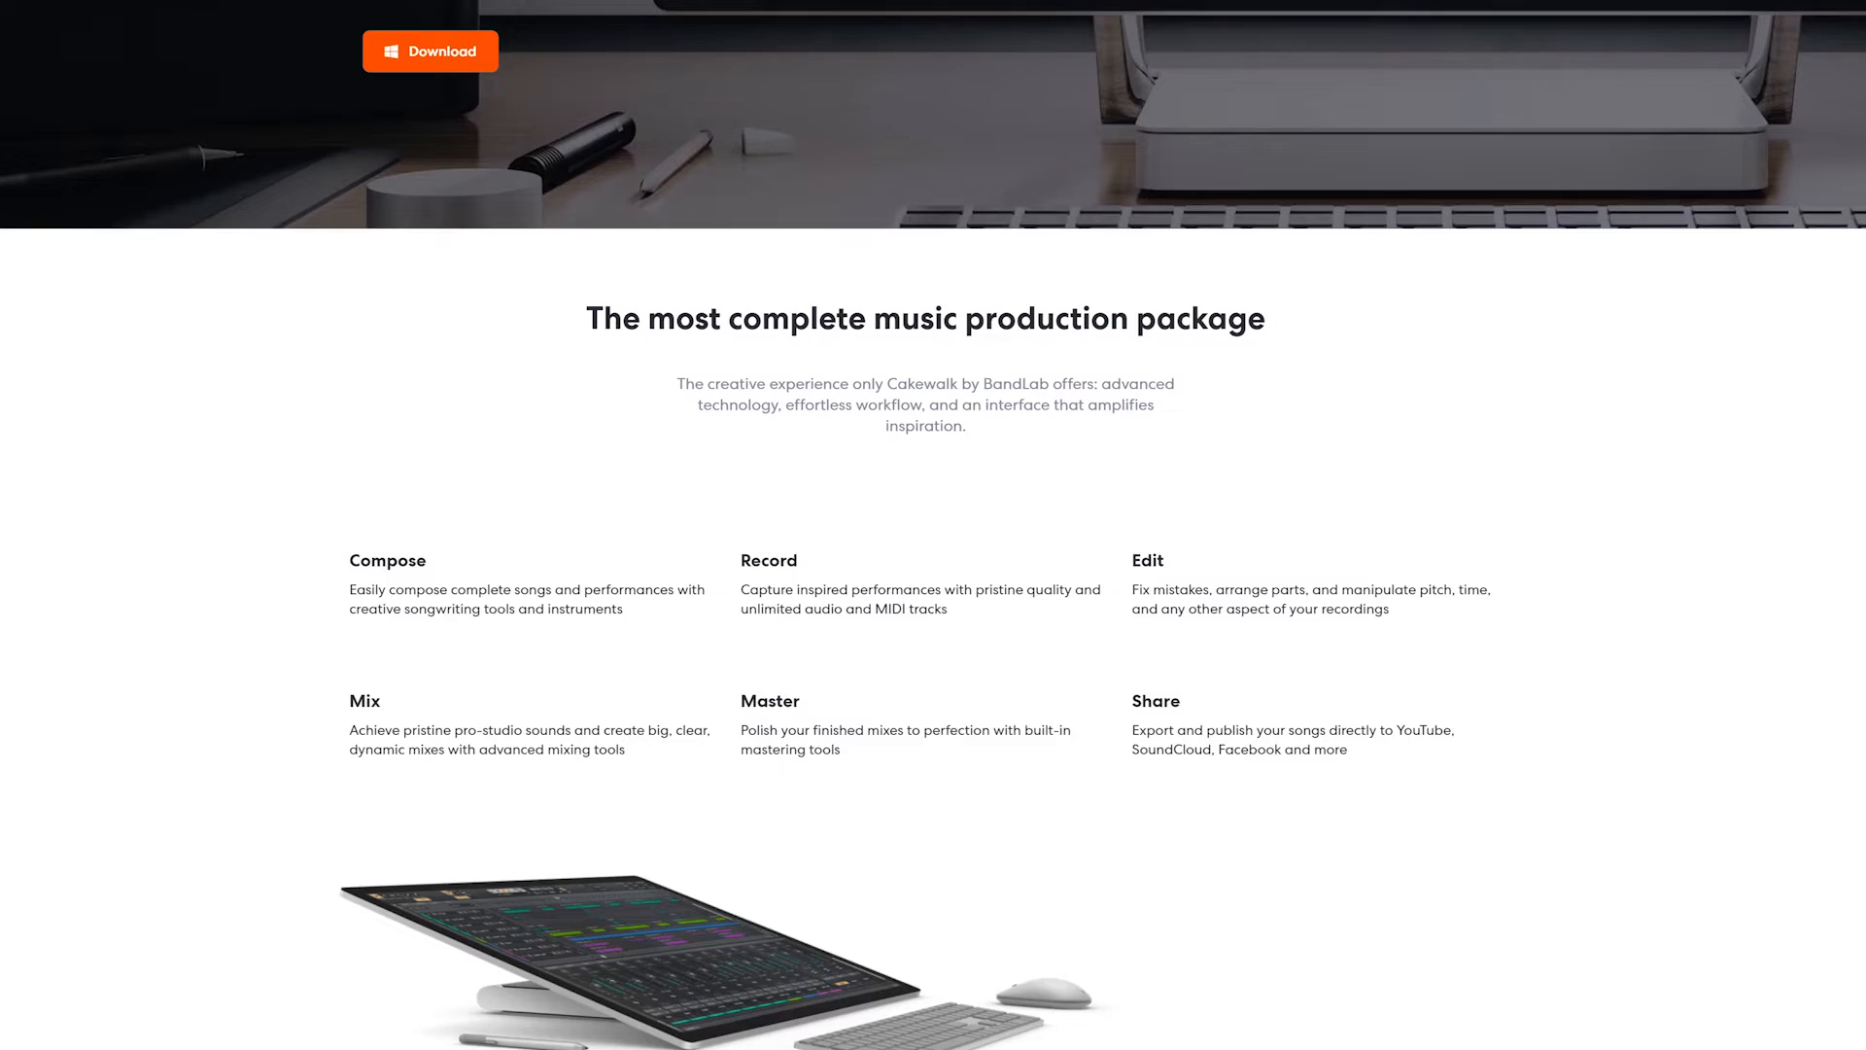
scroll("down", 3)
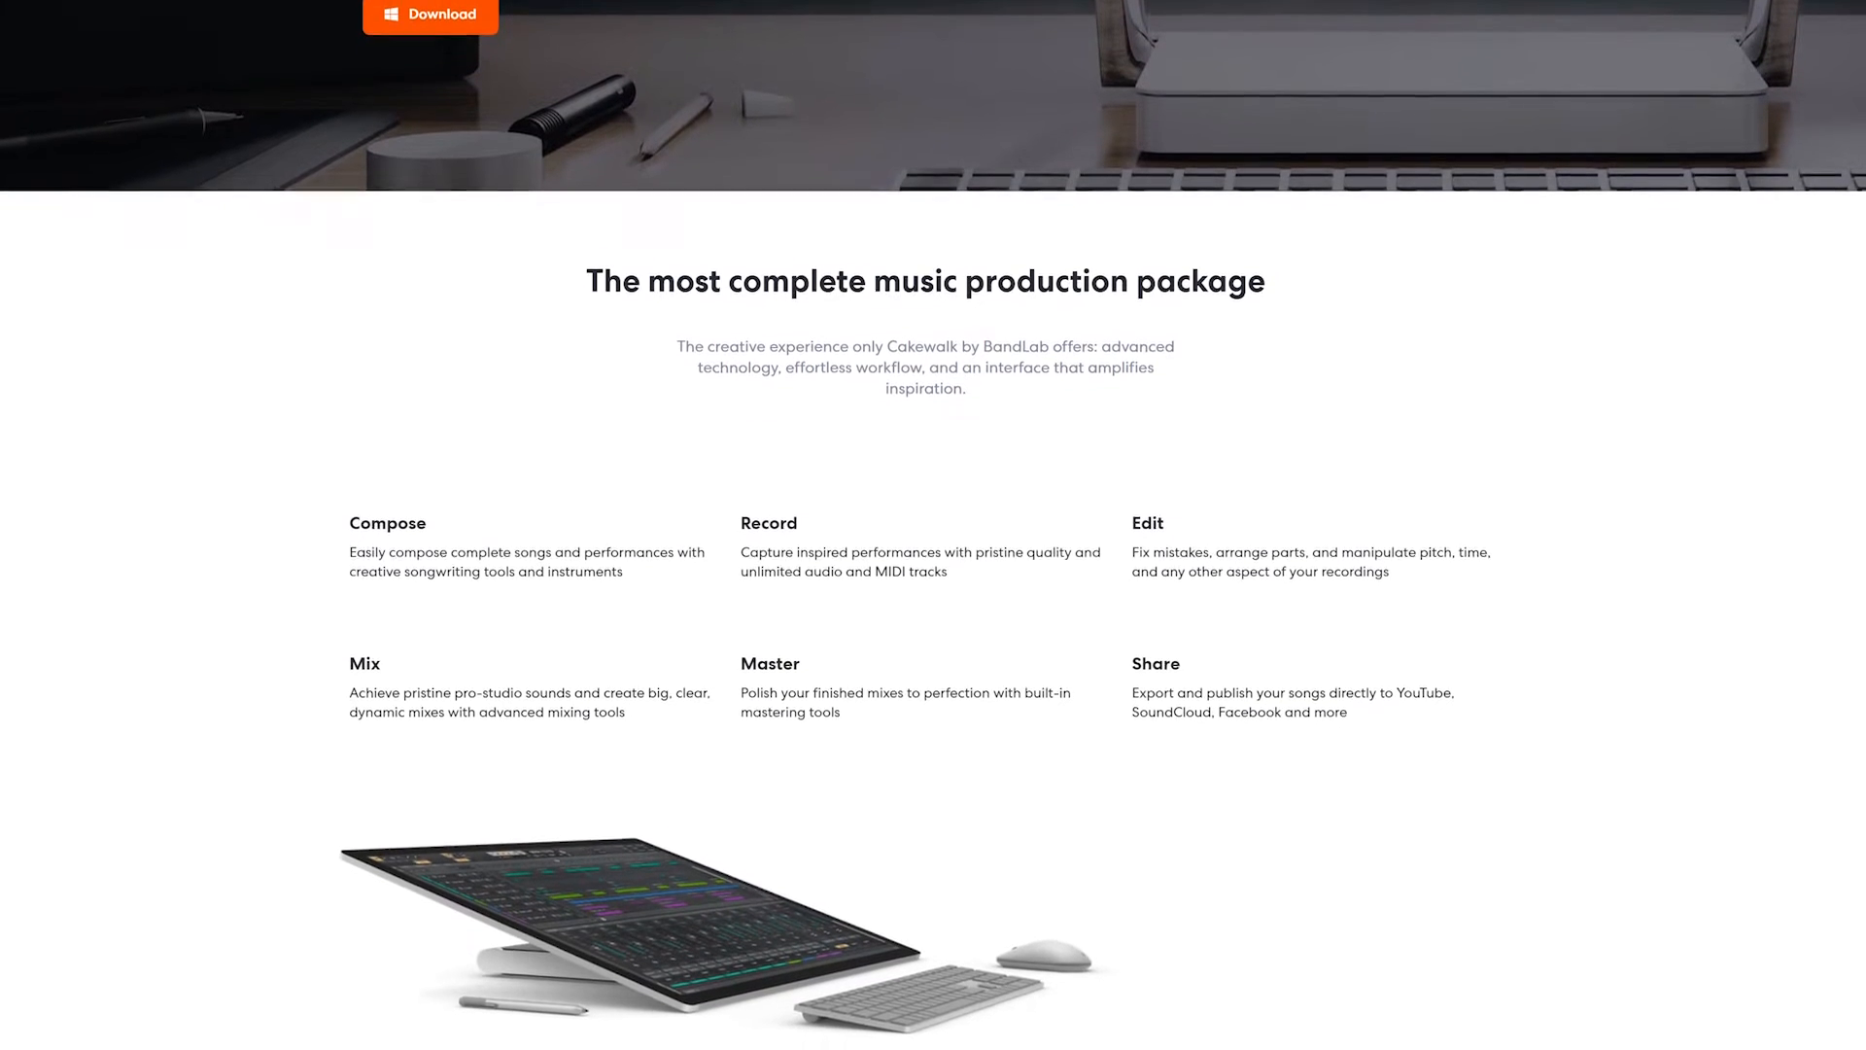
scroll("down", 3)
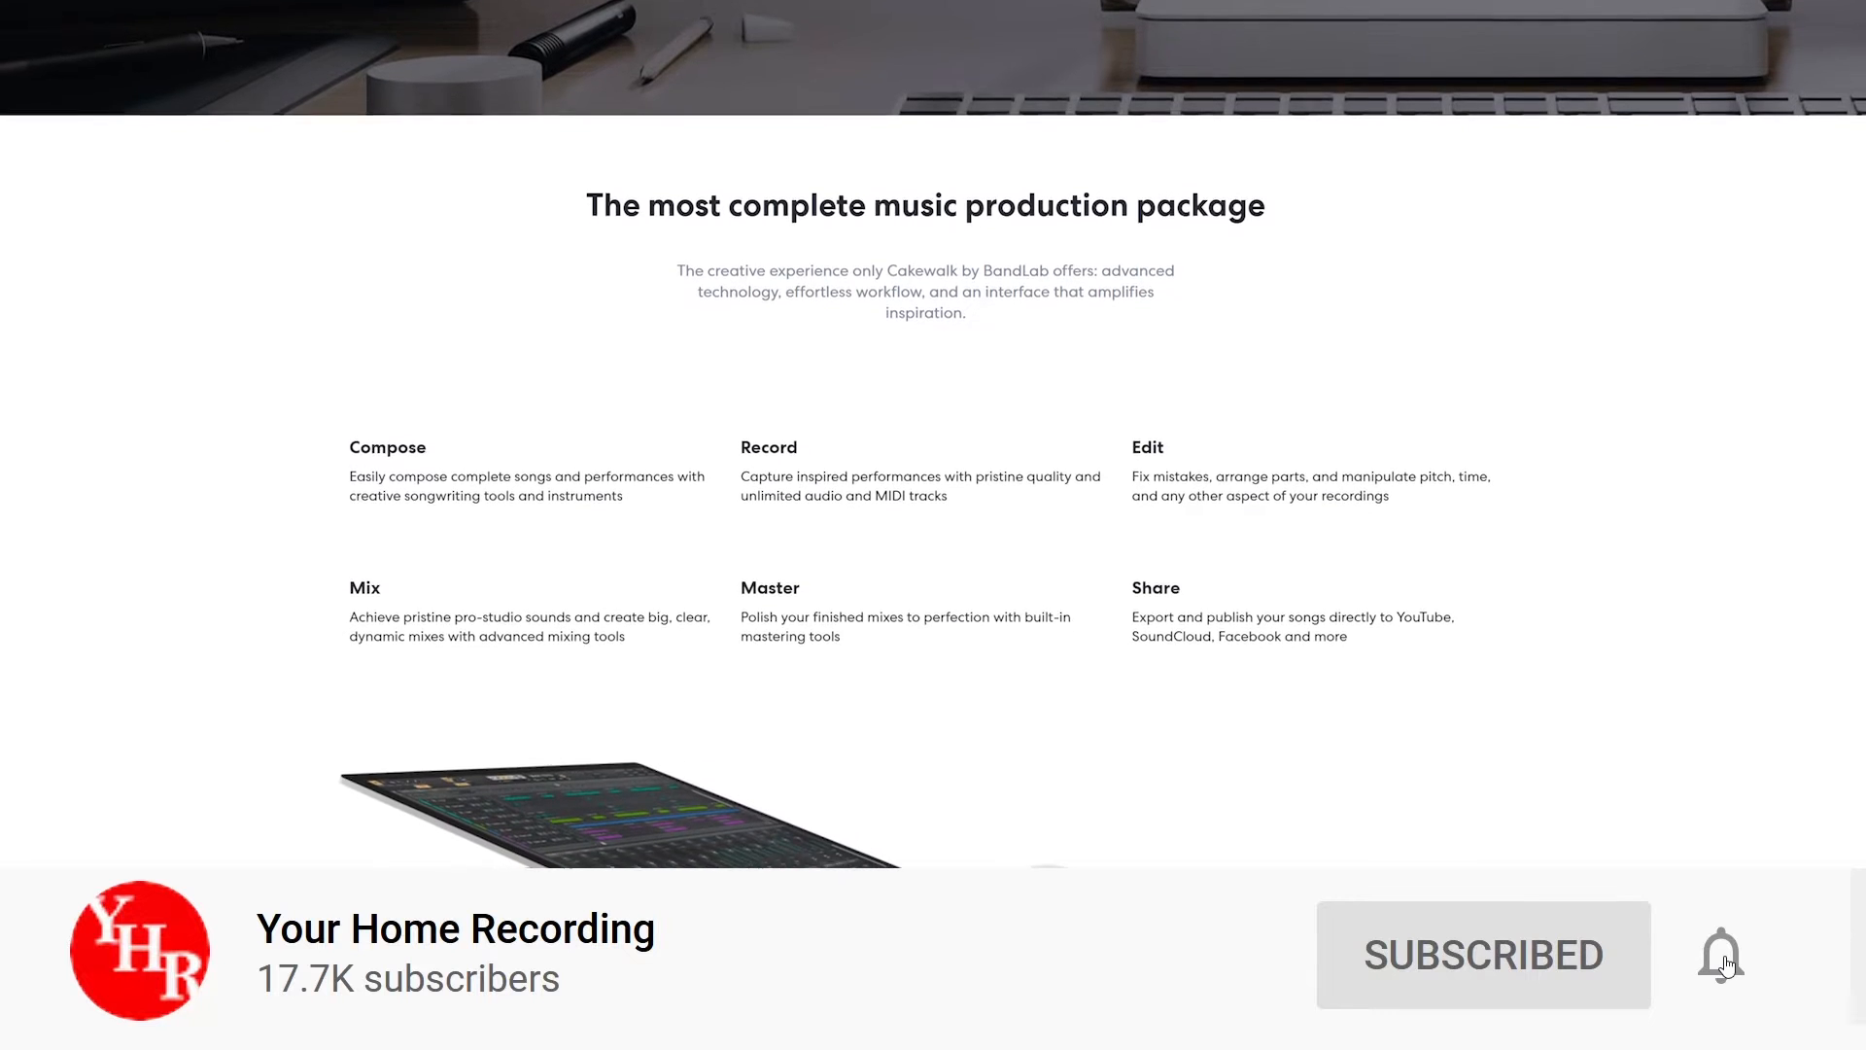
Step: Scroll further down the Cakewalk homepage toward the free download page
scroll("down", 3)
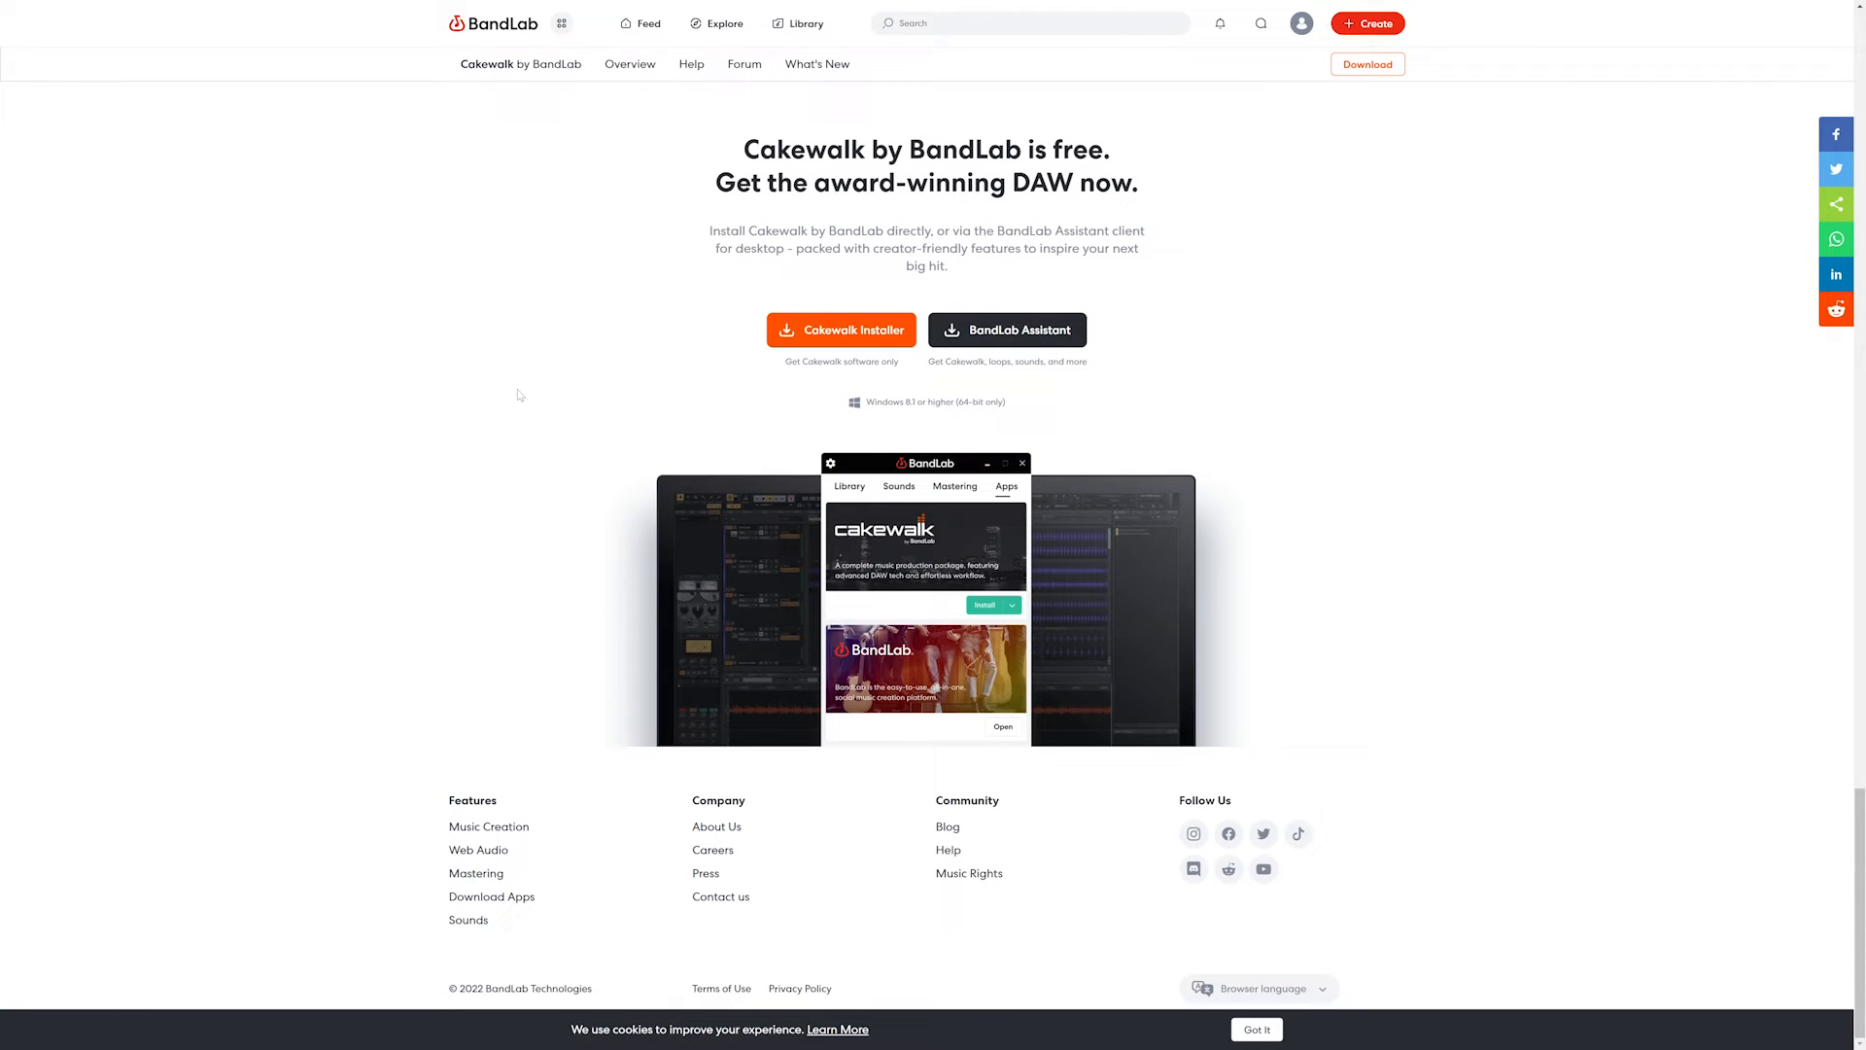
Step: Download the Cakewalk Installer and run CakewalkSetup.exe from Chrome's download bar
left_click(841, 330)
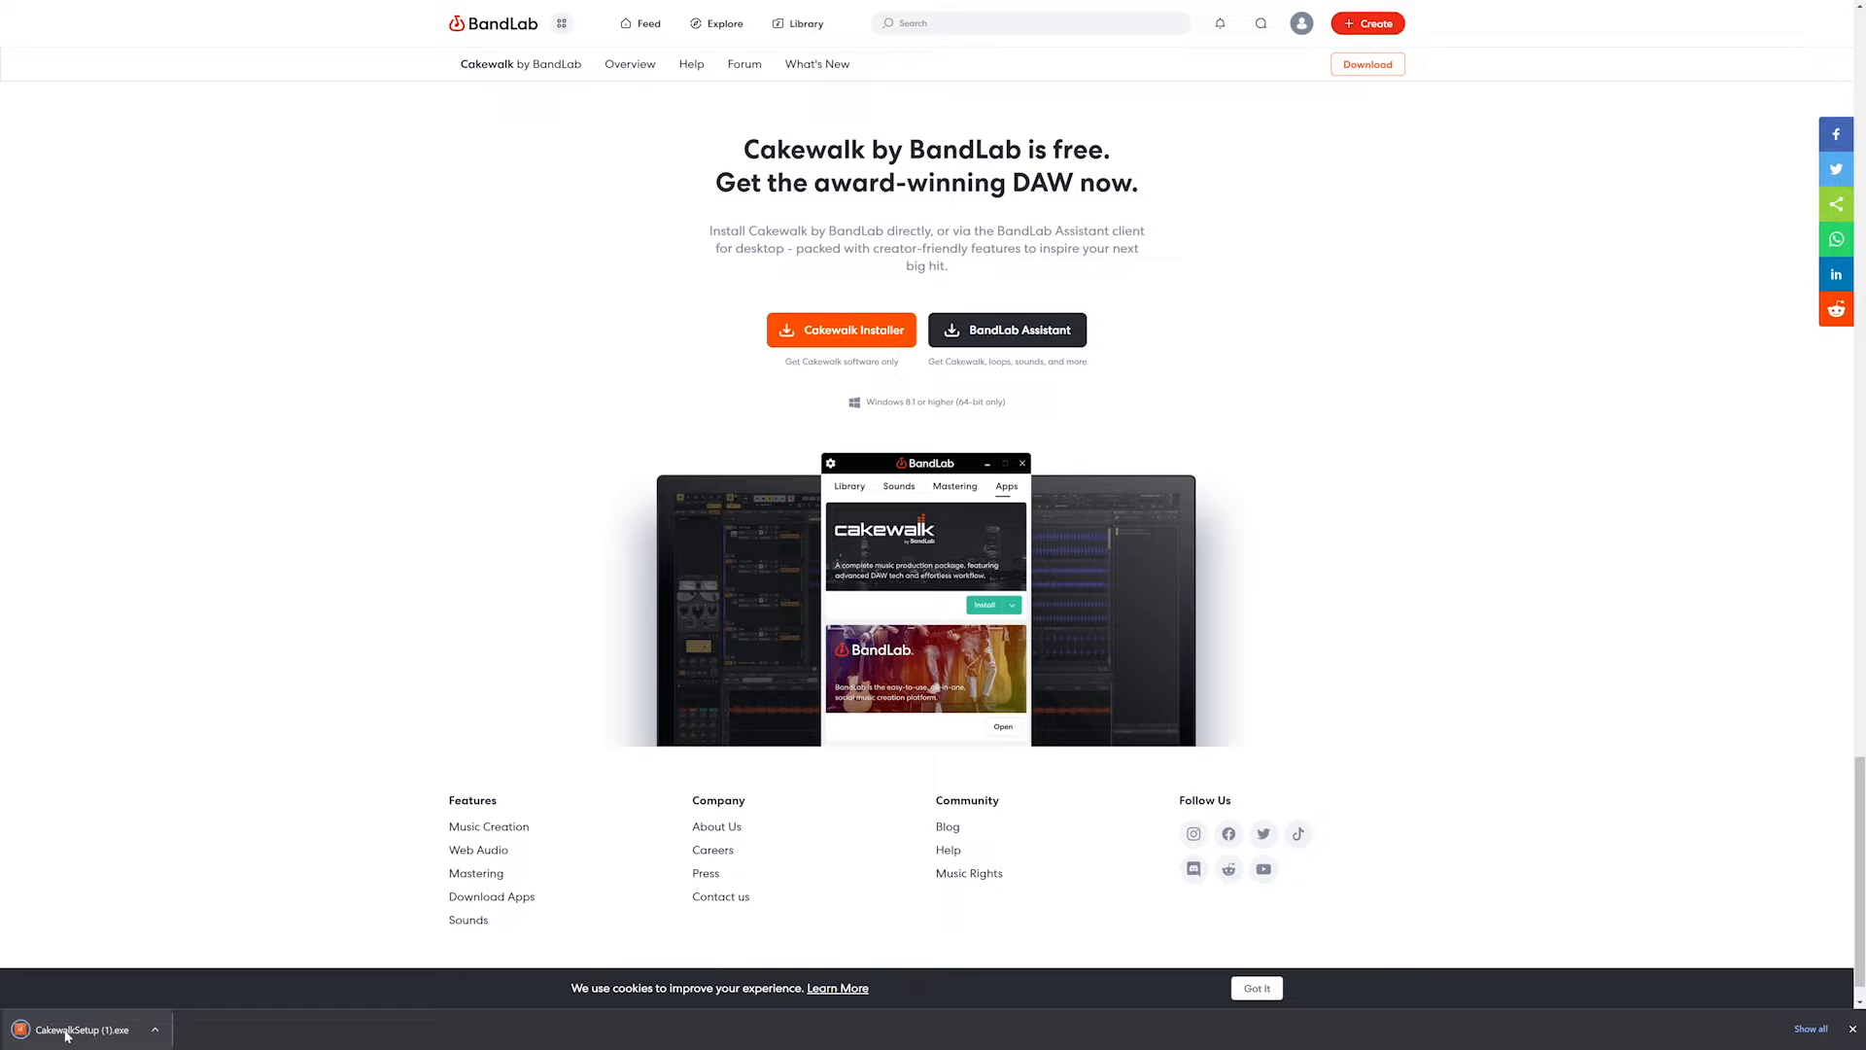
left_click(81, 1030)
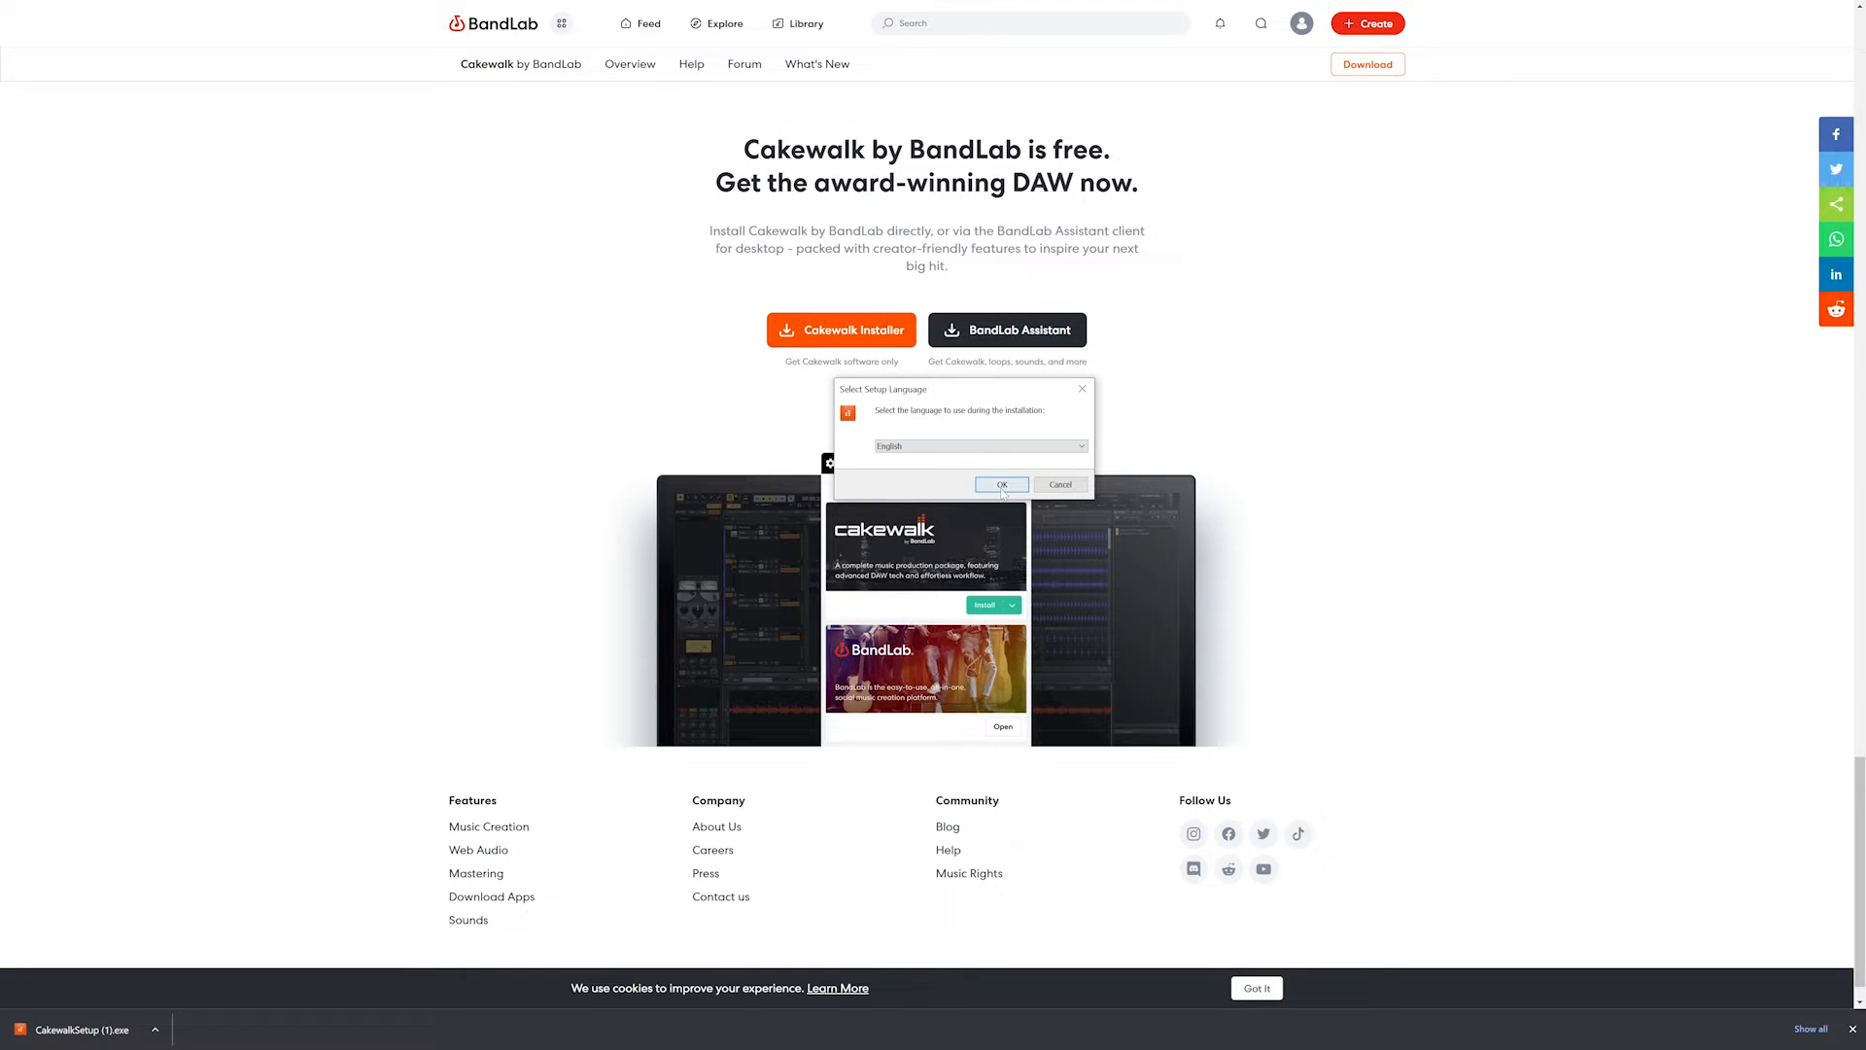
Step: Accept English as the setup language and move past the welcome page to Additional Installers
left_click(1002, 484)
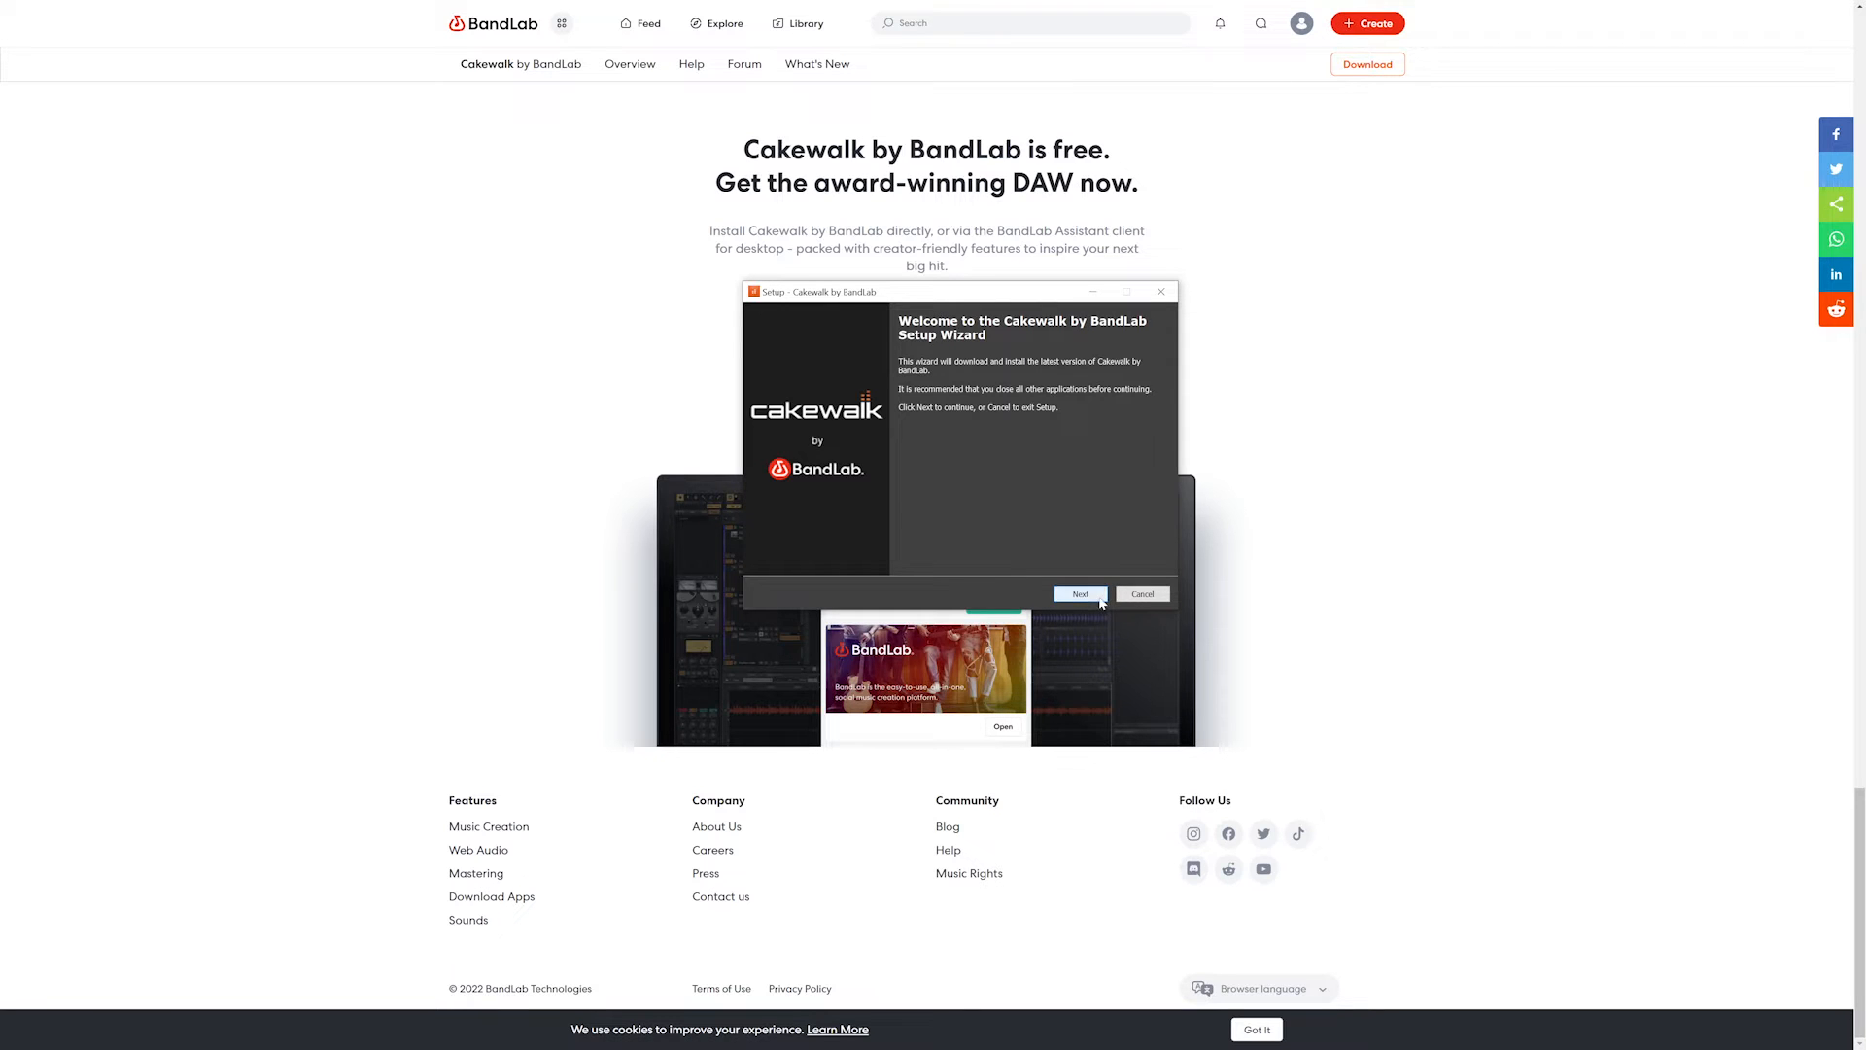
left_click(1080, 594)
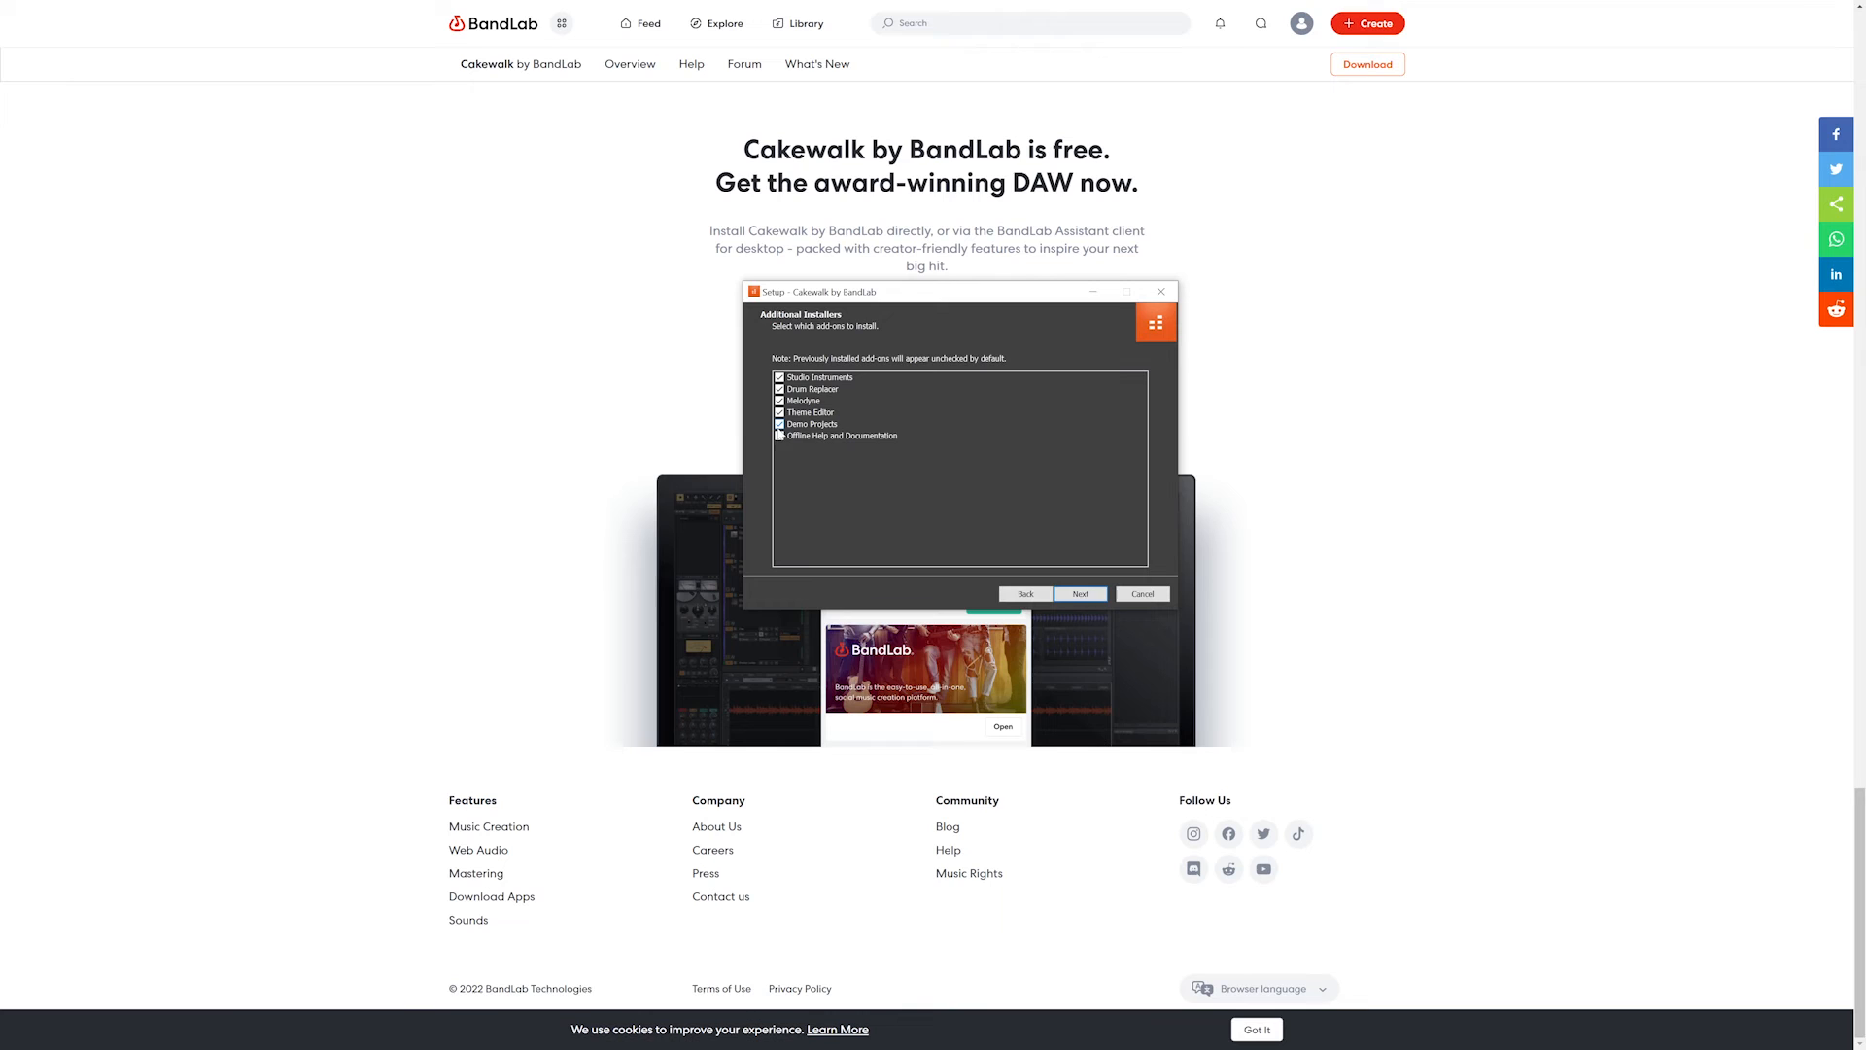
Step: Keep the default add-ons and install Cakewalk, which launches after finding 82 plugins
left_click(1080, 593)
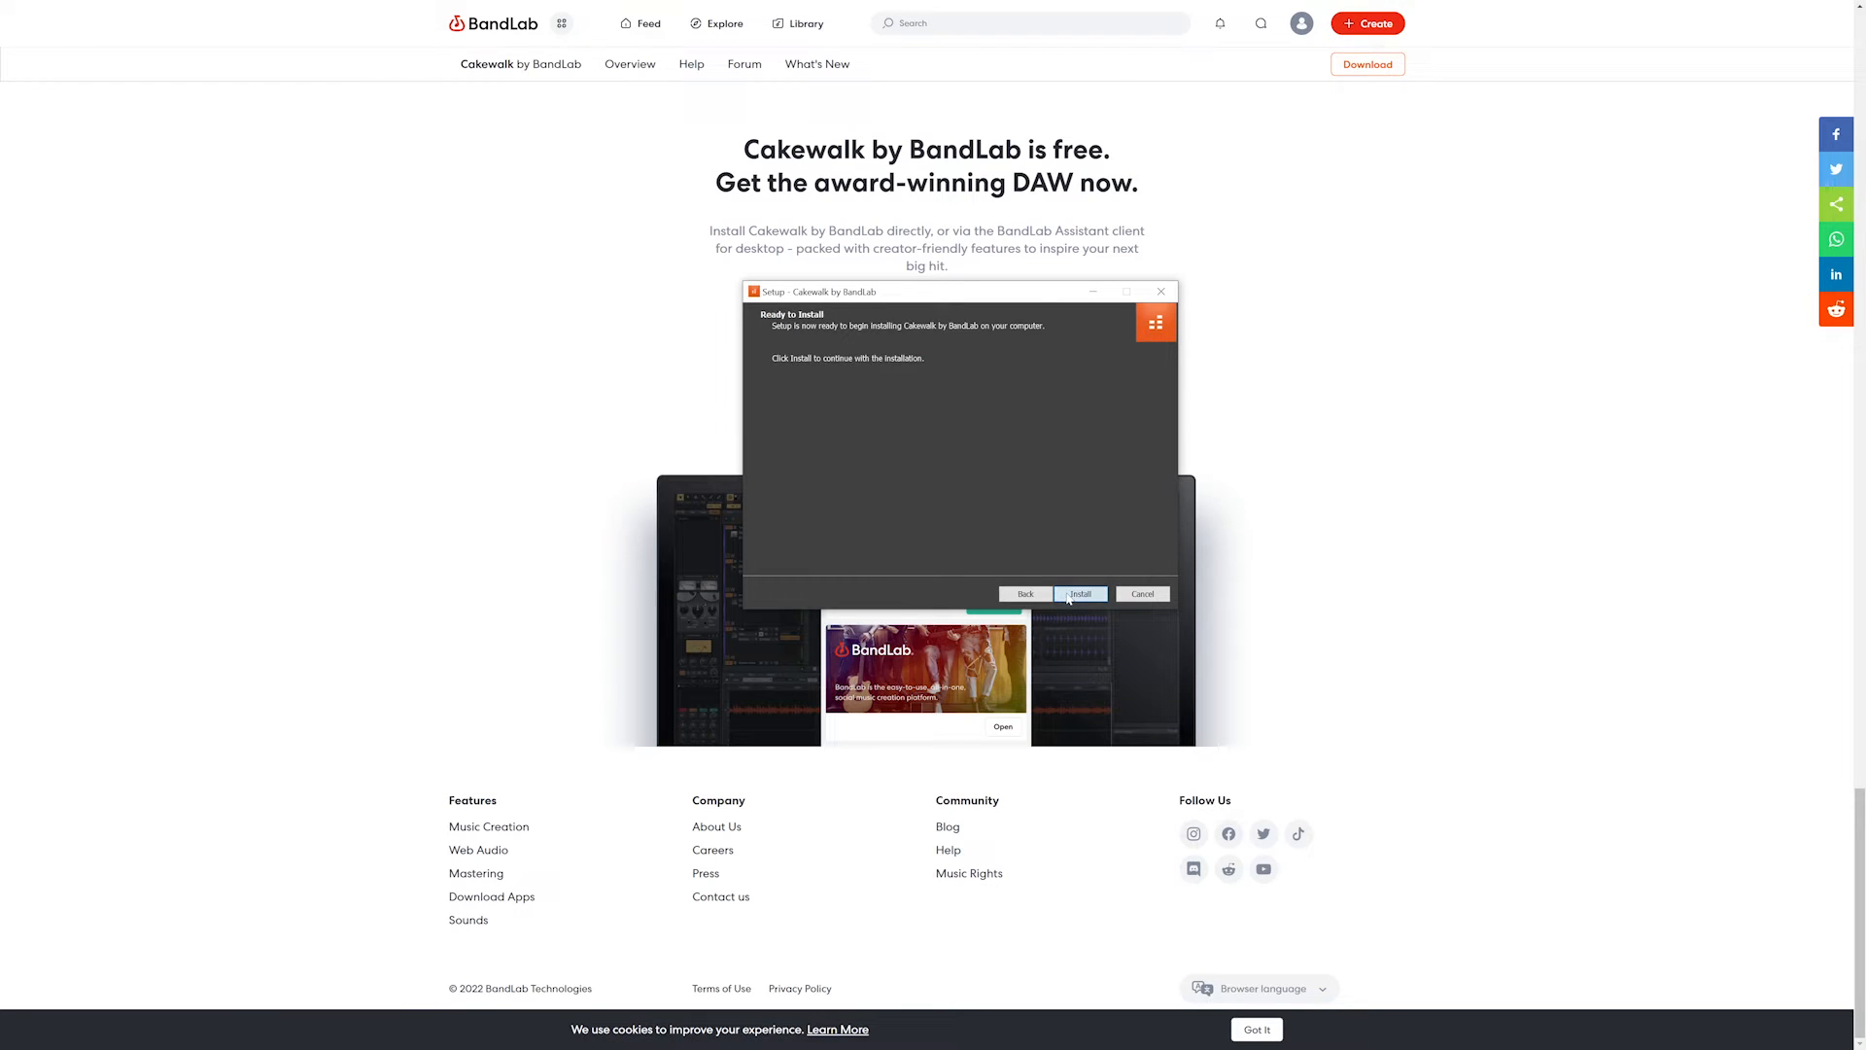
left_click(1081, 593)
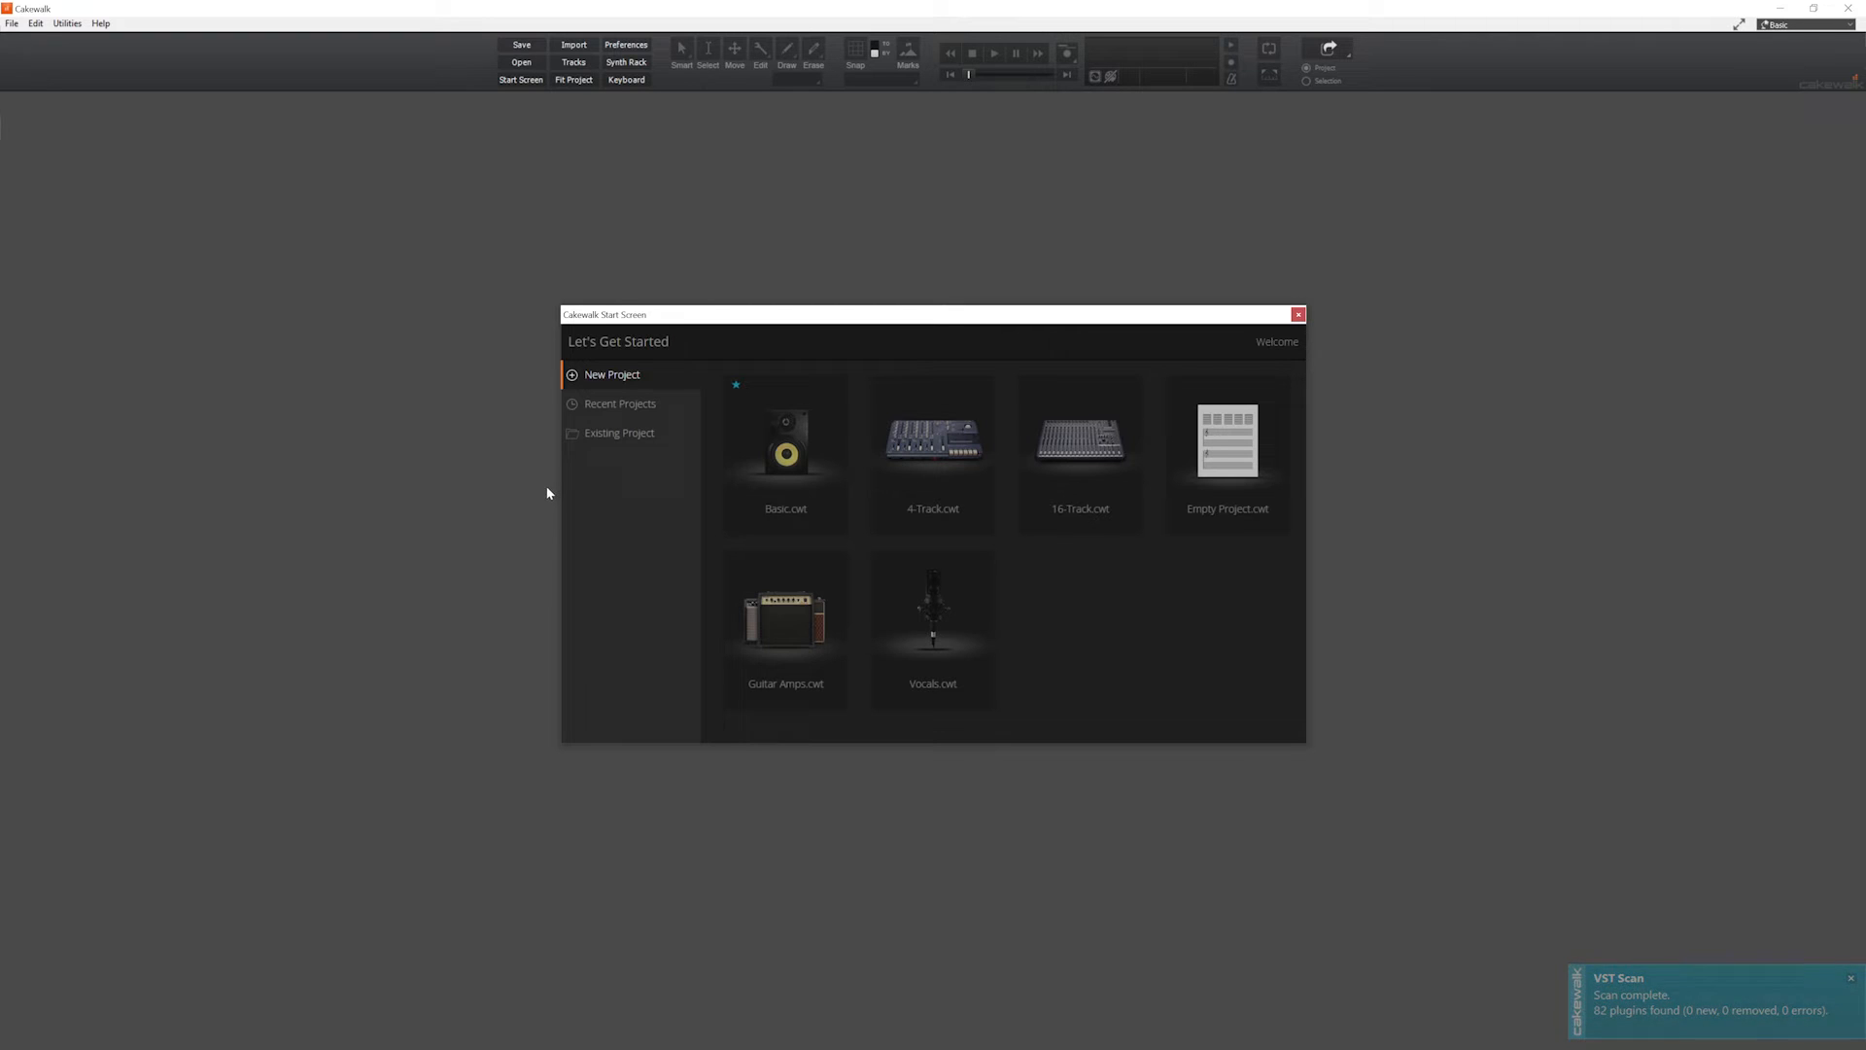
mouse_move(1218, 432)
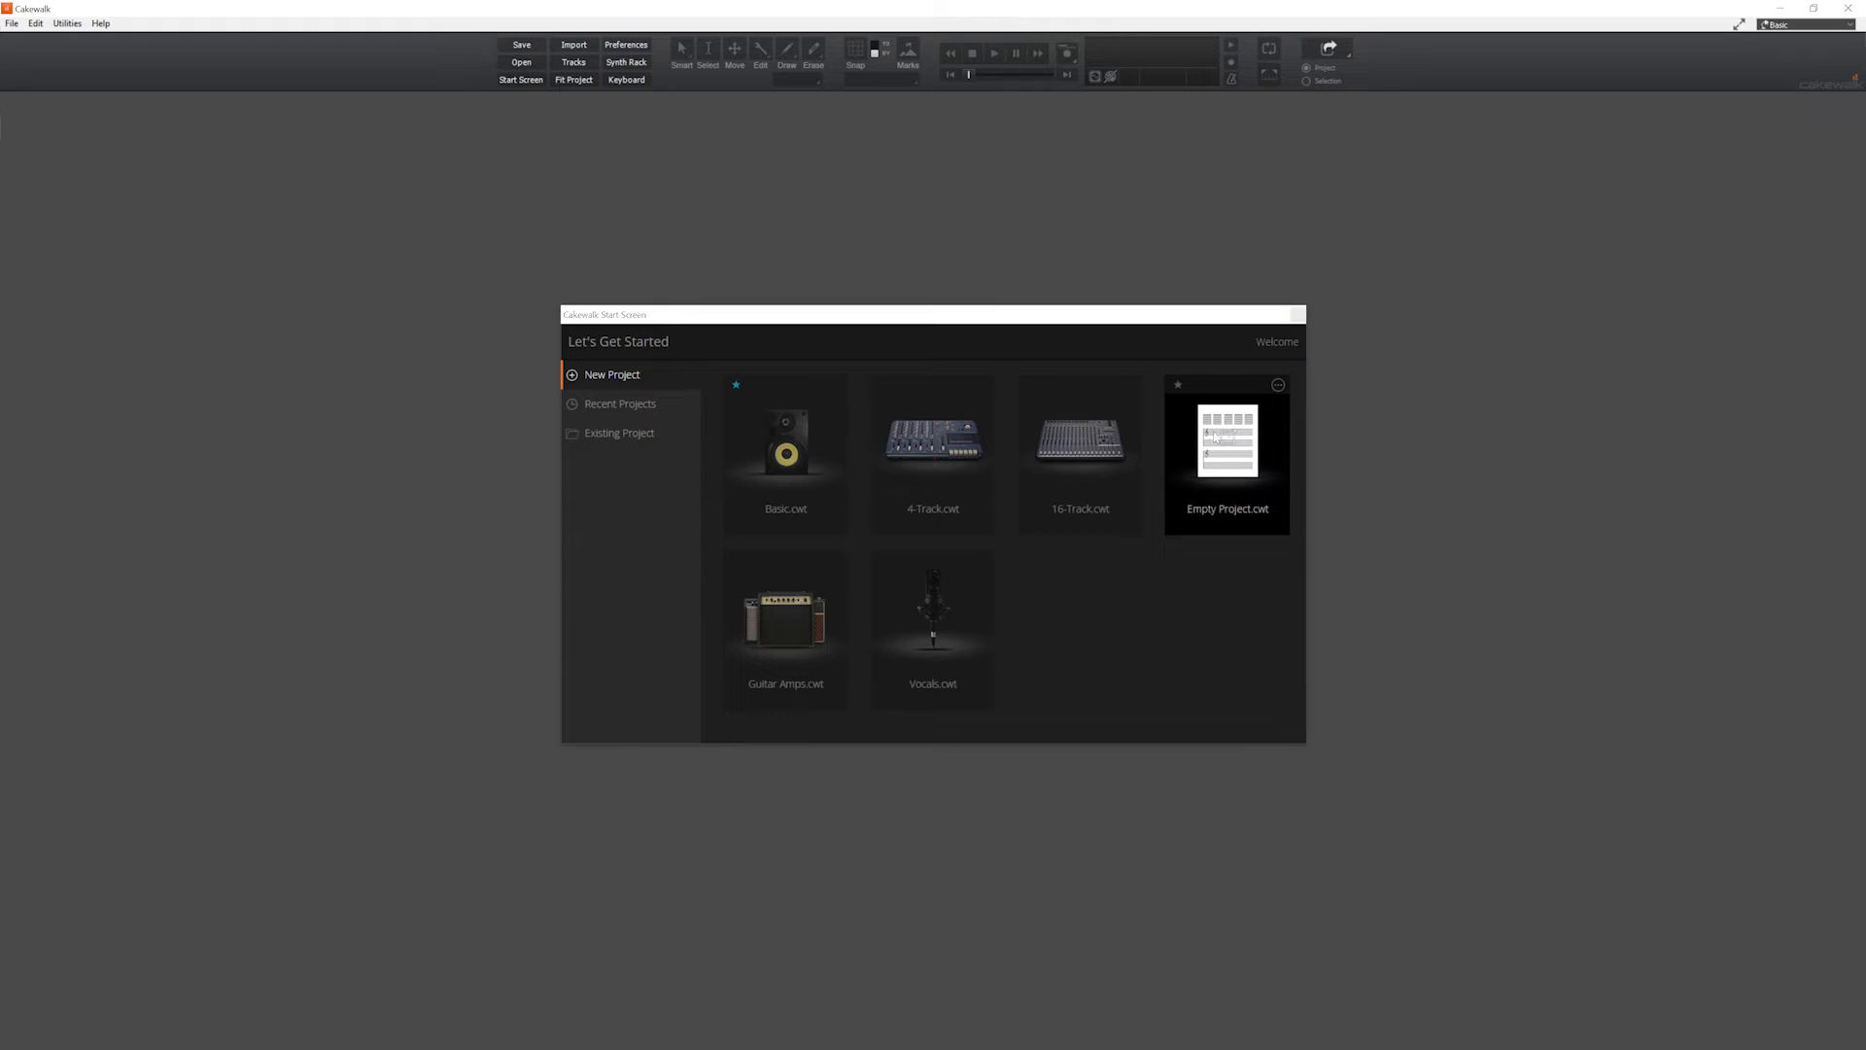
Step: Create an untitled project from Empty Project.cwt under New Project on the Start Screen
double_click(1226, 448)
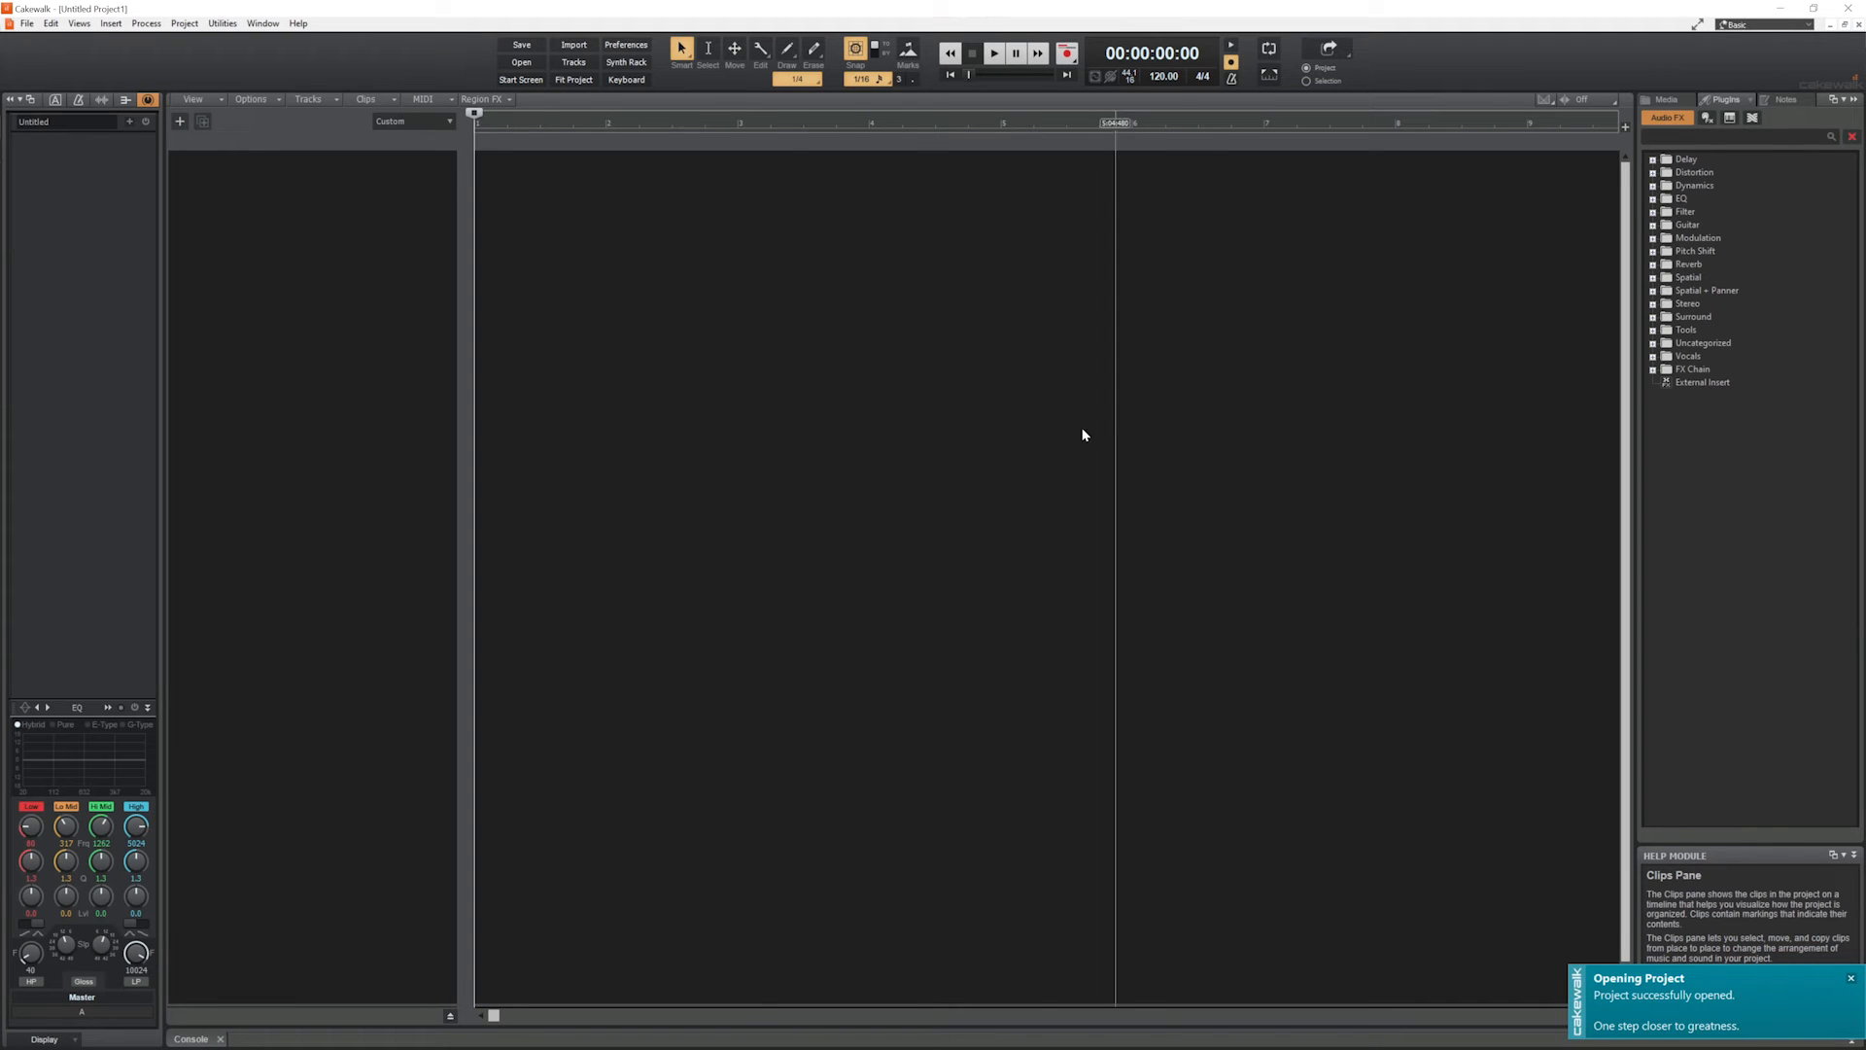
Step: In Playback and Recording preferences, set Driver Mode to ASIO and decline switching to WASAPI
left_click(48, 24)
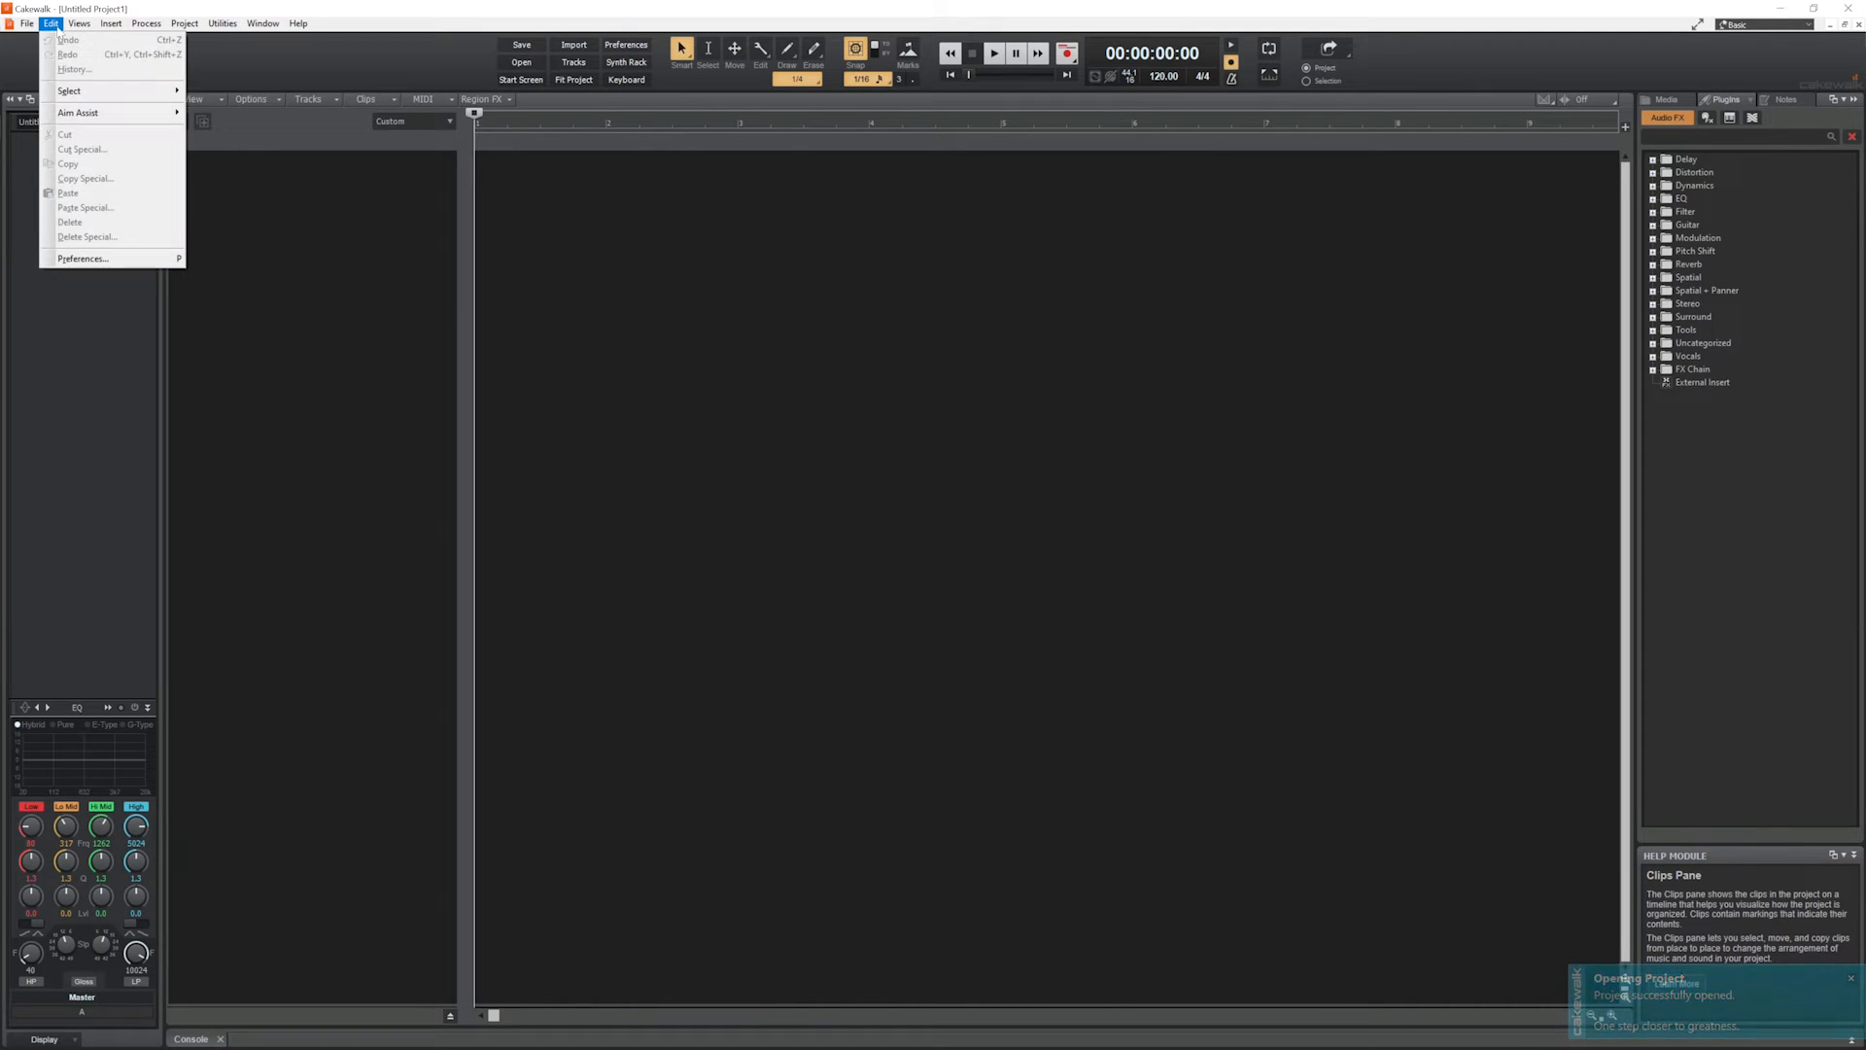
left_click(87, 259)
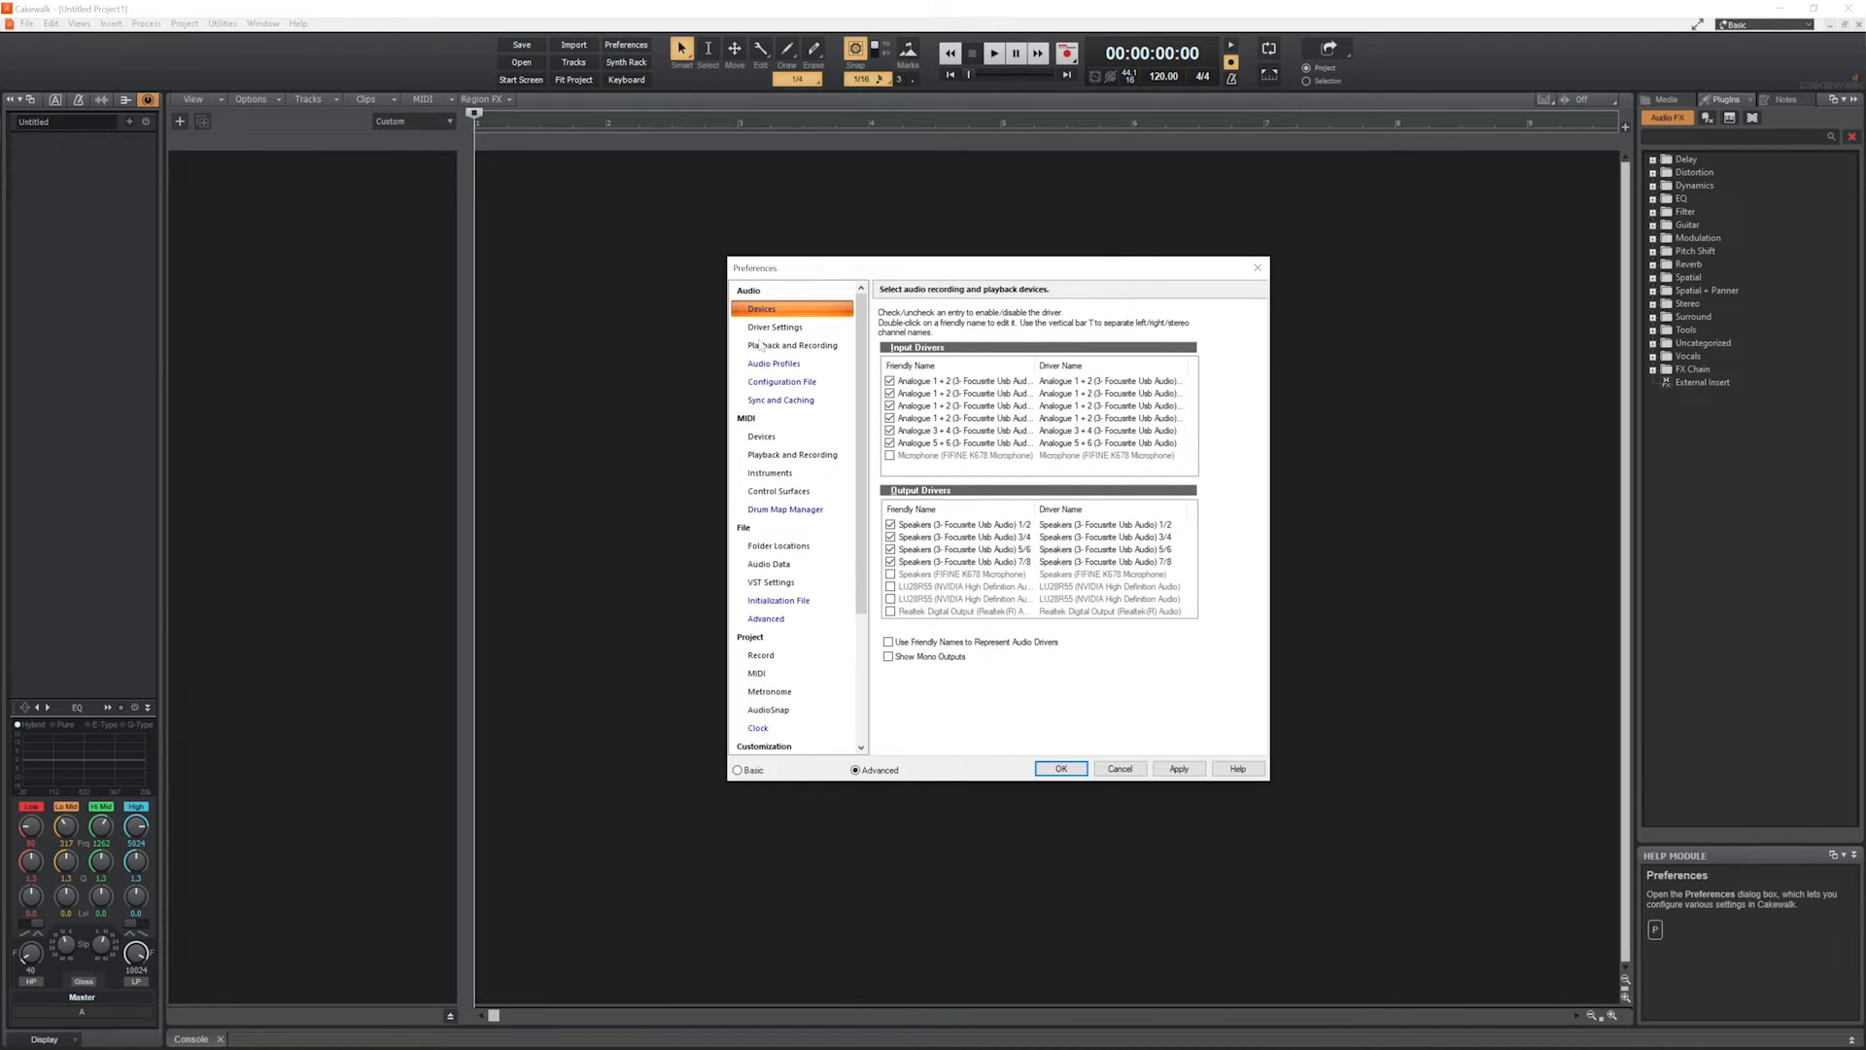
left_click(792, 345)
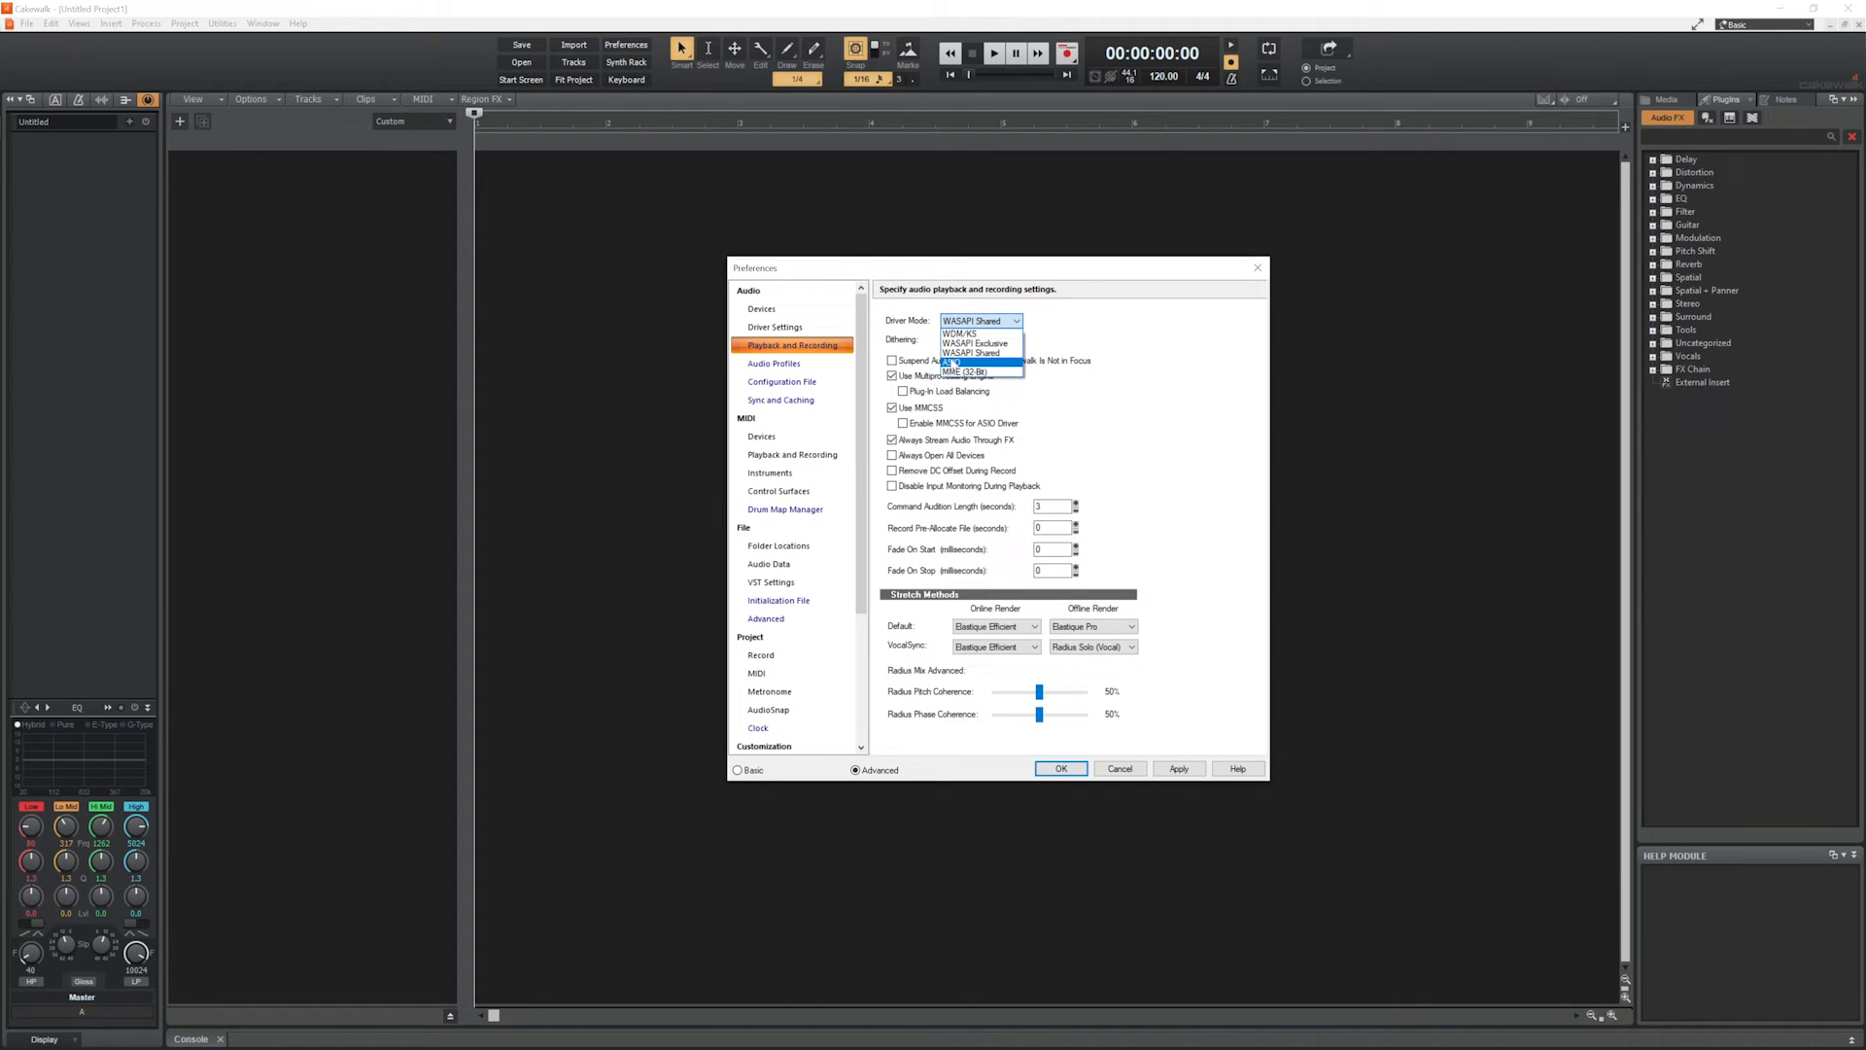
left_click(1062, 768)
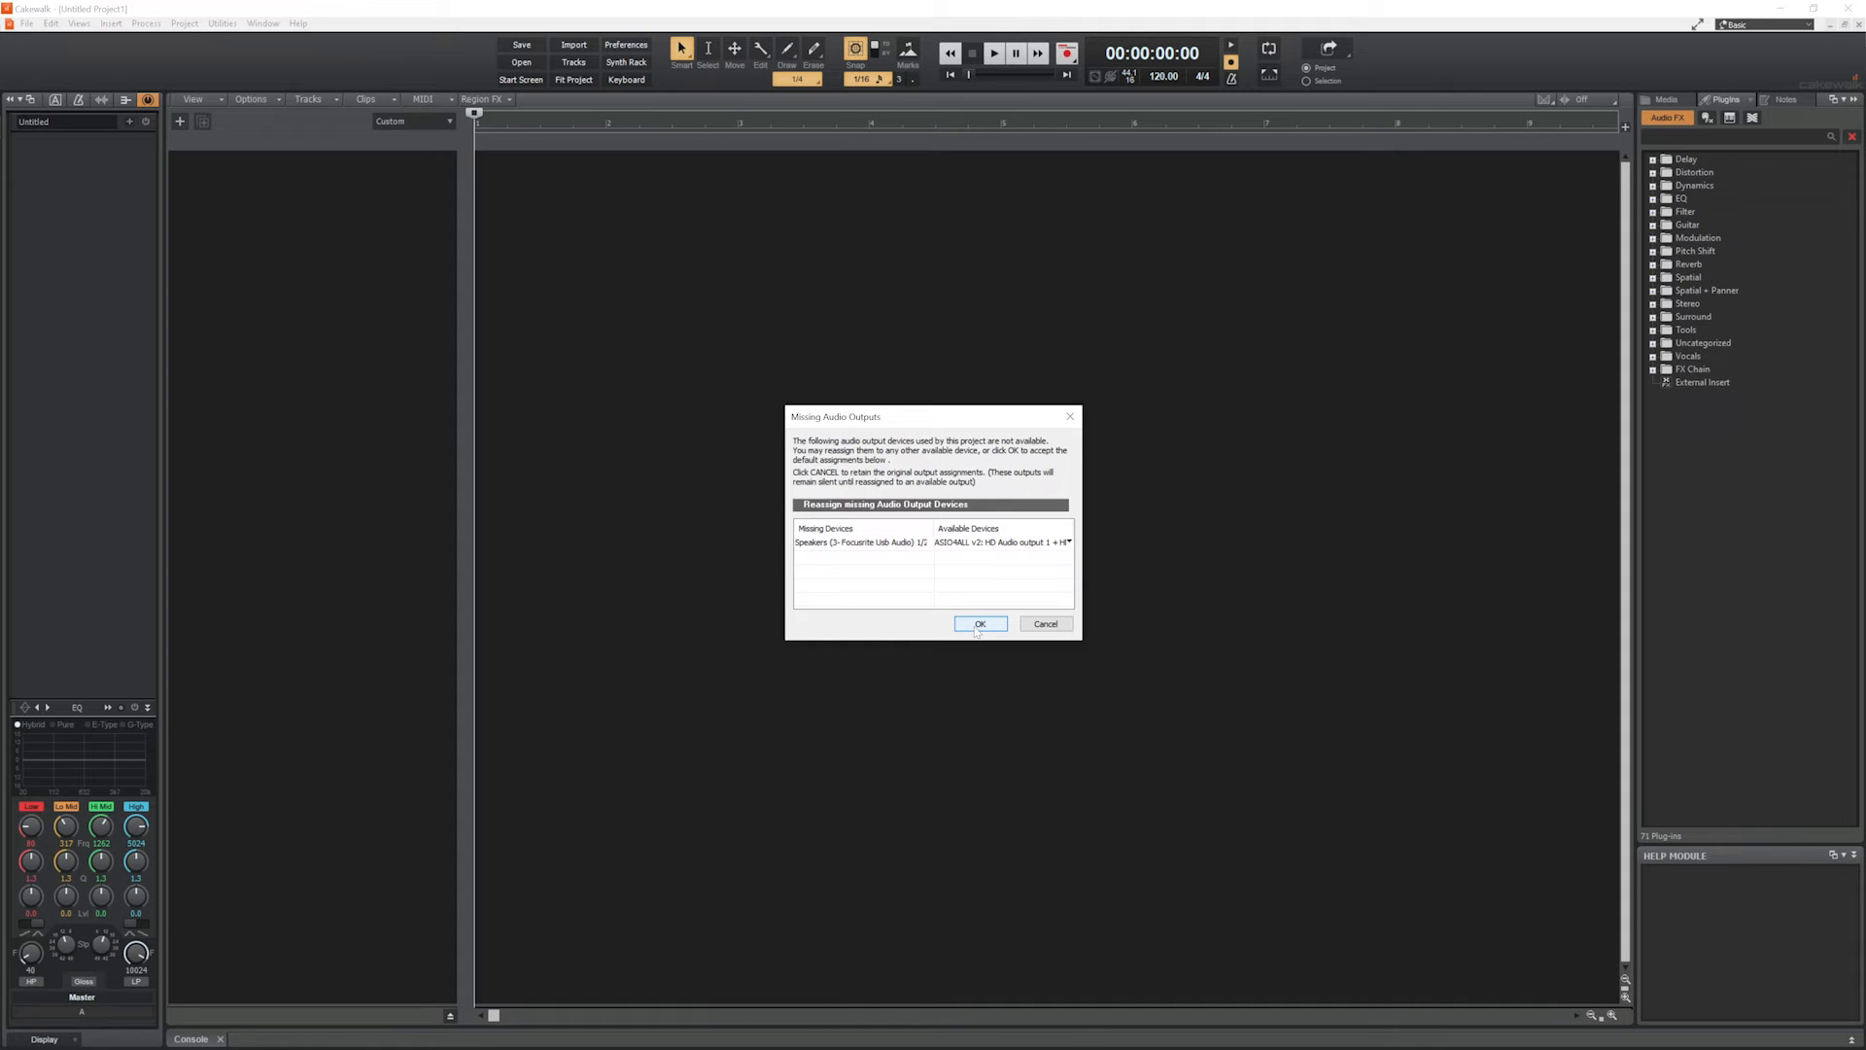
left_click(980, 623)
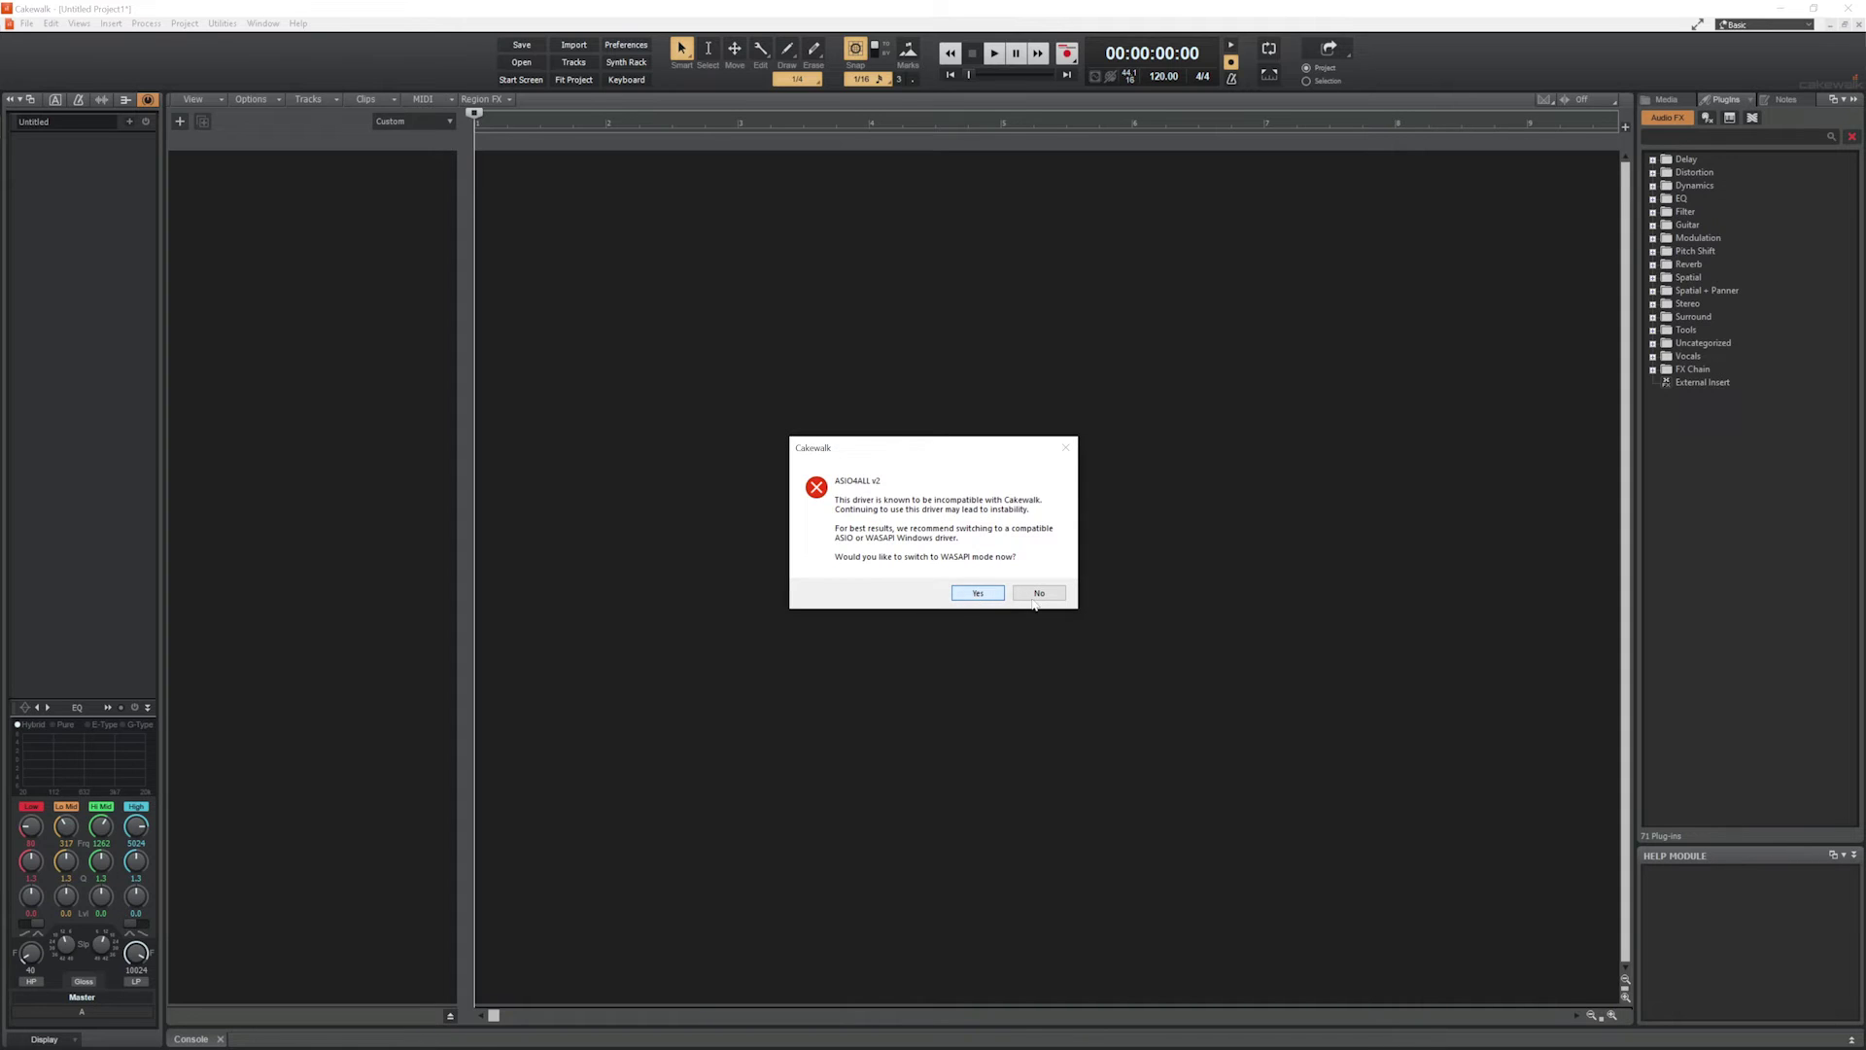
left_click(1038, 593)
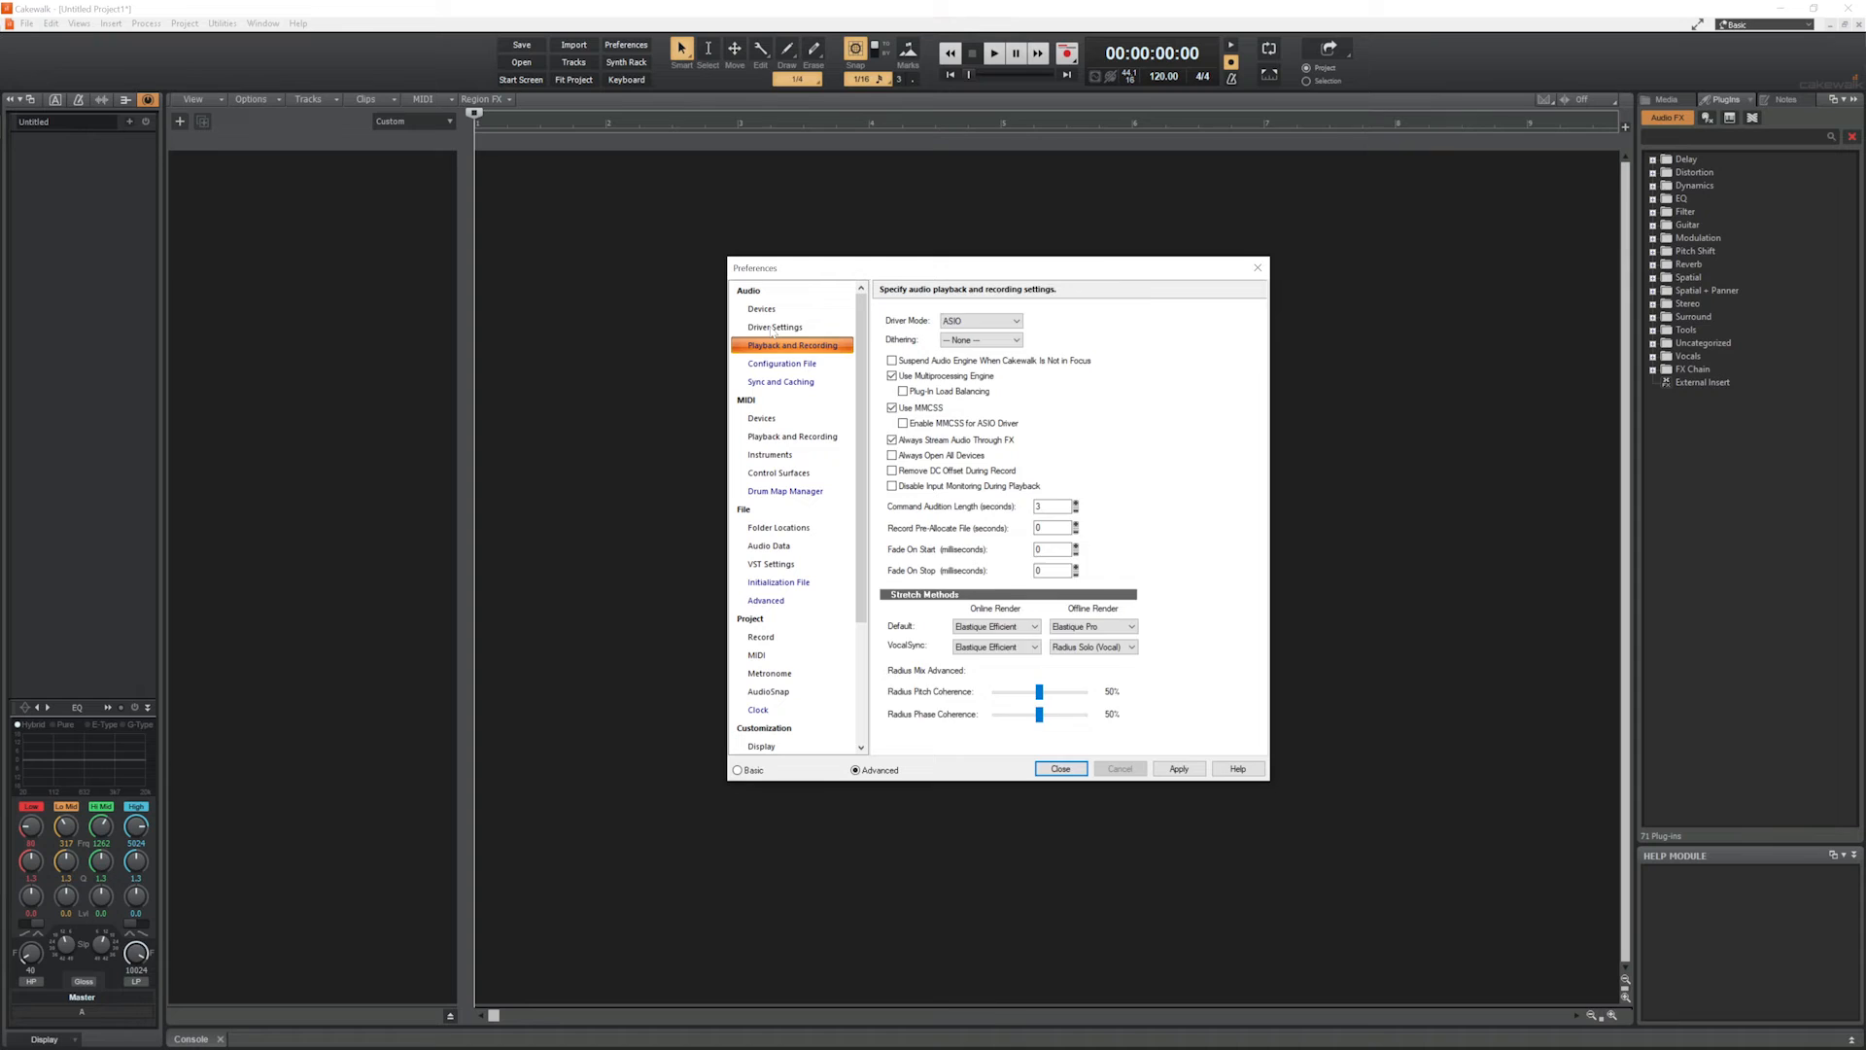
left_click(774, 327)
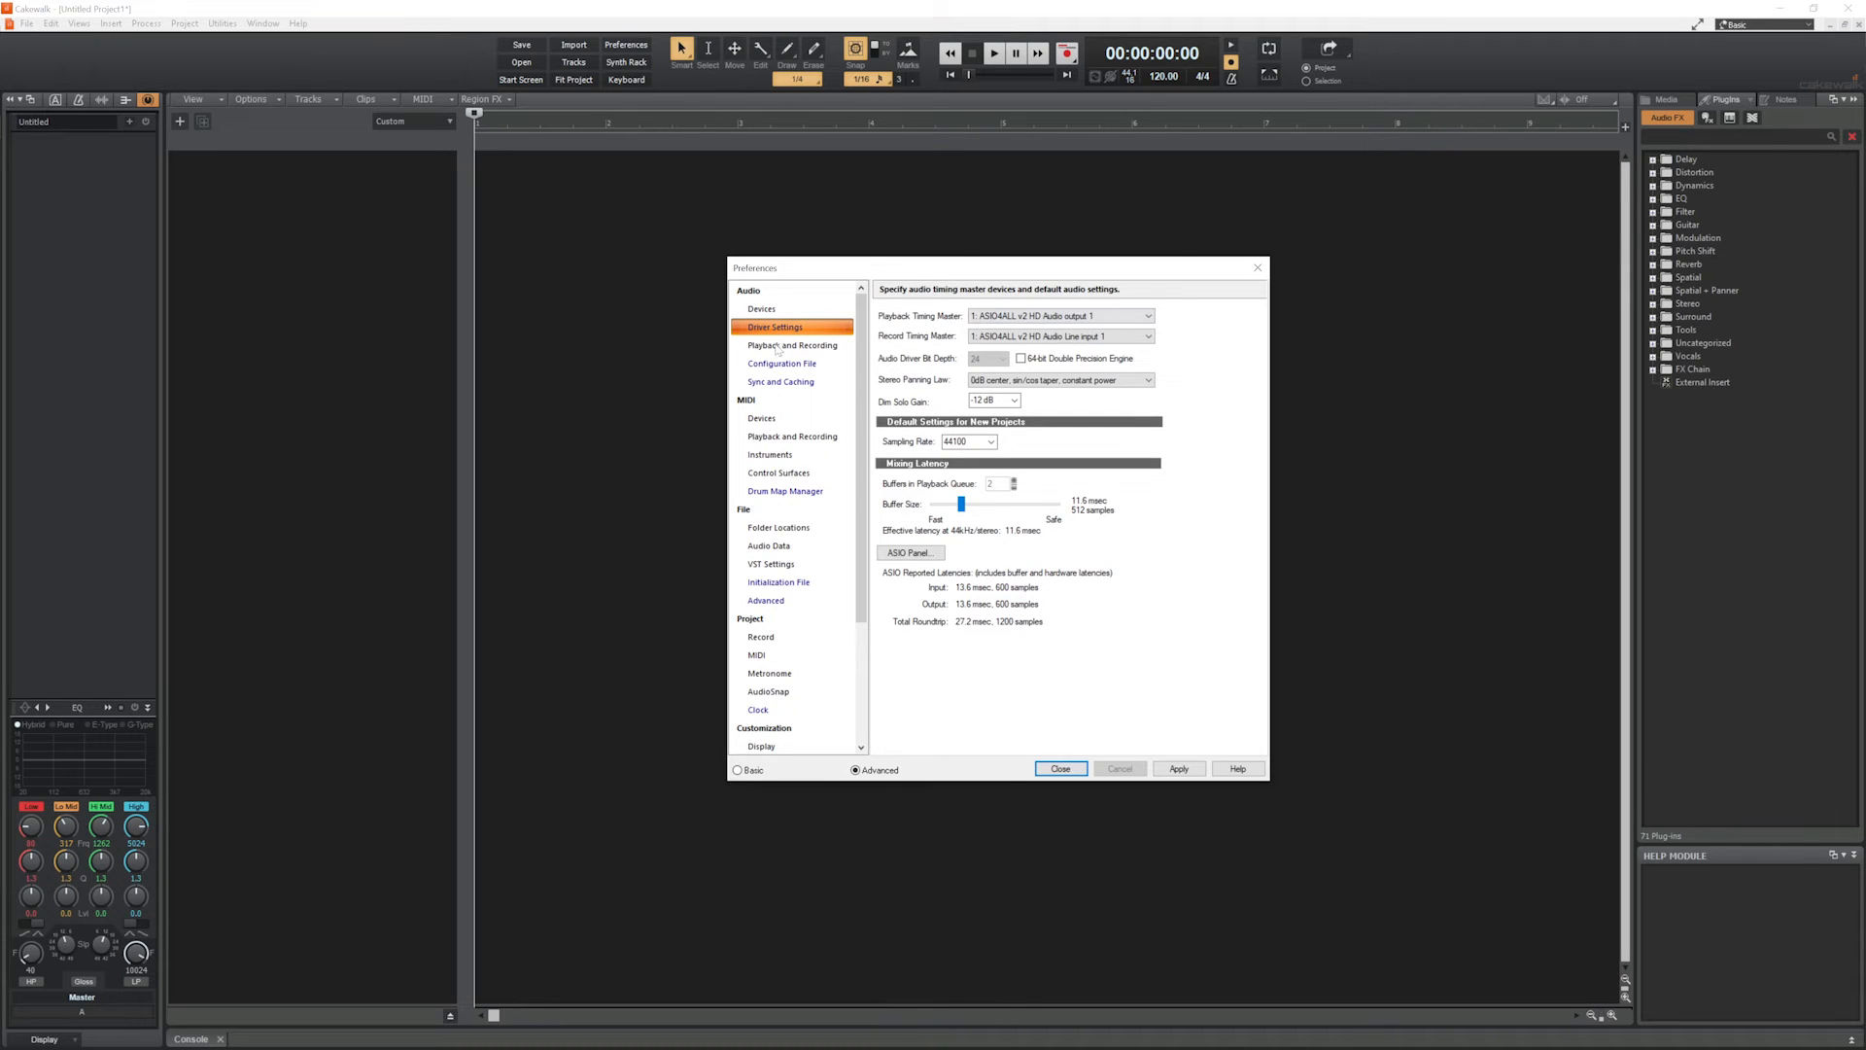
Step: Enable Focusrite USB ASIO Inputs 1/3/5/7 and Outputs 1/3/5/7 in Devices, then close Preferences
left_click(762, 308)
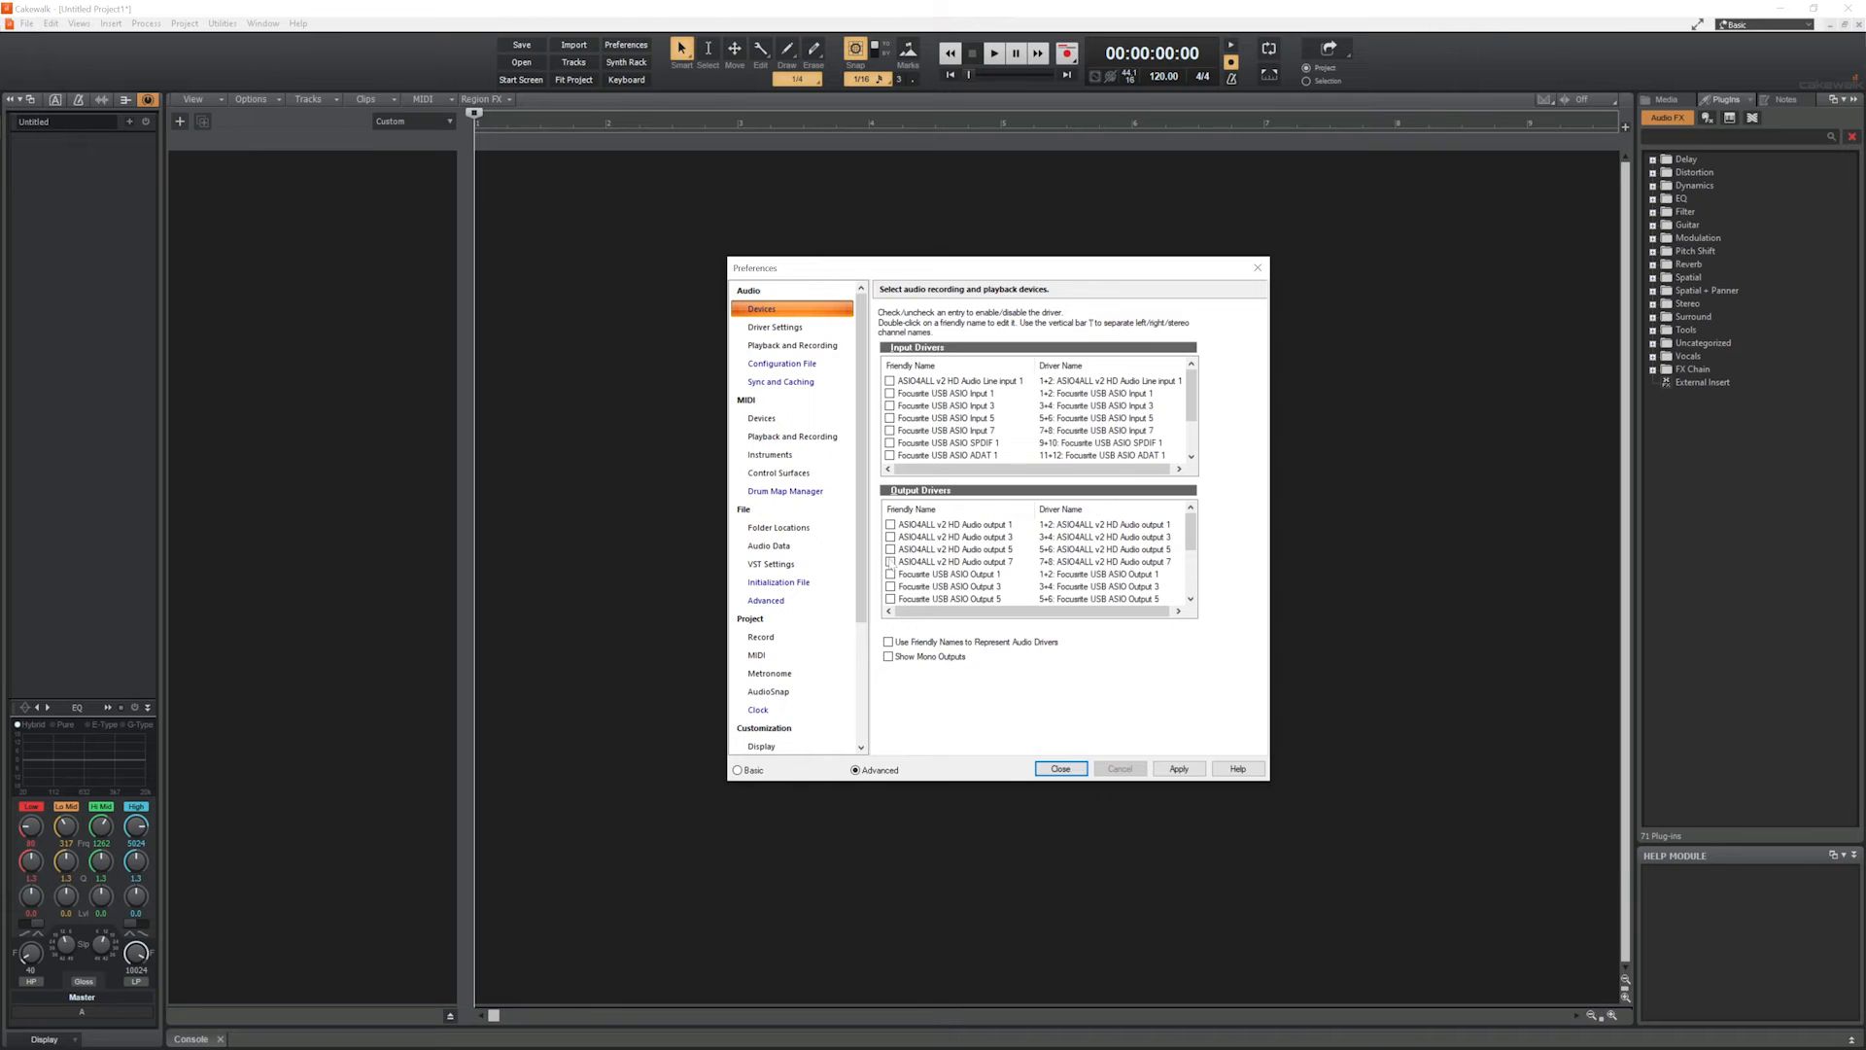
left_click(889, 393)
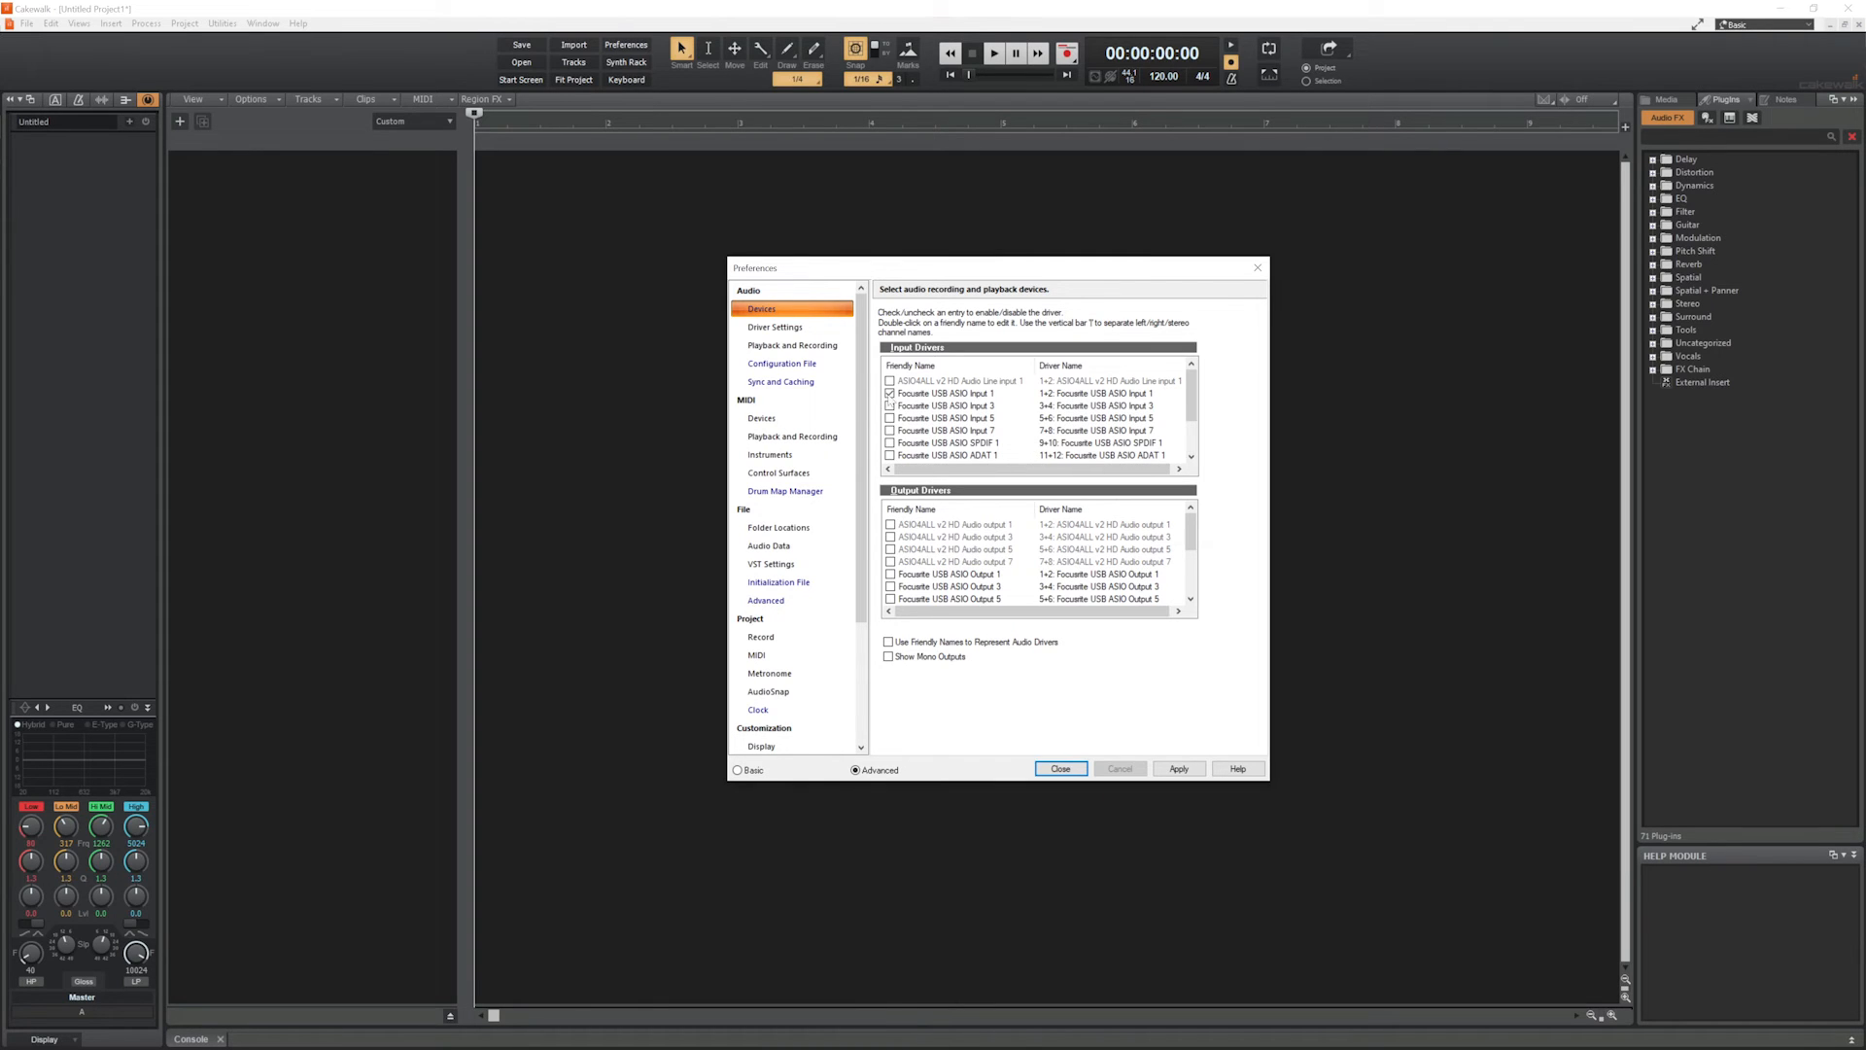
left_click(890, 418)
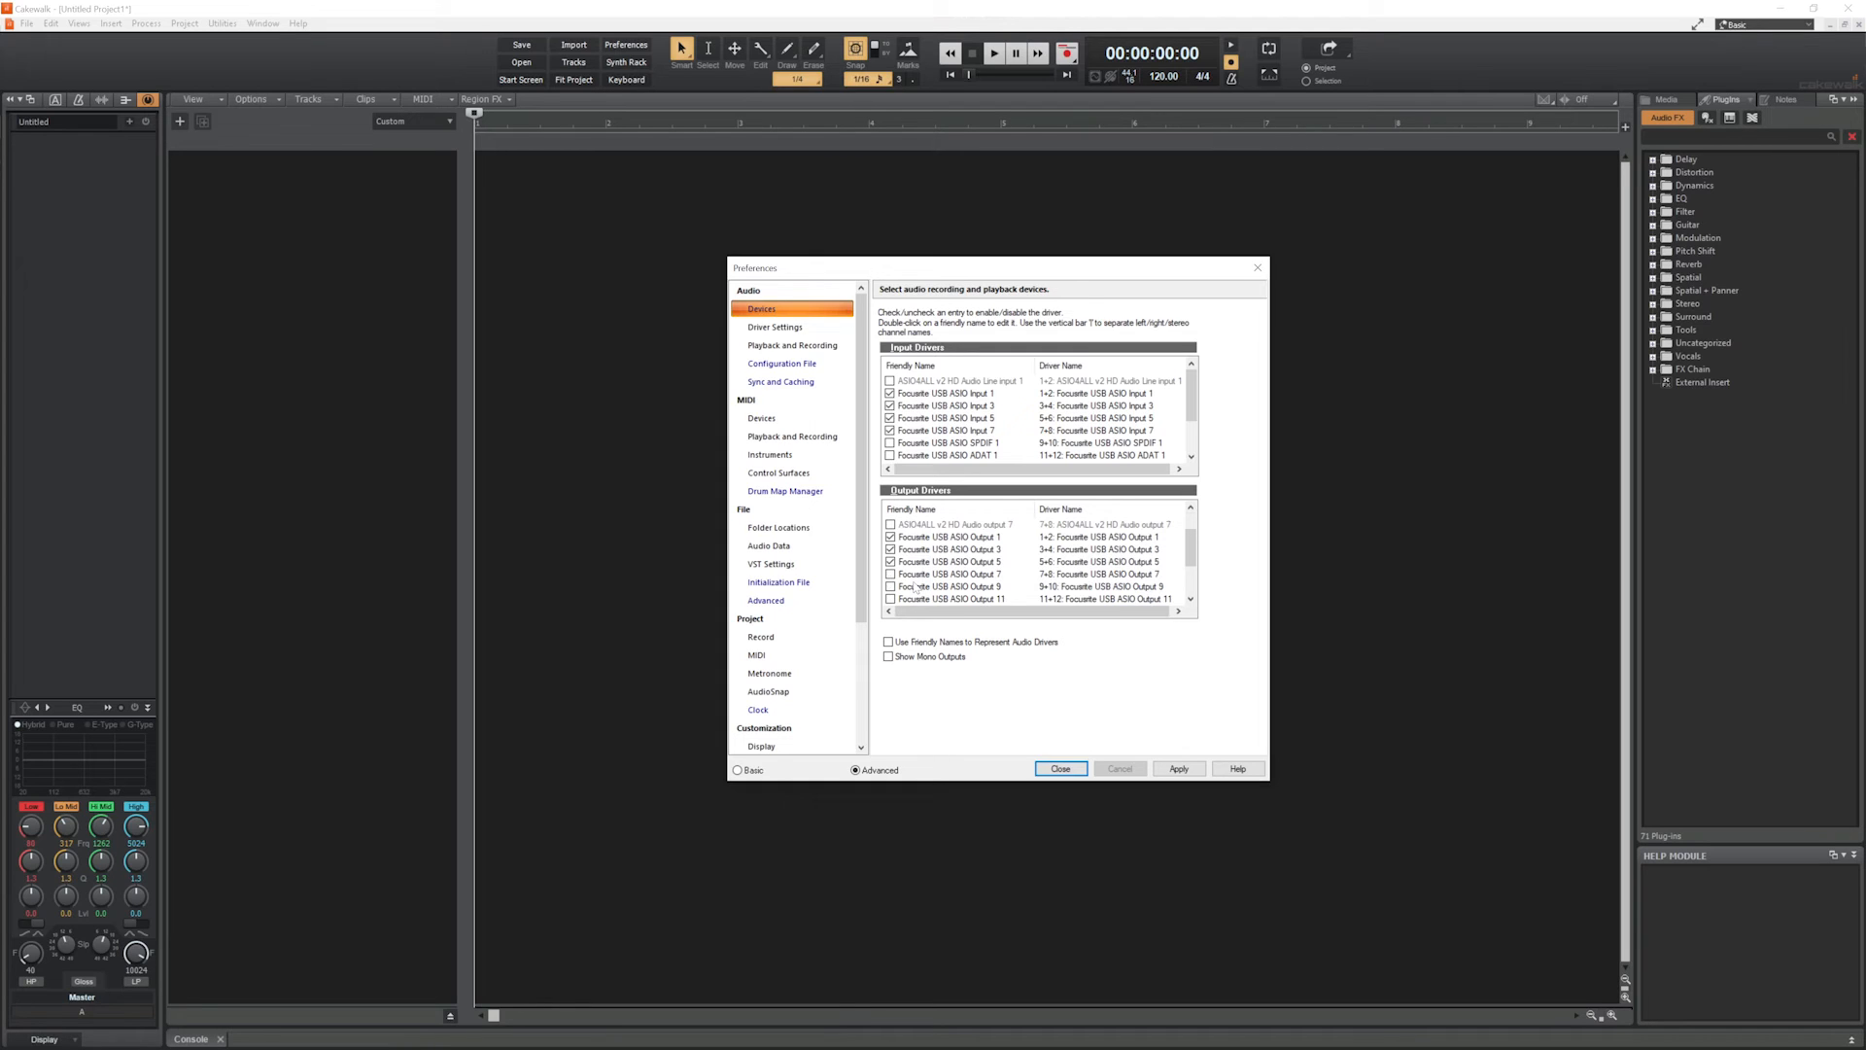
left_click(949, 573)
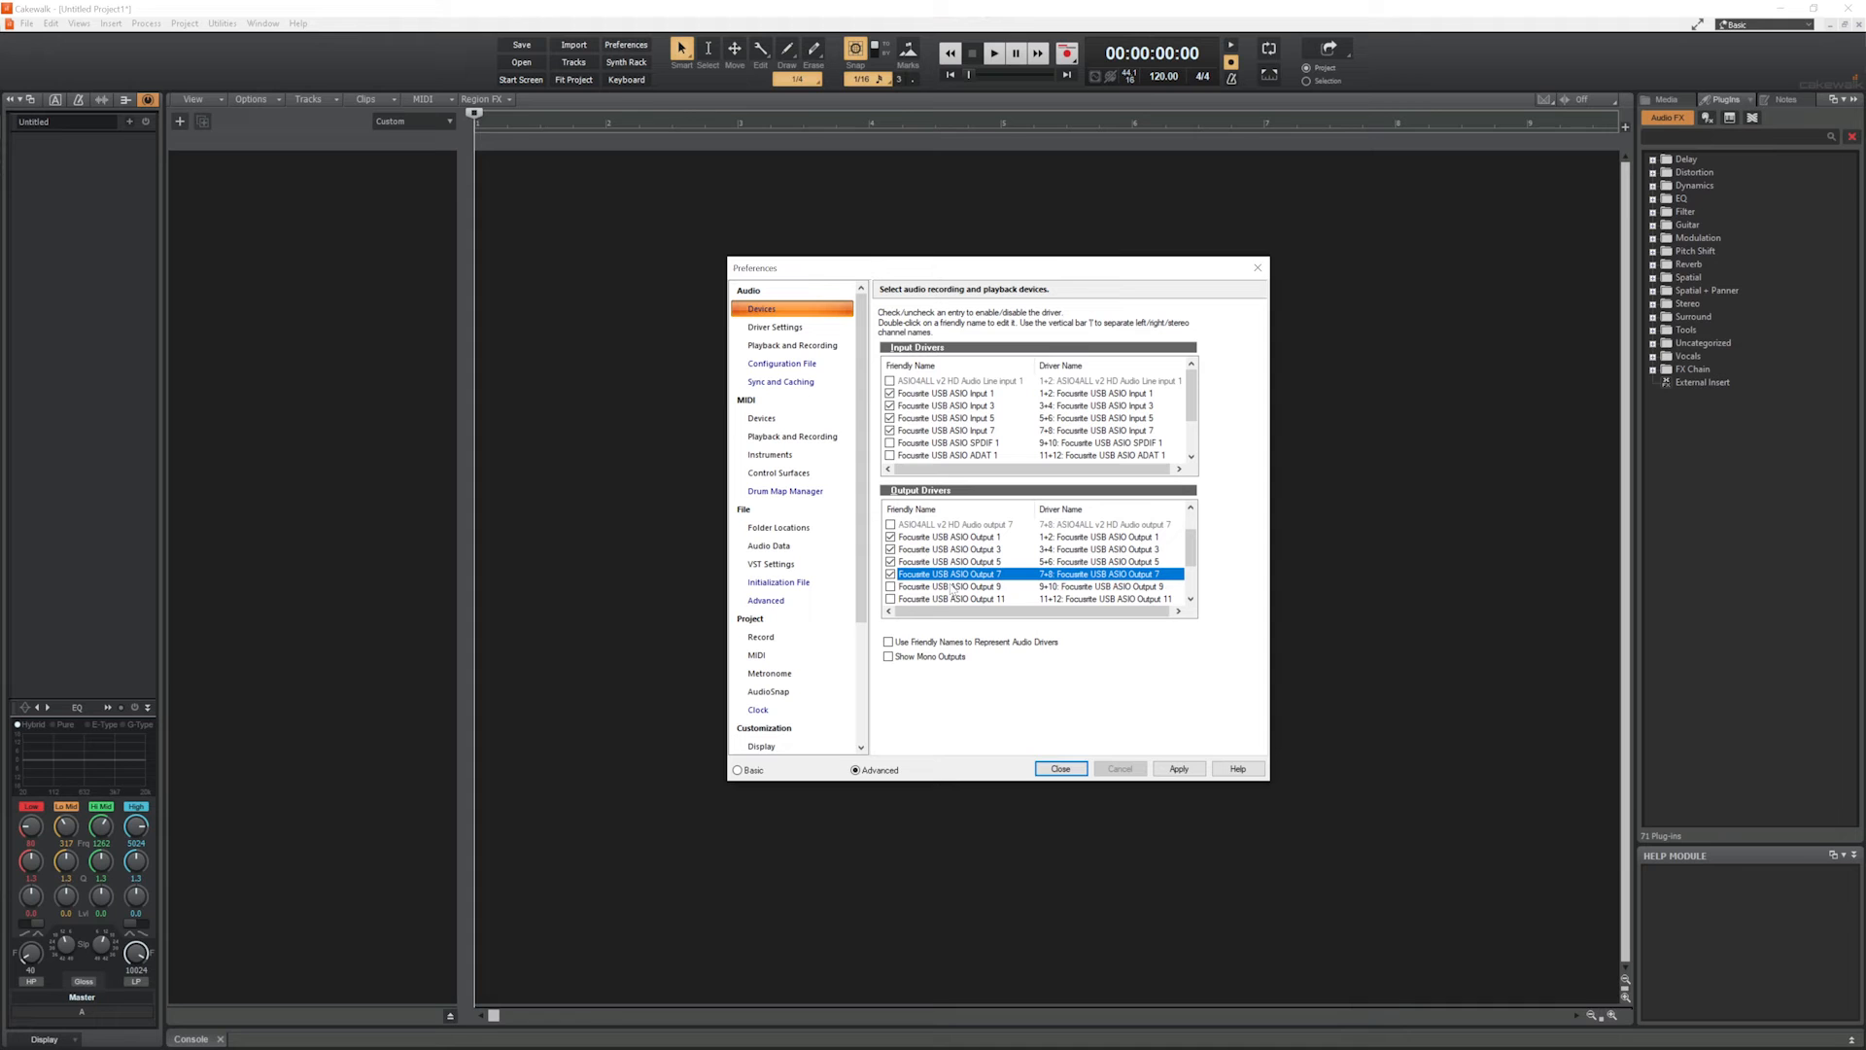
left_click(1061, 767)
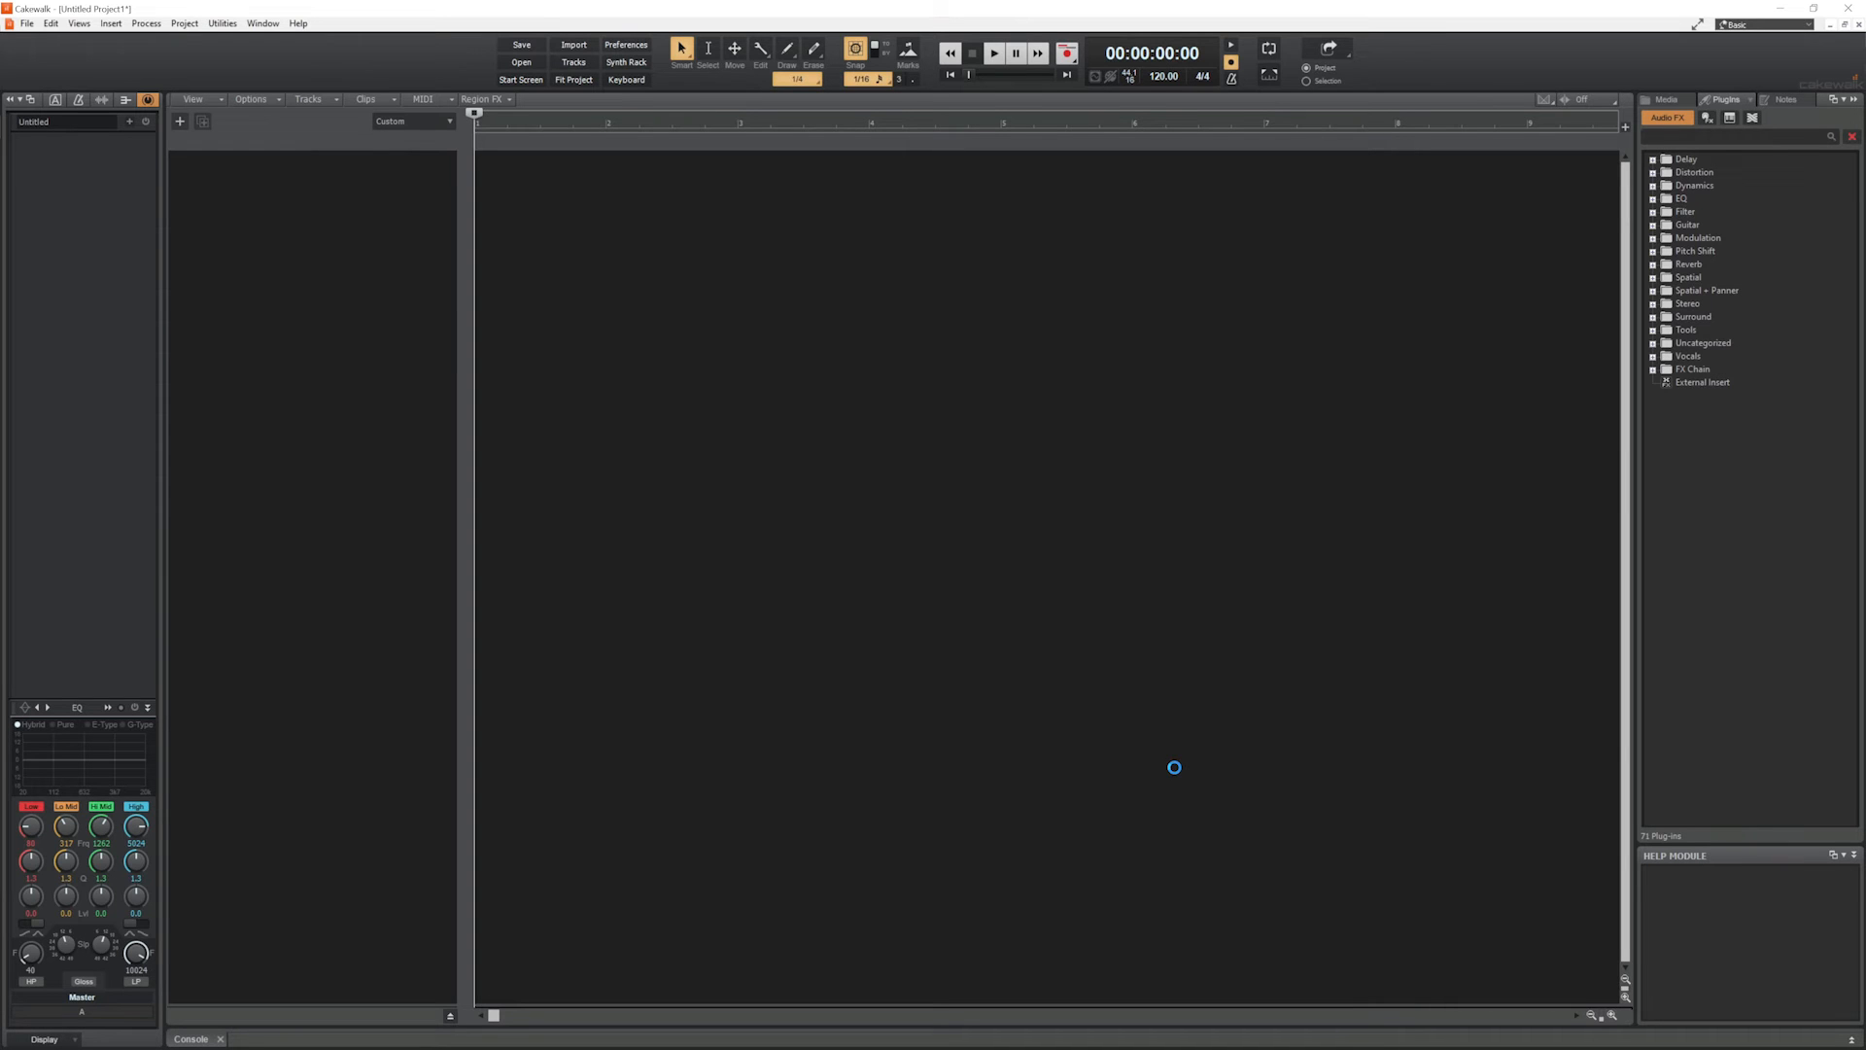
left_click(1039, 124)
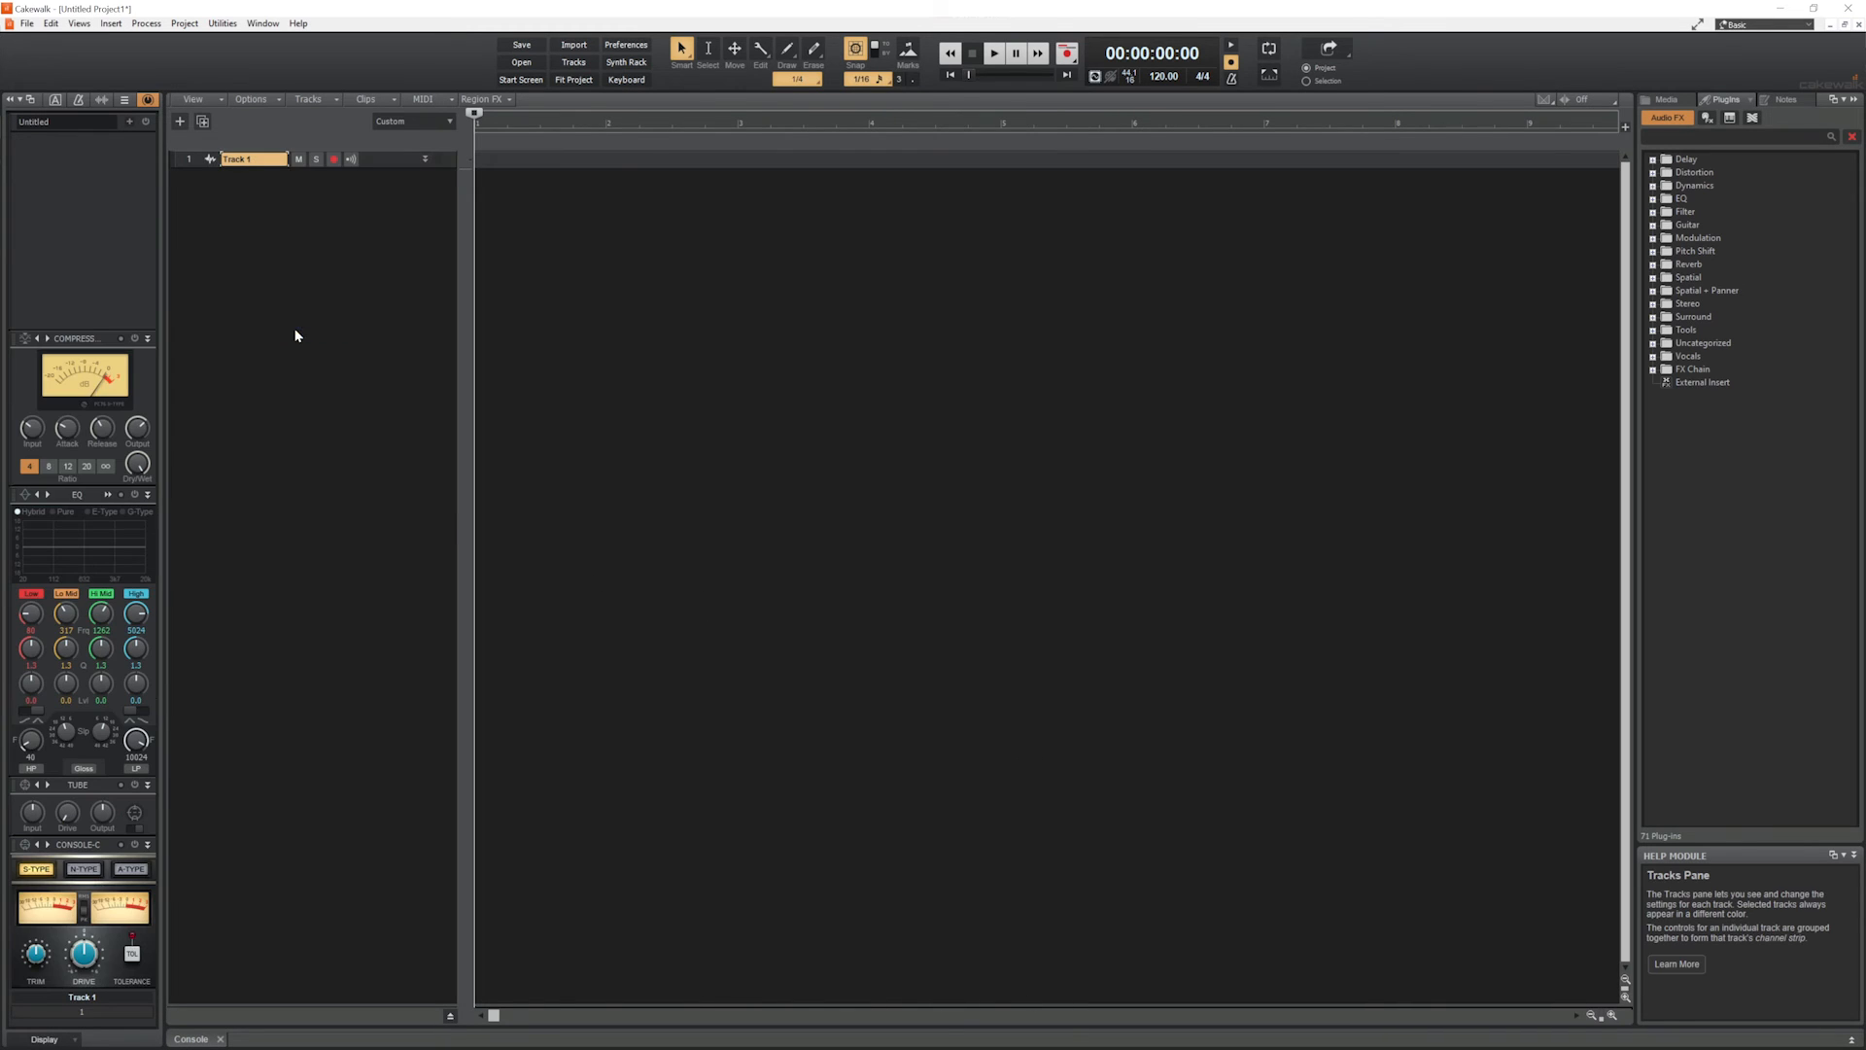
mouse_move(381, 168)
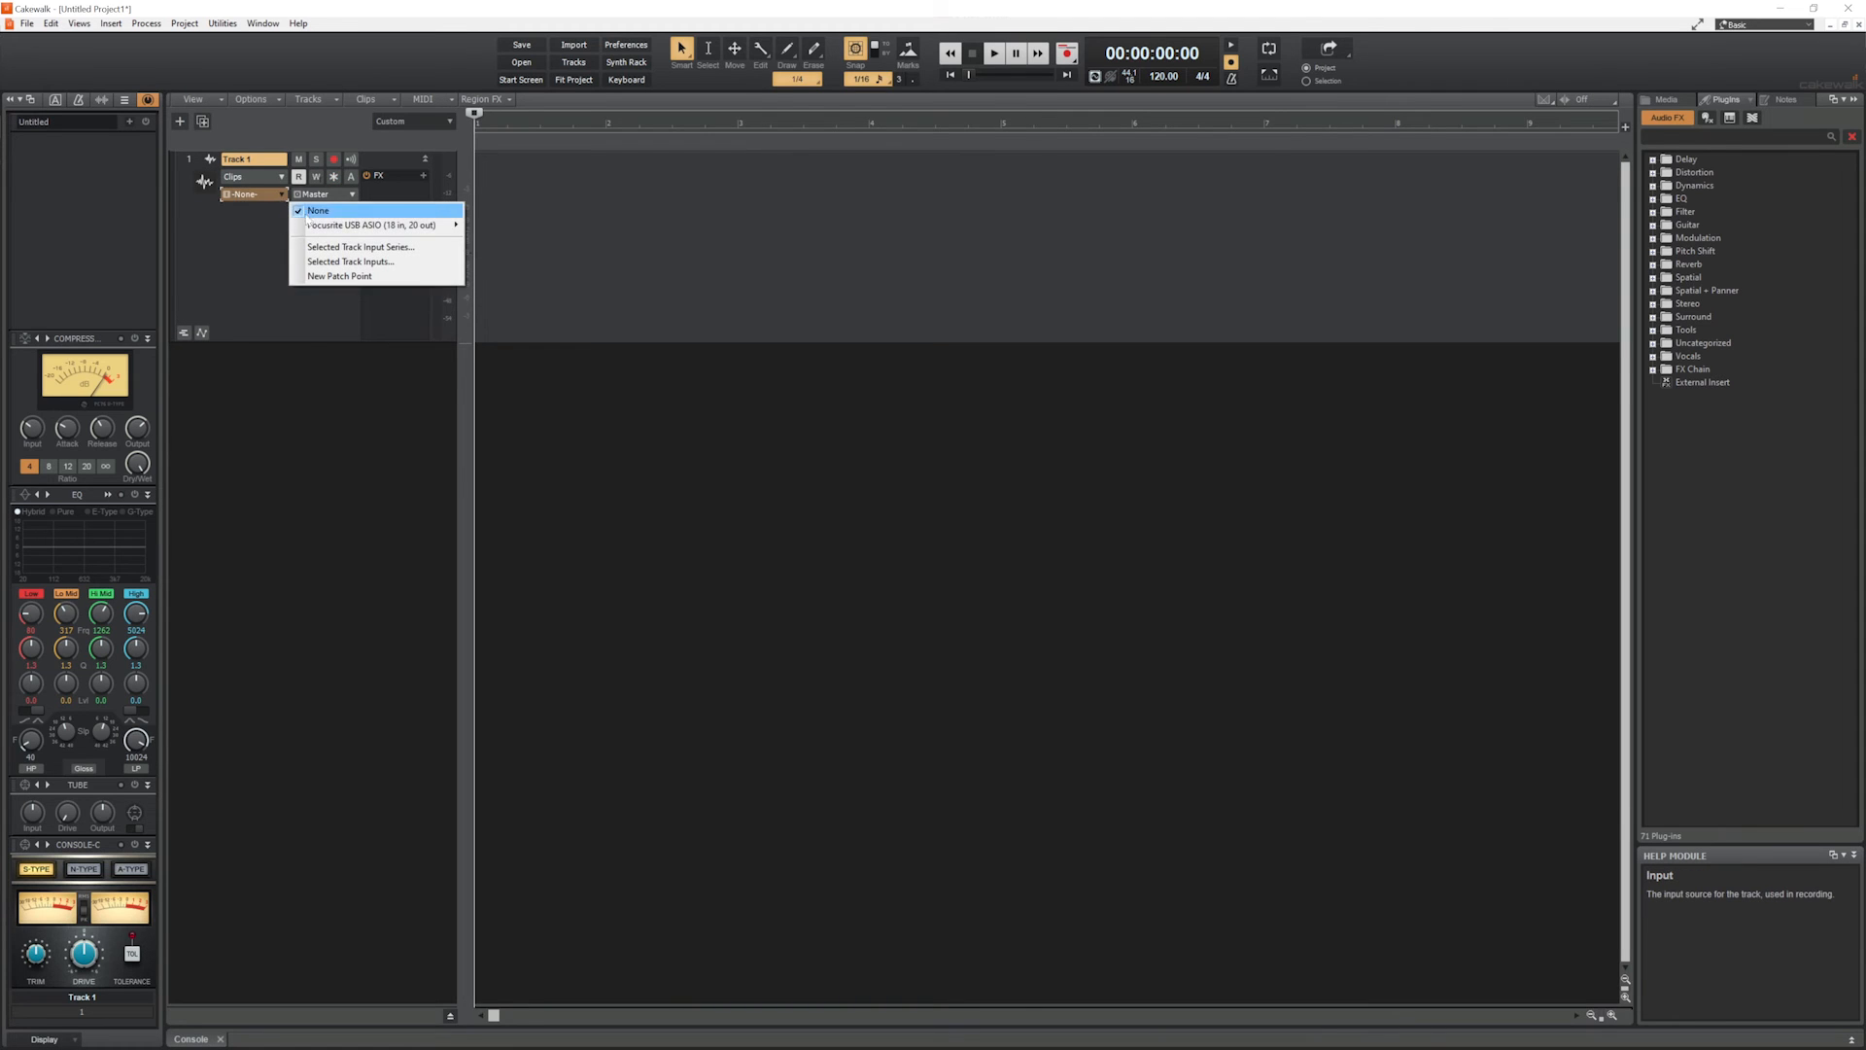
left_click(374, 224)
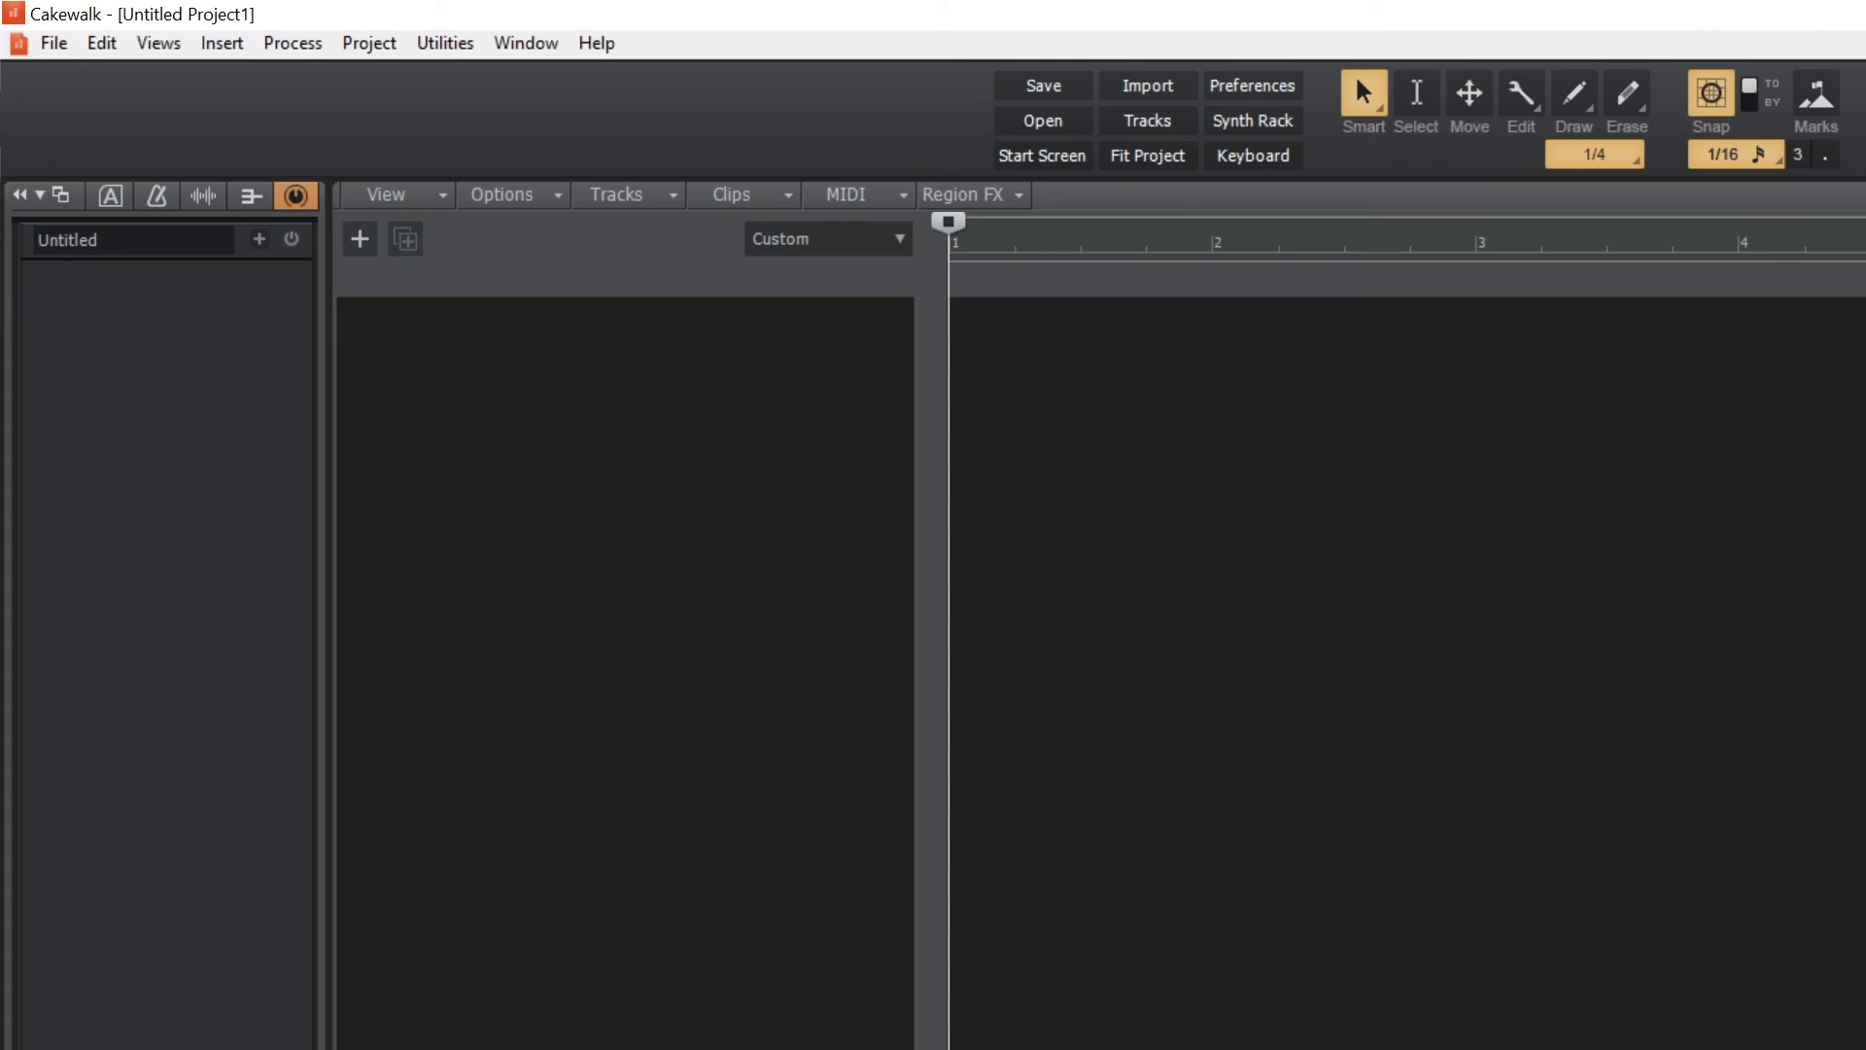
mouse_move(596, 44)
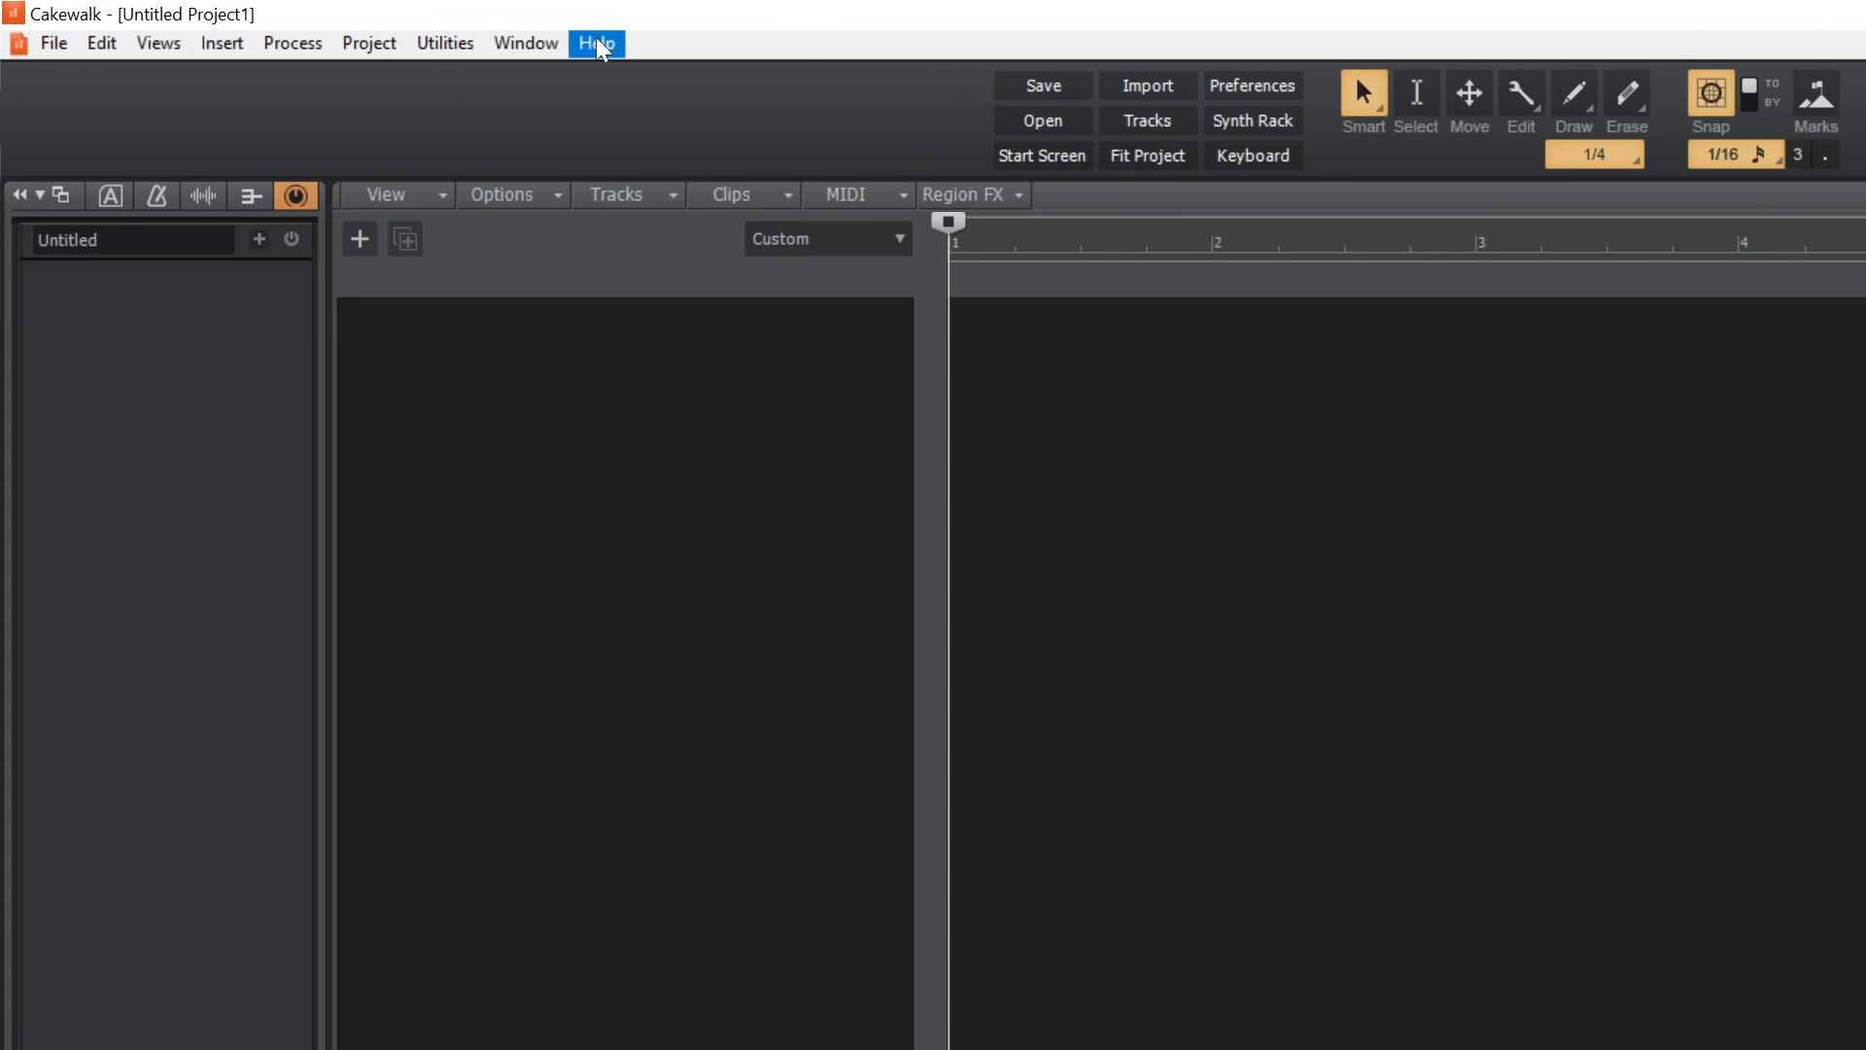
left_click(595, 43)
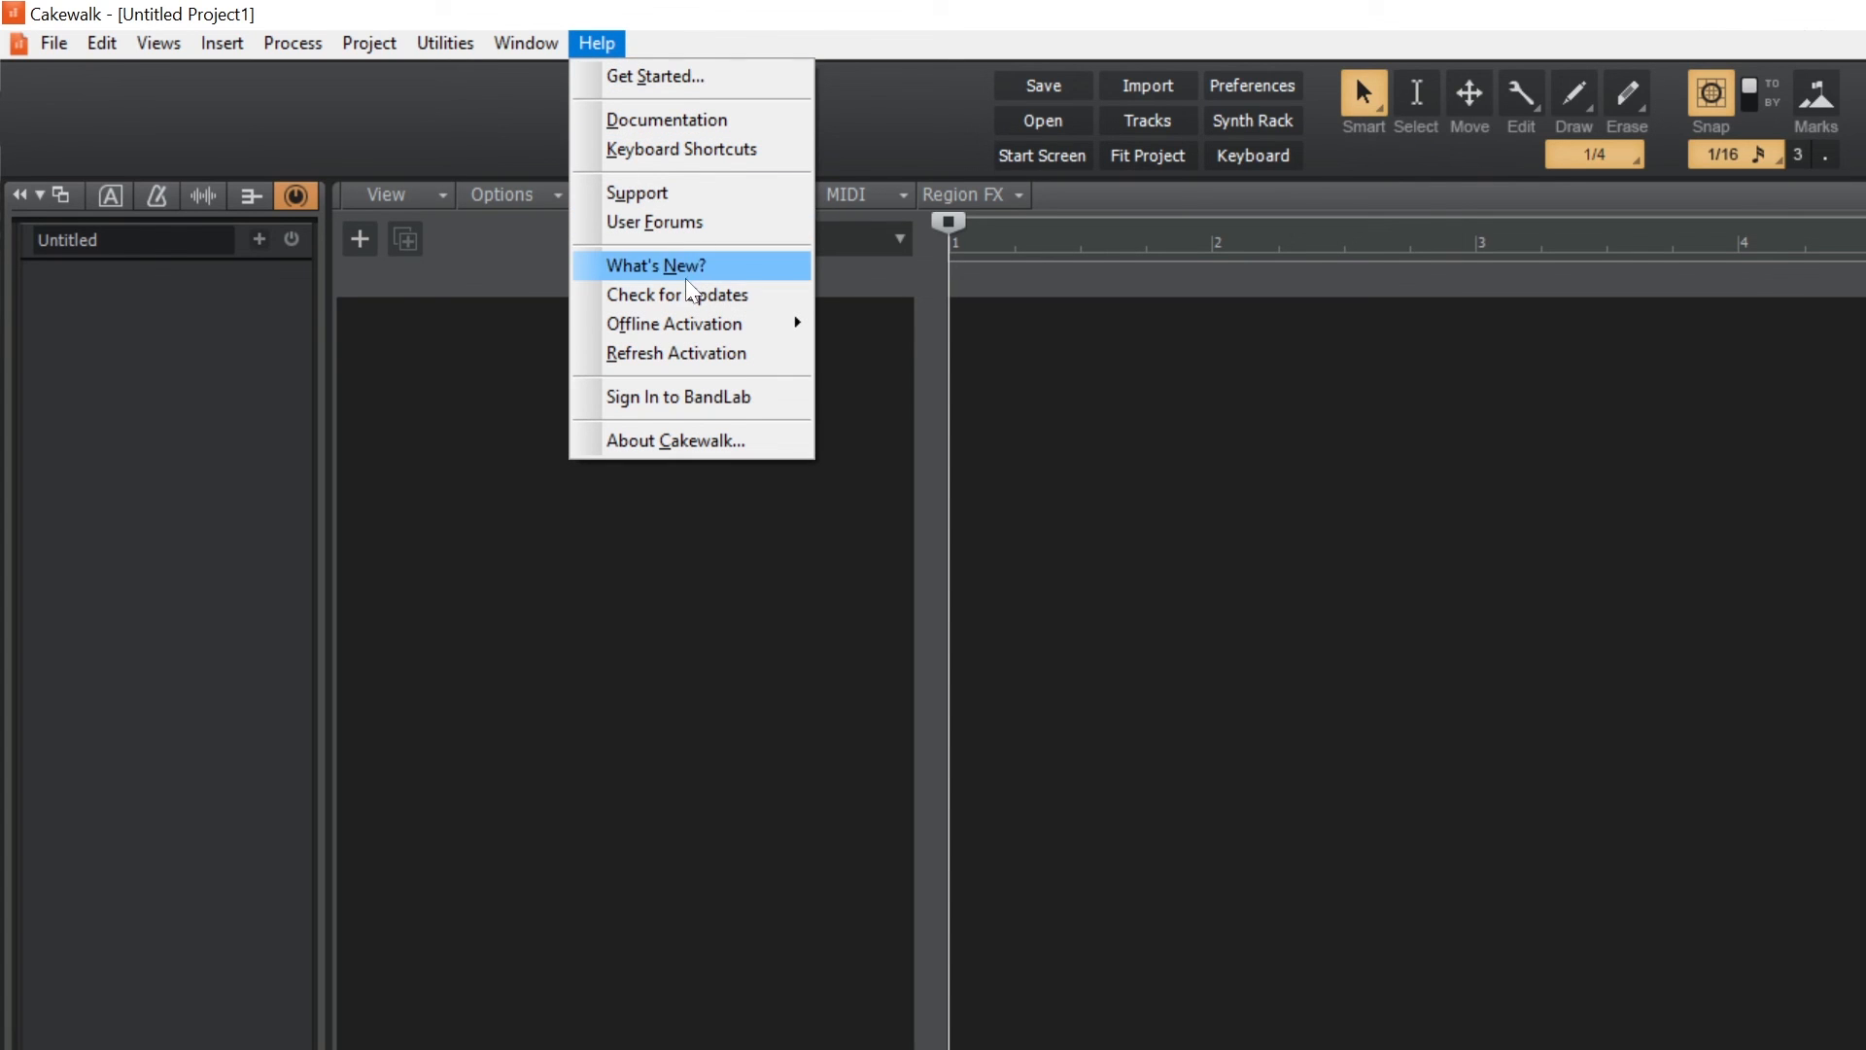
mouse_move(692, 354)
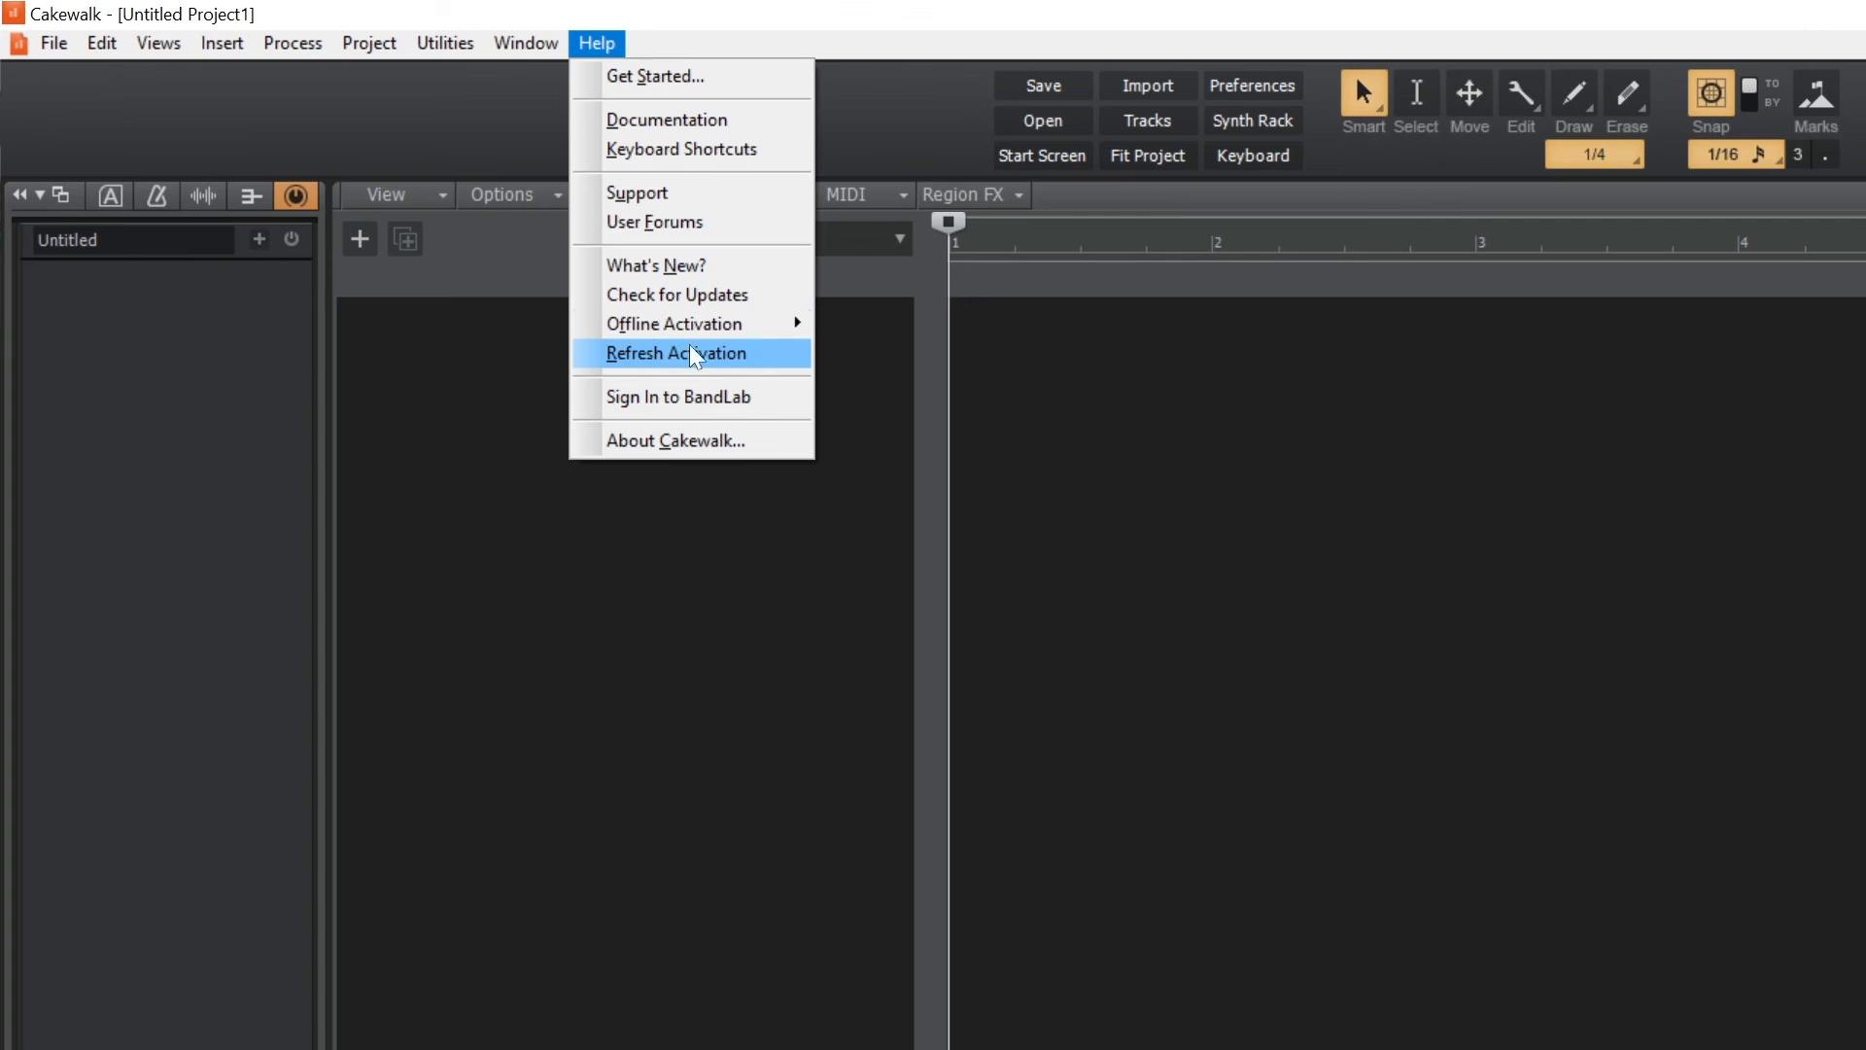
mouse_move(690, 413)
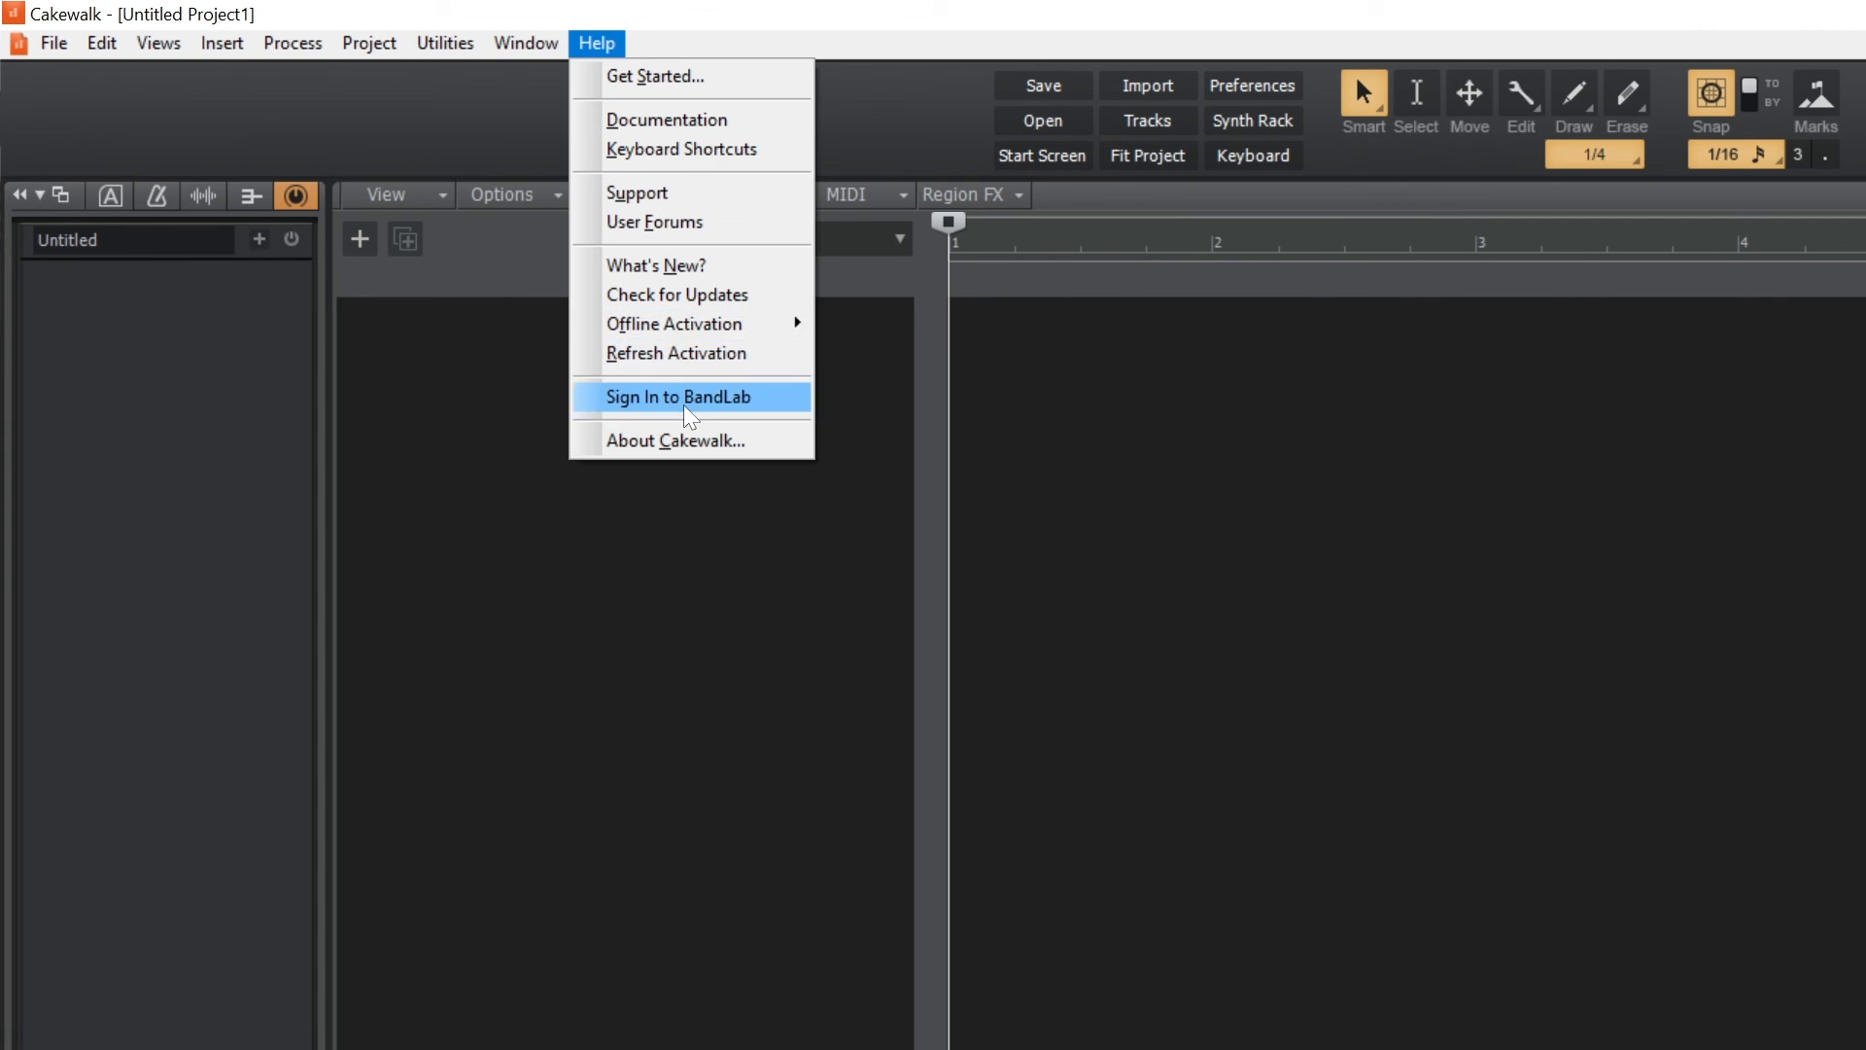
left_click(678, 396)
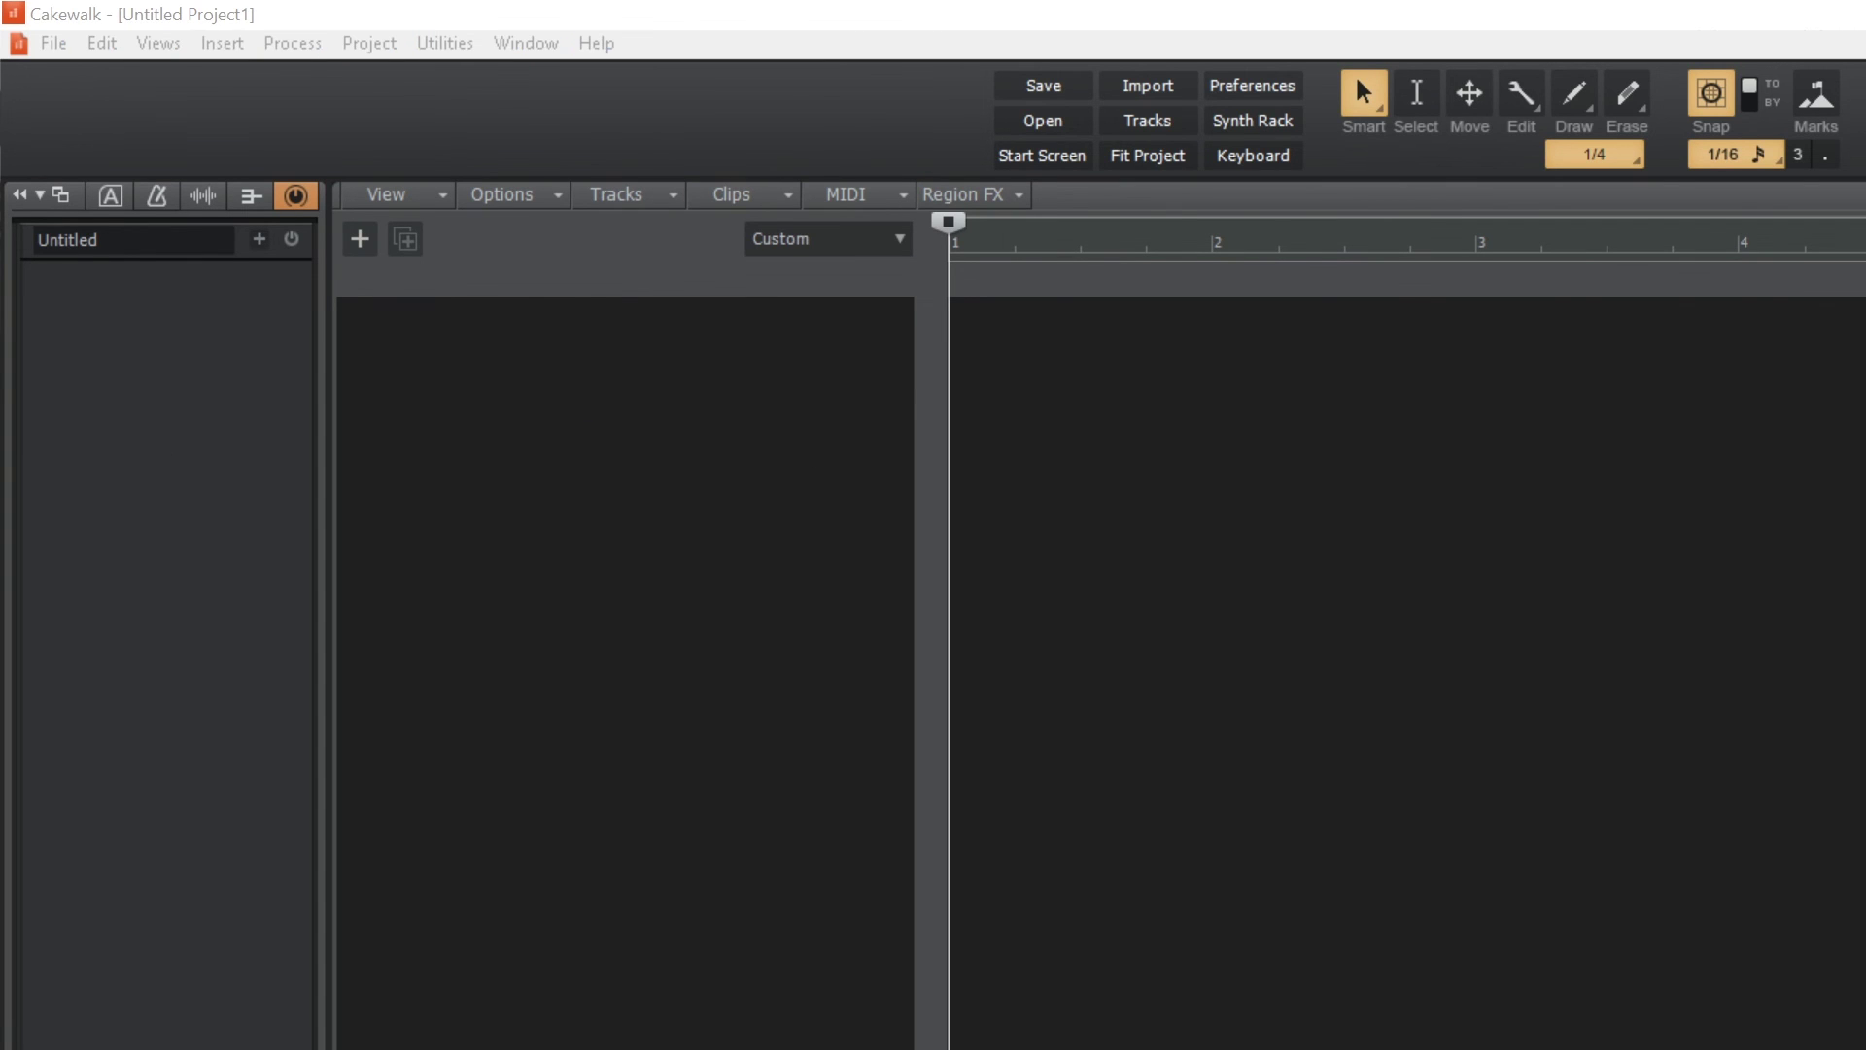